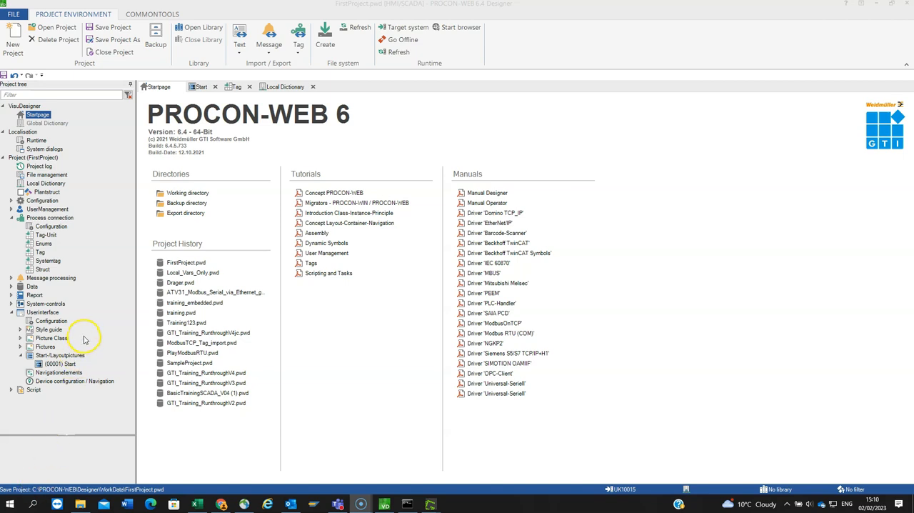
Step: Create a new HMI/SCADA project named 'Alerts', saving and closing FirstProject
{"action": "left_click", "coordinate": [13, 13]}
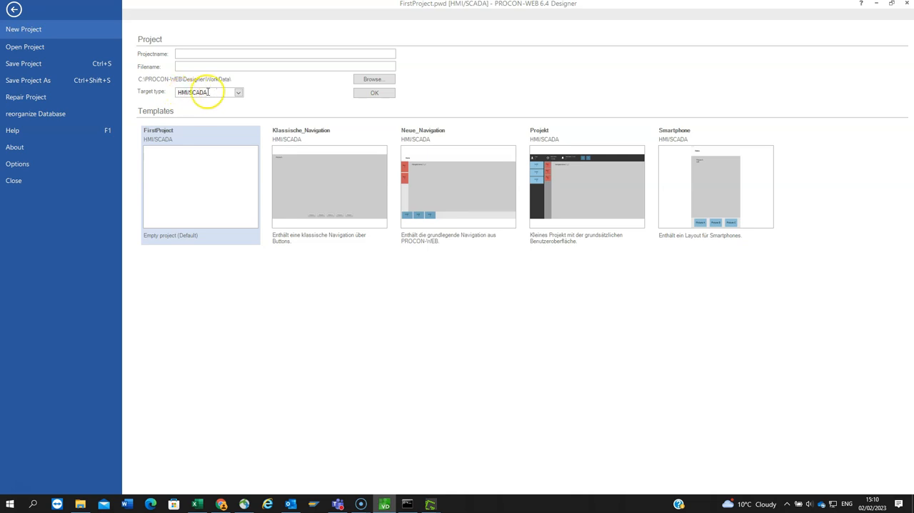
{"action": "mouse_move", "coordinate": [224, 92]}
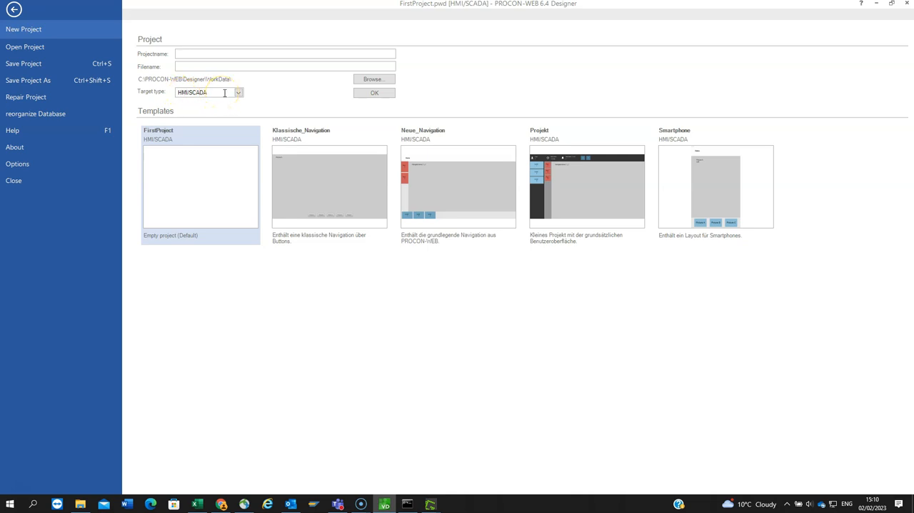
{"action": "left_click", "coordinate": [285, 54]}
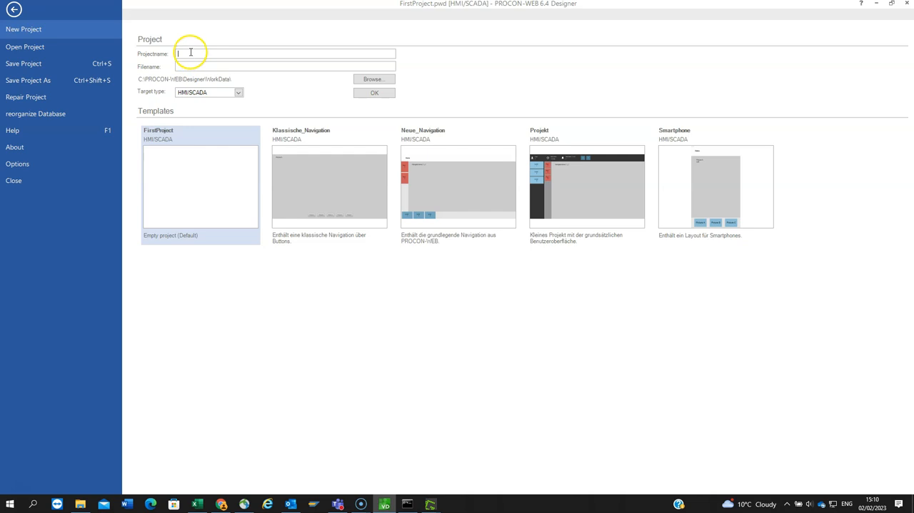
{"action": "type", "text": "A"}
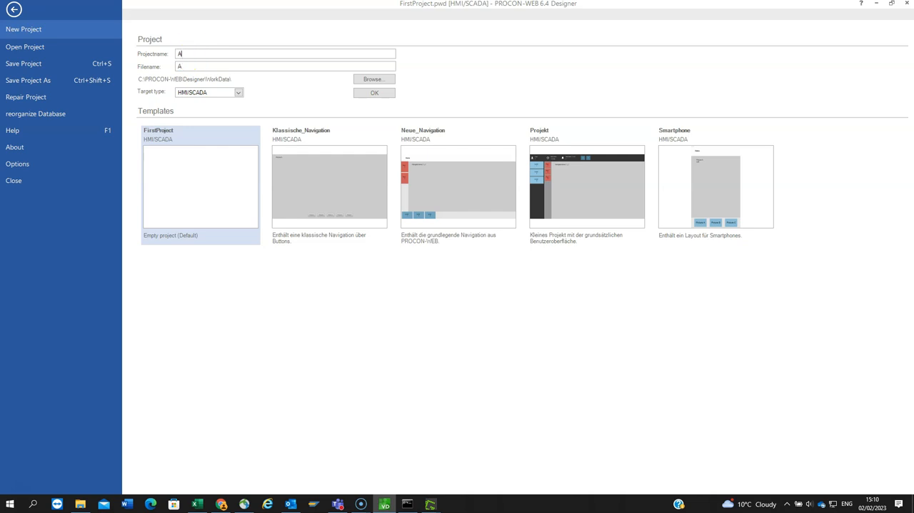
{"action": "type", "text": "lerts"}
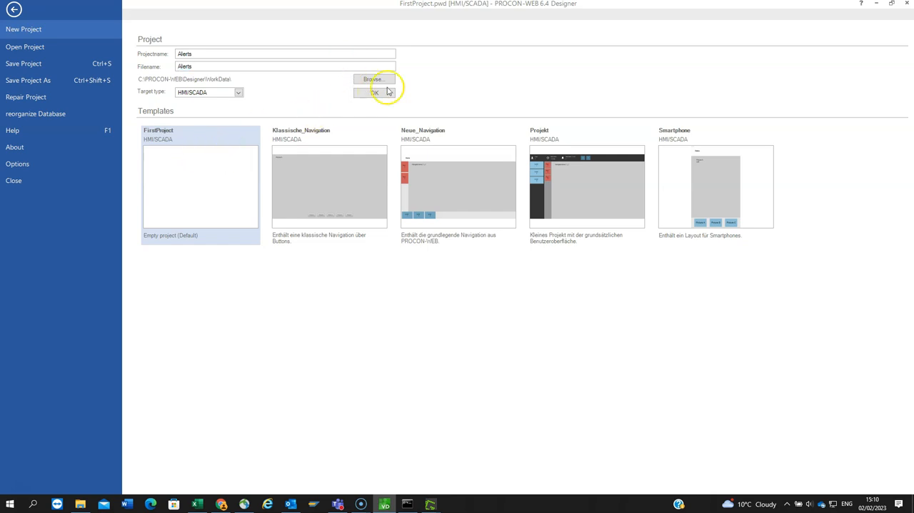
{"action": "left_click", "coordinate": [375, 93]}
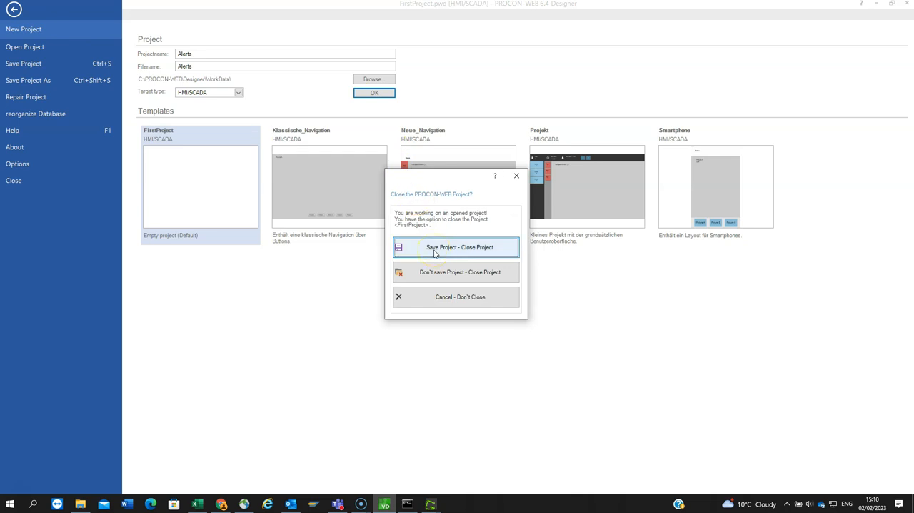
{"action": "left_click", "coordinate": [460, 247]}
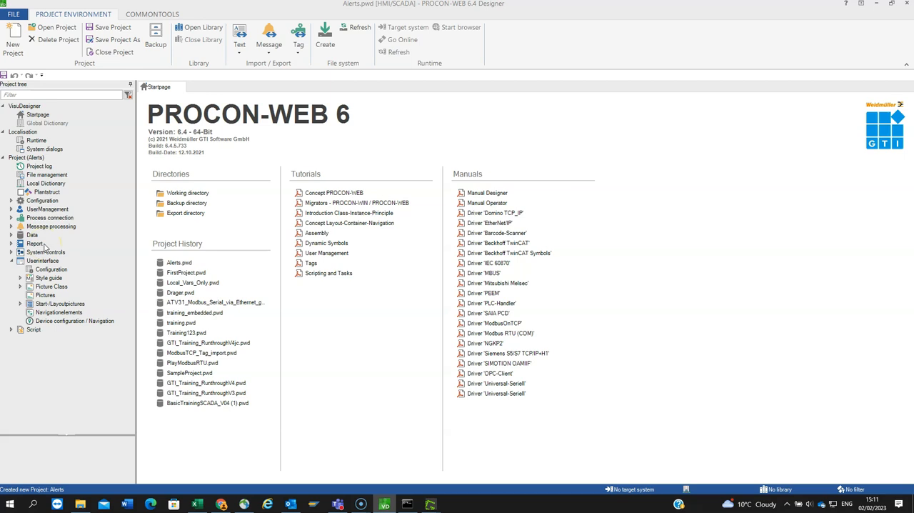
{"action": "mouse_move", "coordinate": [46, 248]}
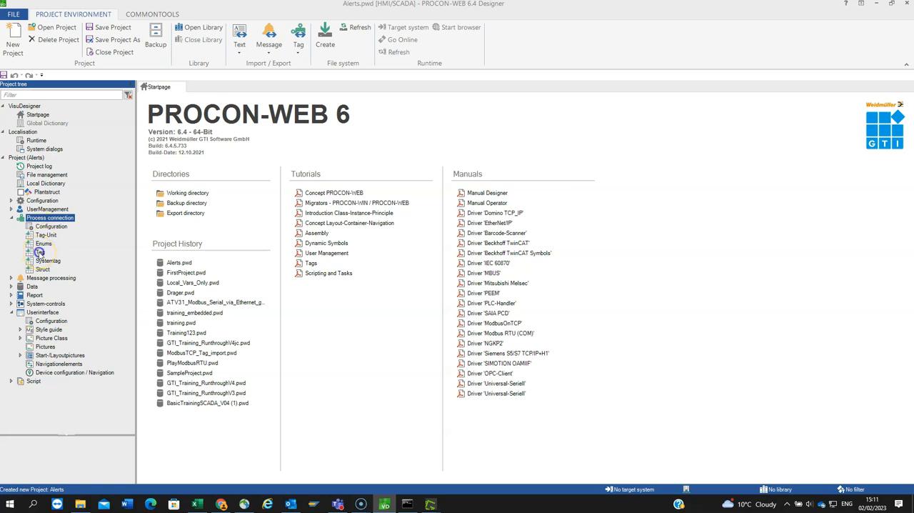
Step: In the Tag list, create Boolean tag Alert1
{"action": "double_click", "coordinate": [41, 252]}
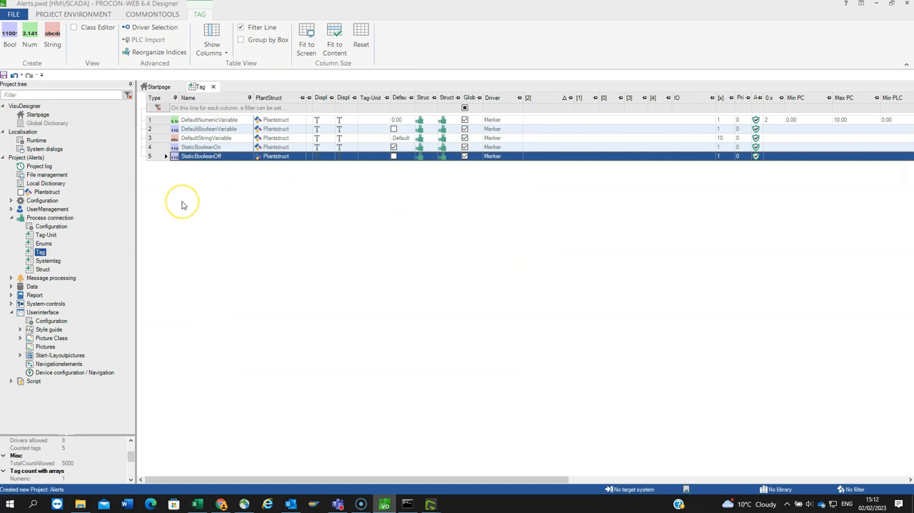
{"action": "mouse_move", "coordinate": [182, 205]}
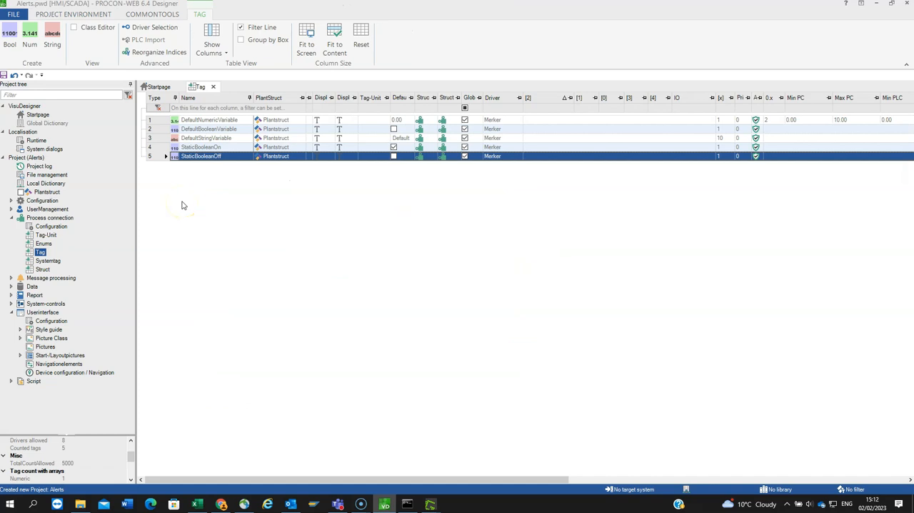
{"action": "right_click", "coordinate": [182, 205]}
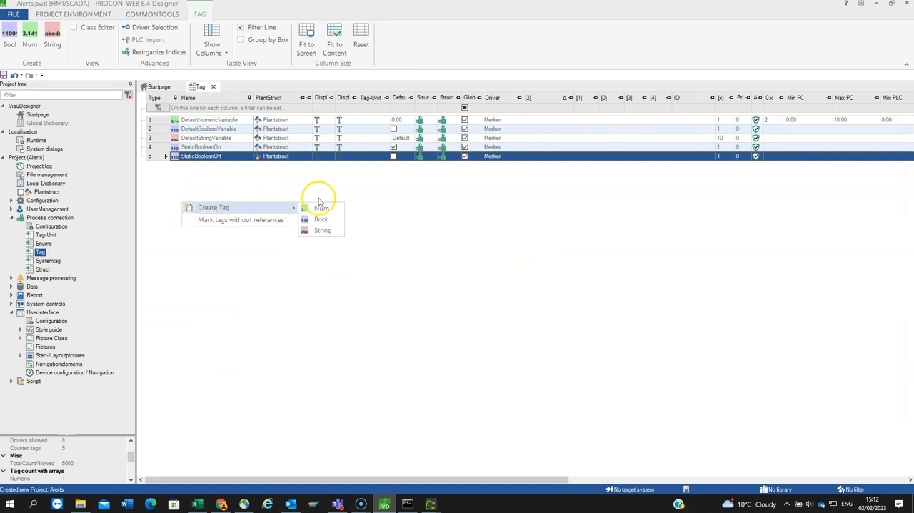
{"action": "mouse_move", "coordinate": [321, 220]}
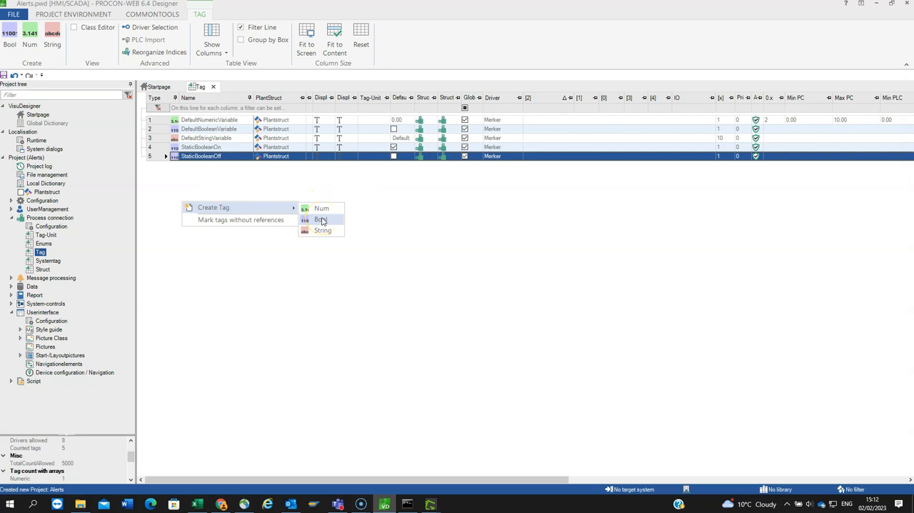
{"action": "left_click", "coordinate": [319, 220]}
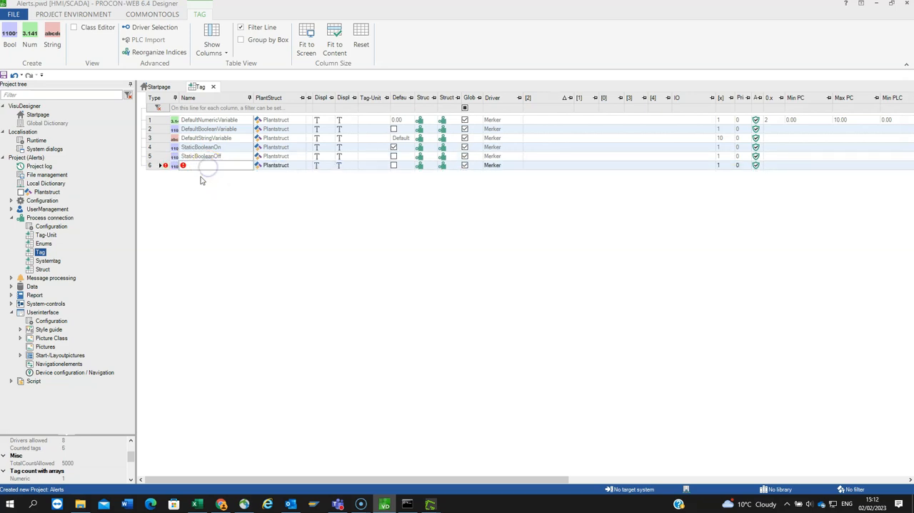
{"action": "type", "text": "Alert1"}
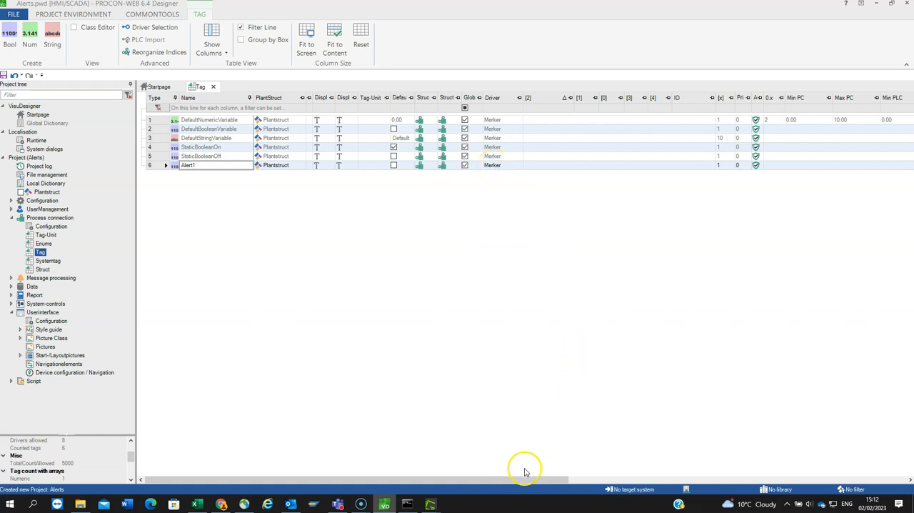
{"action": "scroll", "scroll_direction": "right", "scroll_amount": 3}
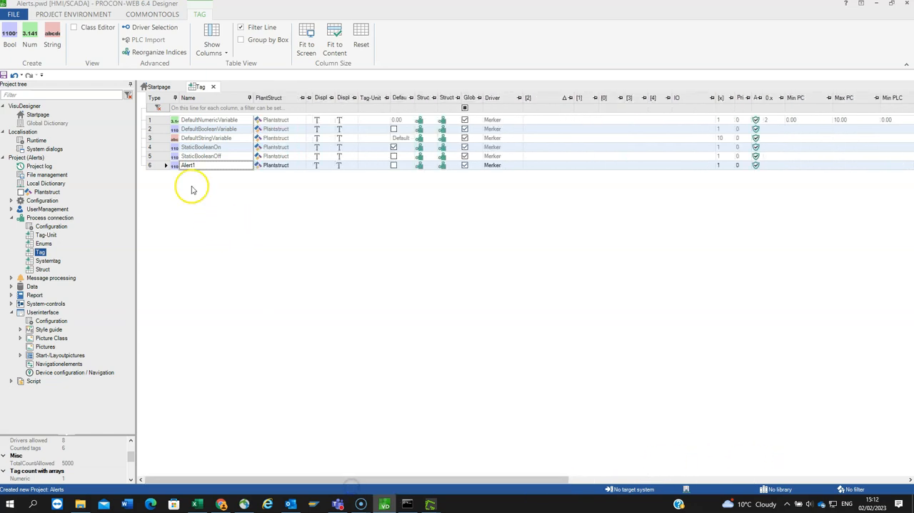
Step: Duplicate the tag into Alert2 and Alert3, then create numeric tag Alter4NUM
{"action": "right_click", "coordinate": [187, 165]}
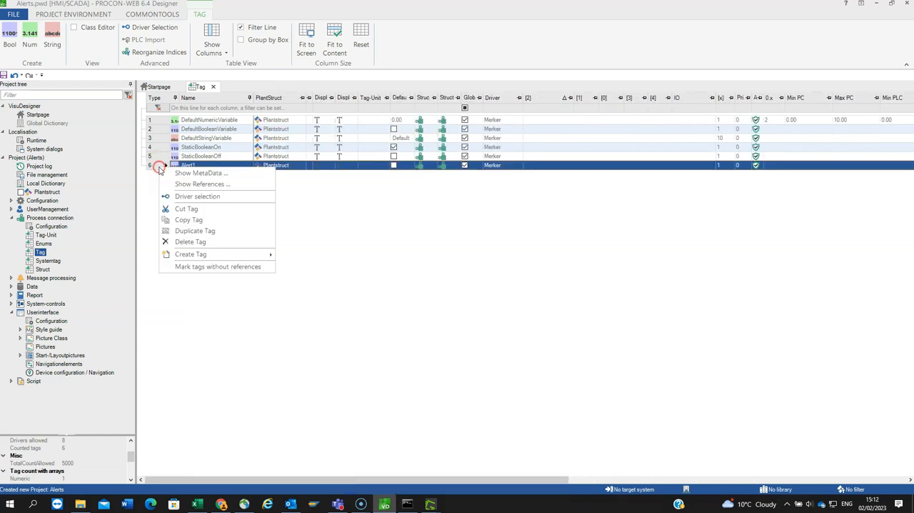
{"action": "left_click", "coordinate": [194, 229]}
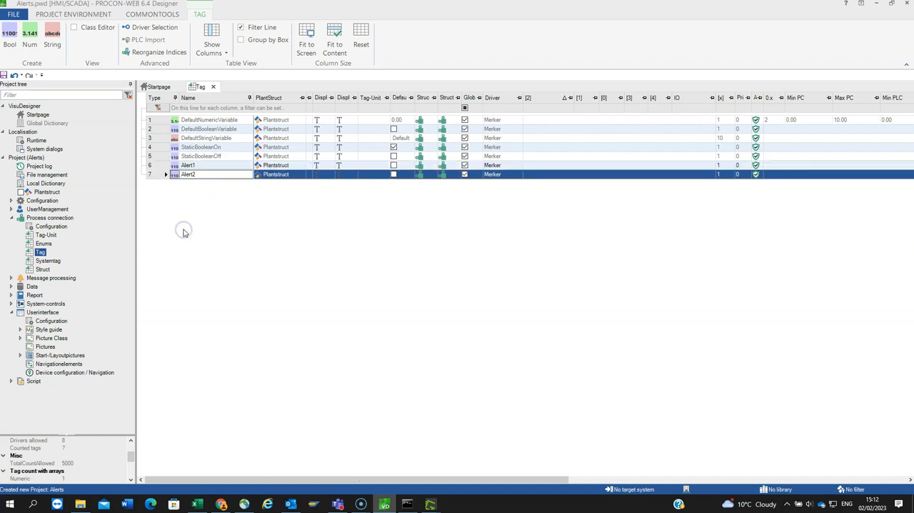
{"action": "right_click", "coordinate": [188, 174]}
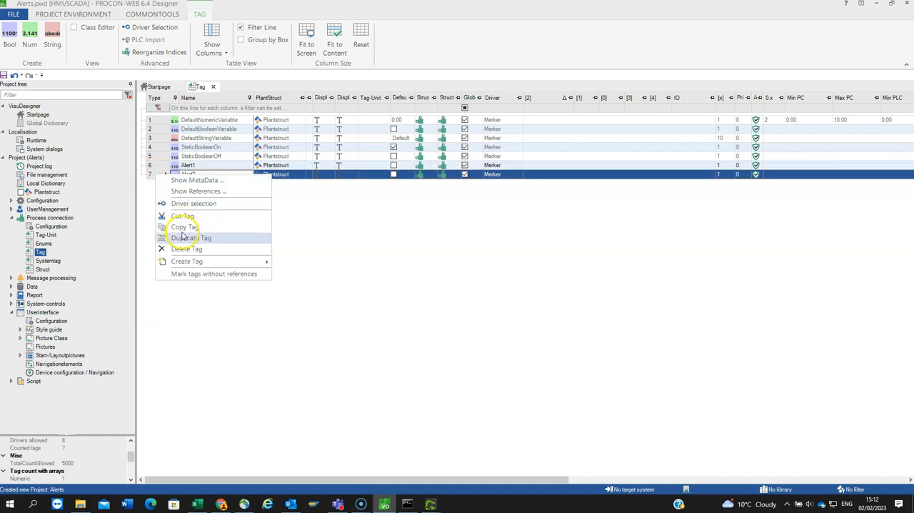
{"action": "left_click", "coordinate": [191, 238]}
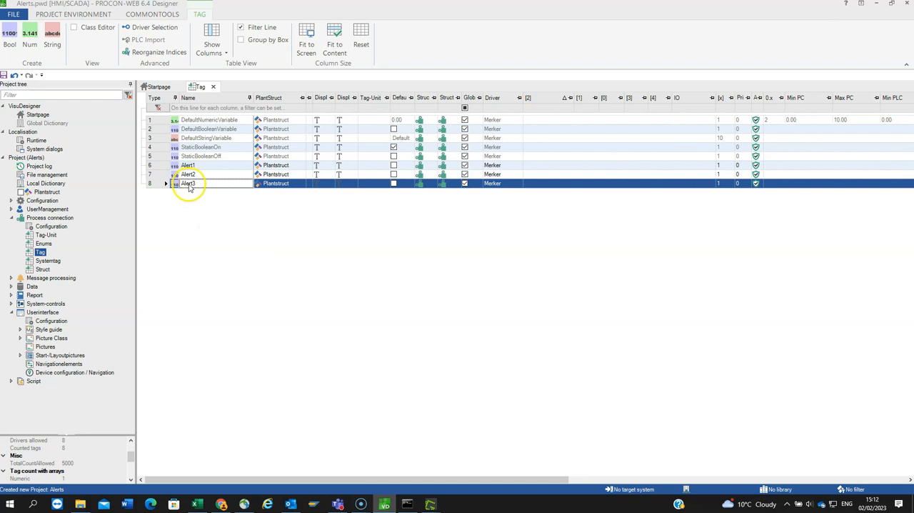
{"action": "right_click", "coordinate": [188, 182]}
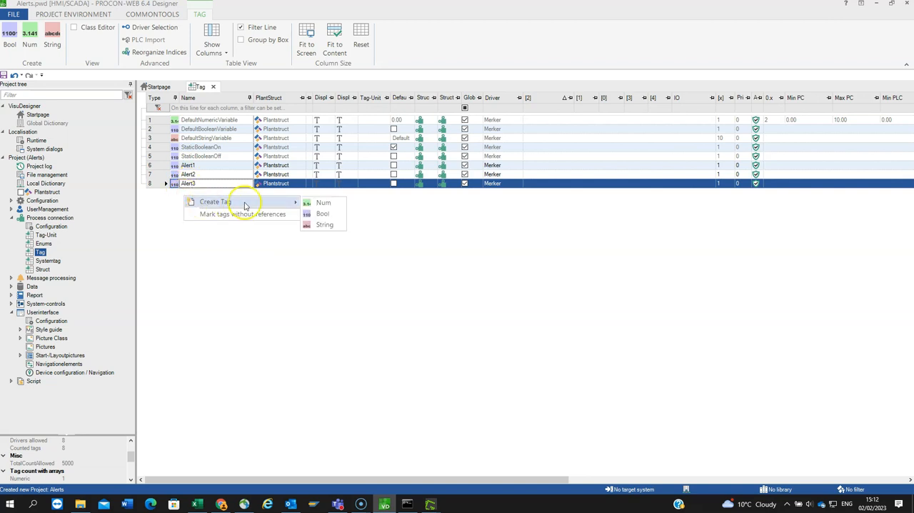
{"action": "left_click", "coordinate": [323, 202]}
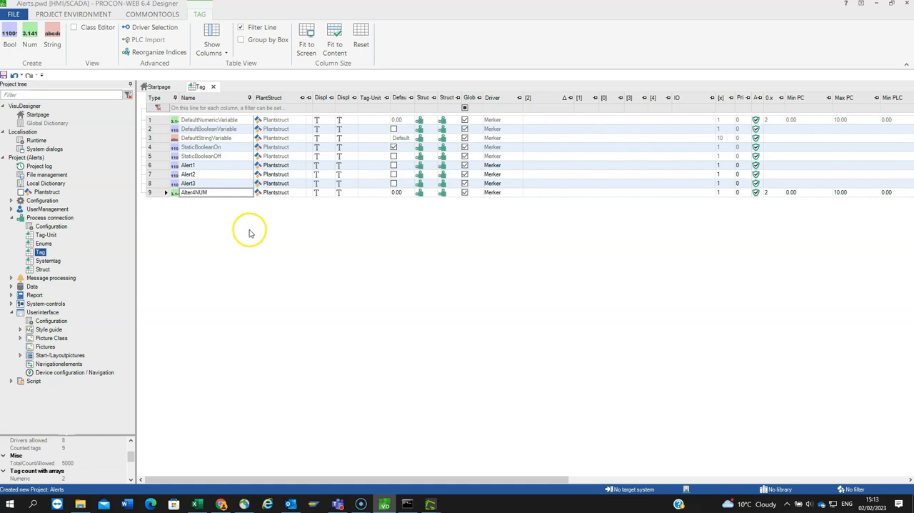
{"action": "mouse_move", "coordinate": [253, 234]}
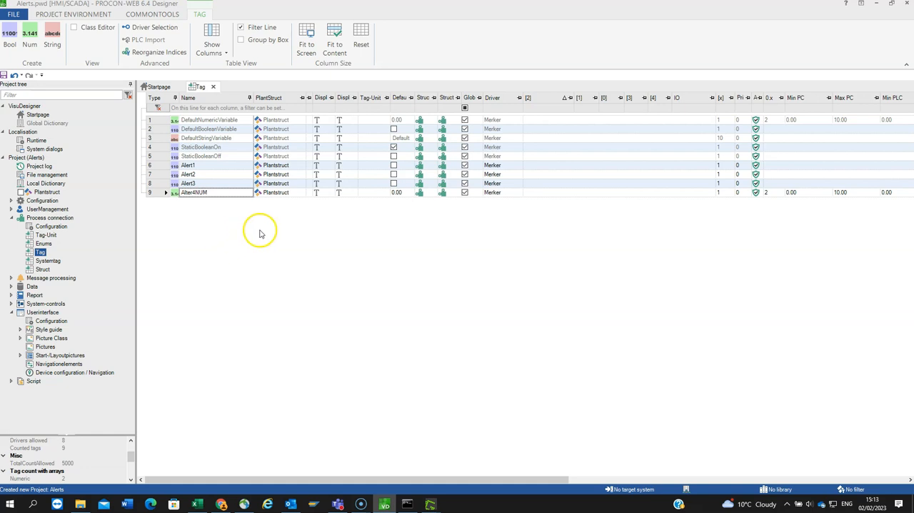
{"action": "mouse_move", "coordinate": [158, 276]}
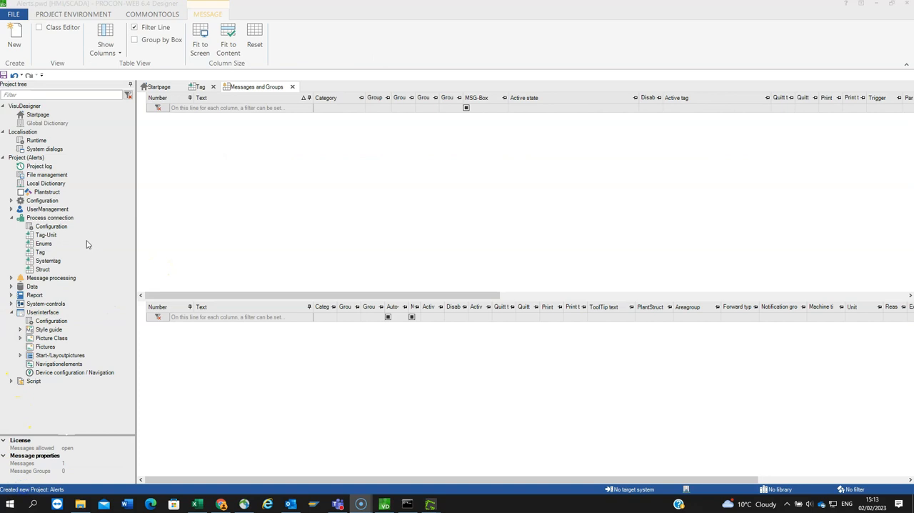
Step: In Messages and Groups, name the first message Alert1 and edit the second message's text
{"action": "left_click", "coordinate": [51, 278]}
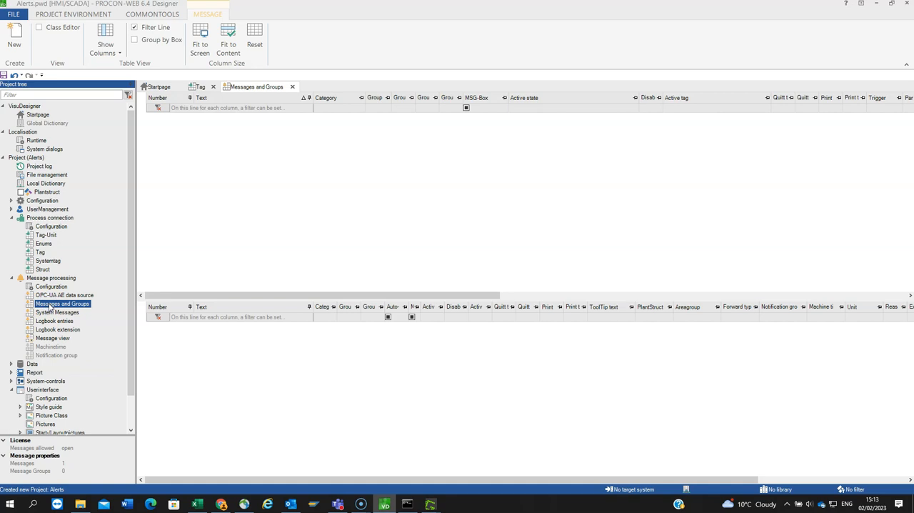
{"action": "mouse_move", "coordinate": [157, 207]}
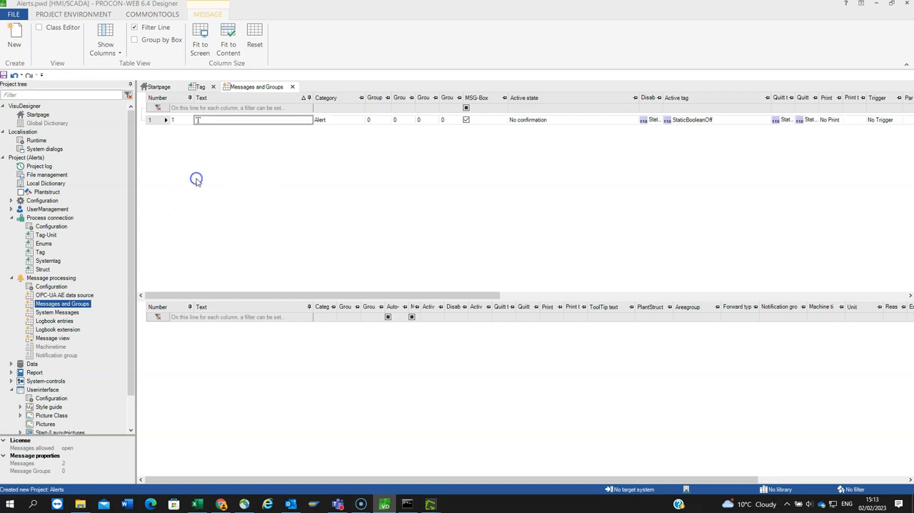
{"action": "mouse_move", "coordinate": [222, 124]}
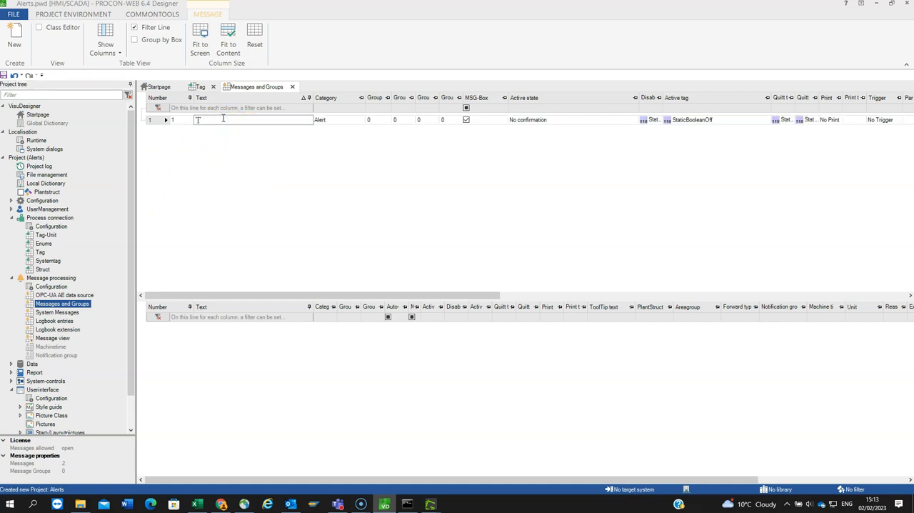
{"action": "type", "text": "Alert1"}
{"action": "type", "text": "Alert2"}
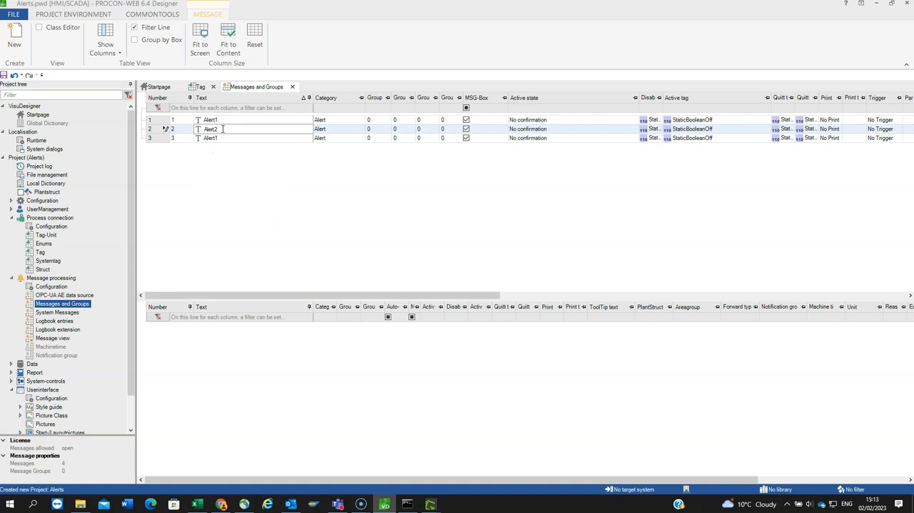
{"action": "left_click", "coordinate": [234, 138]}
{"action": "type", "text": "3"}
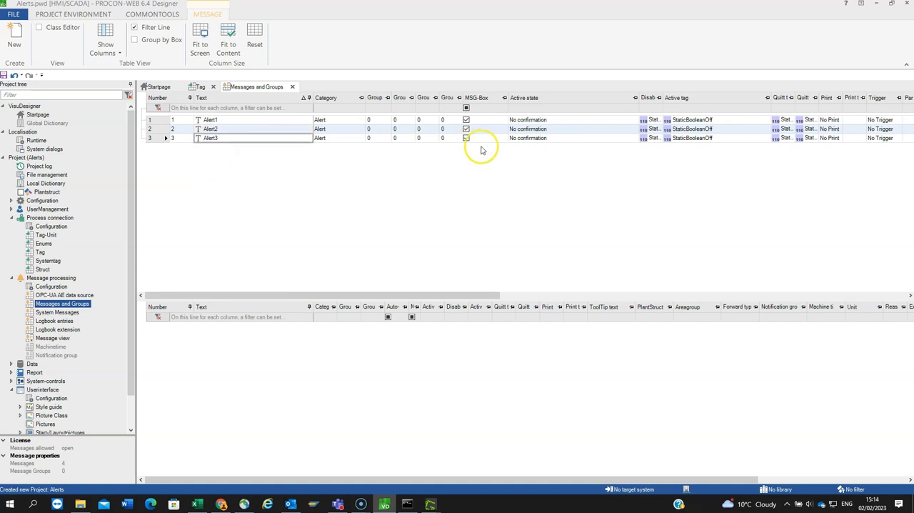
{"action": "mouse_move", "coordinate": [513, 152]}
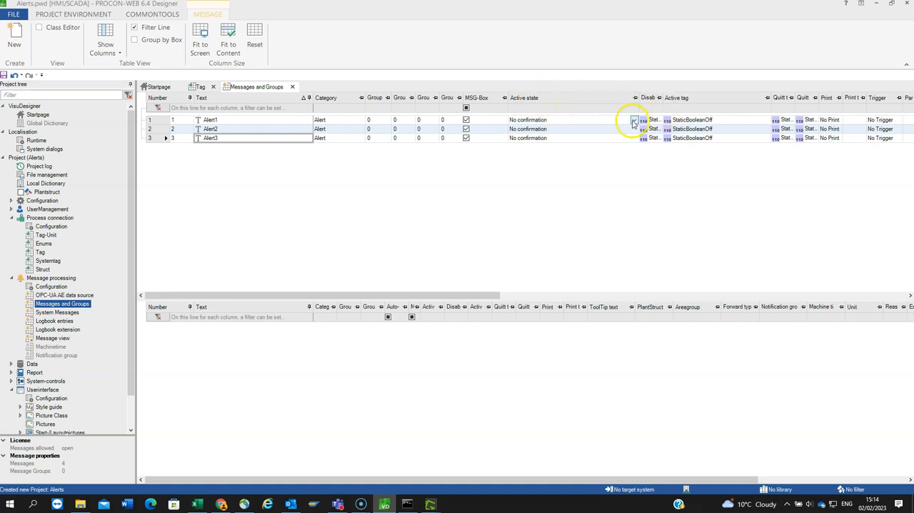
Step: Set Alert2's active state to Confirmation and Go and Alert3's to Confirmation
{"action": "left_click", "coordinate": [633, 120]}
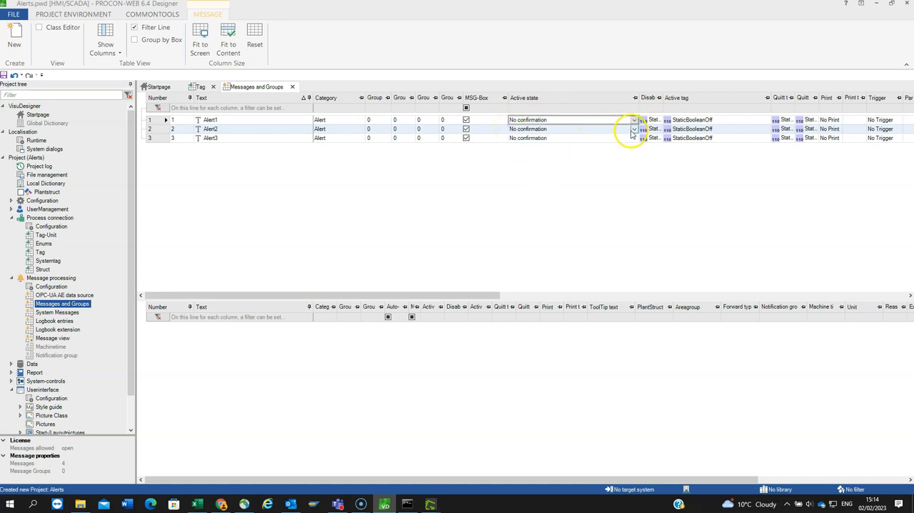
{"action": "left_click", "coordinate": [632, 128]}
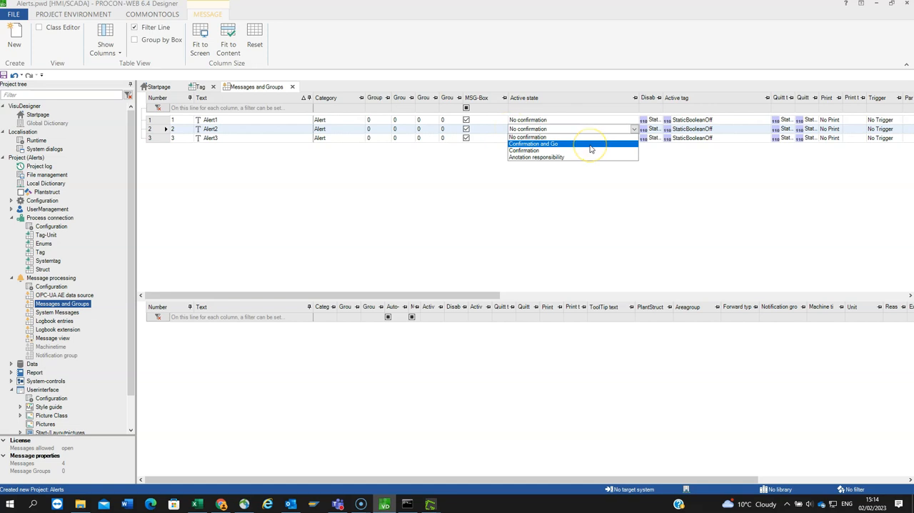
{"action": "left_click", "coordinate": [534, 143]}
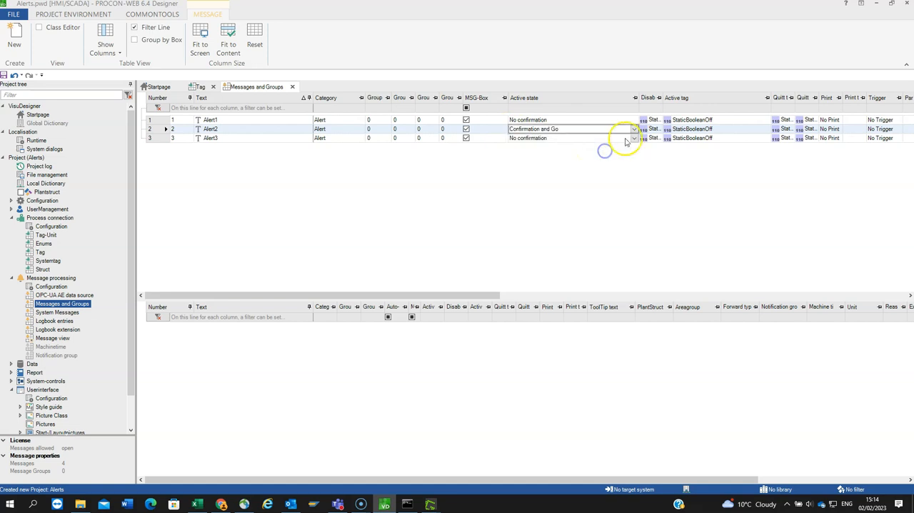
{"action": "left_click", "coordinate": [633, 138]}
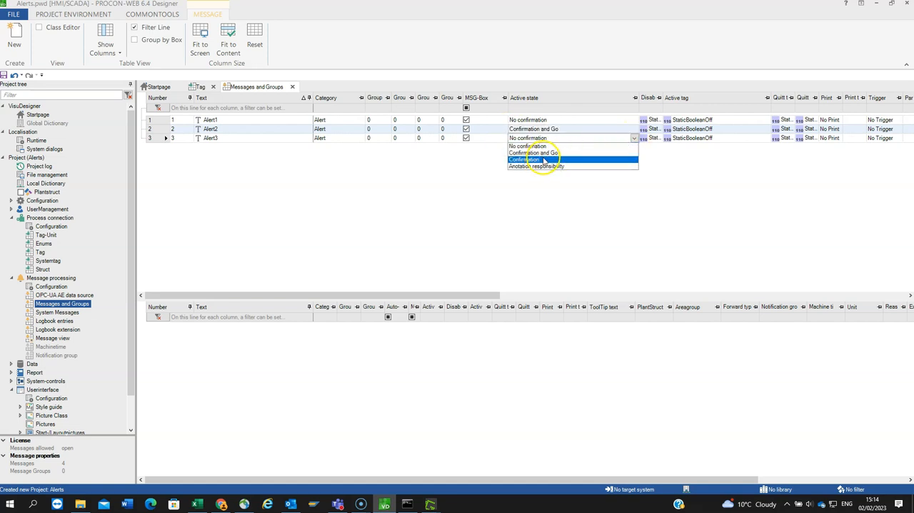
{"action": "left_click", "coordinate": [523, 159]}
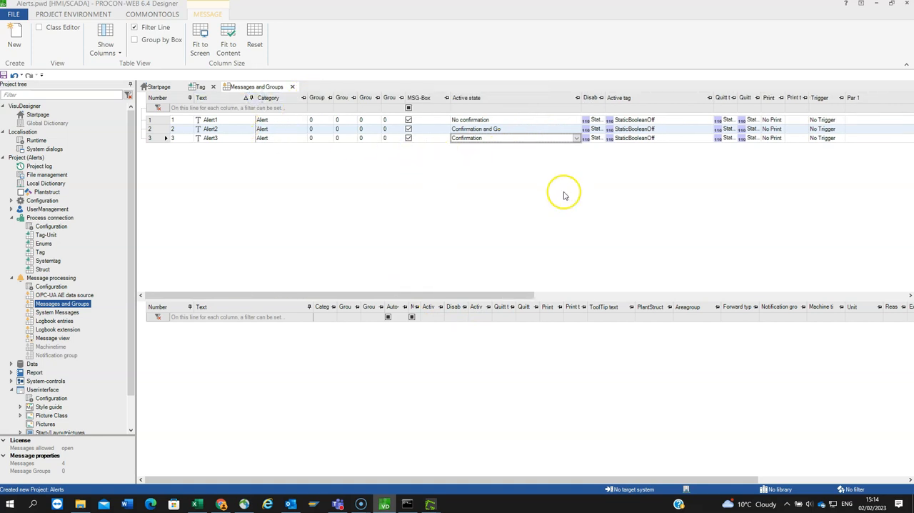
Step: Set Alert1's trigger to BH and link it to tag Alert1
{"action": "left_click", "coordinate": [841, 119]}
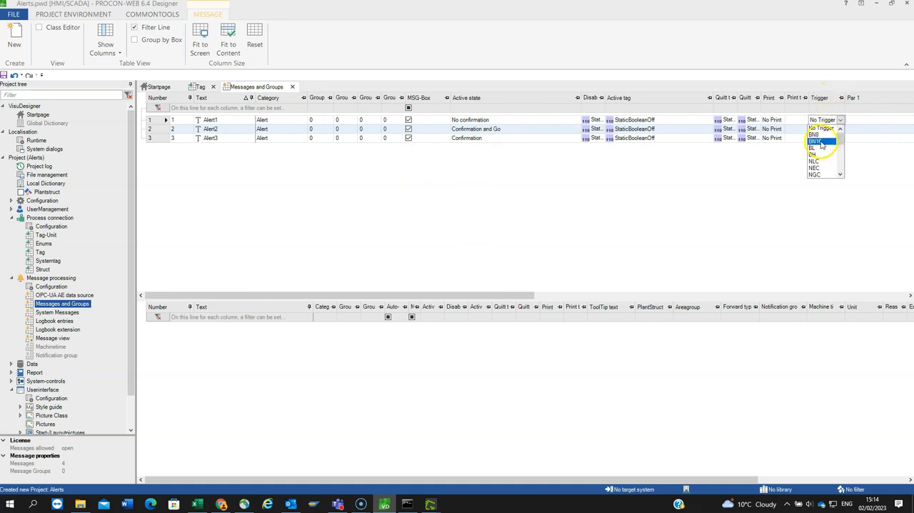
{"action": "mouse_move", "coordinate": [821, 155]}
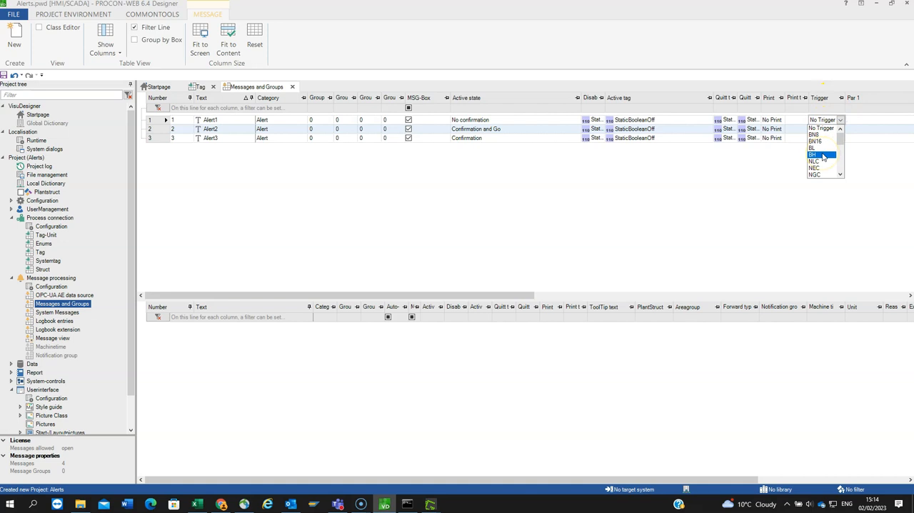
{"action": "left_click", "coordinate": [814, 154]}
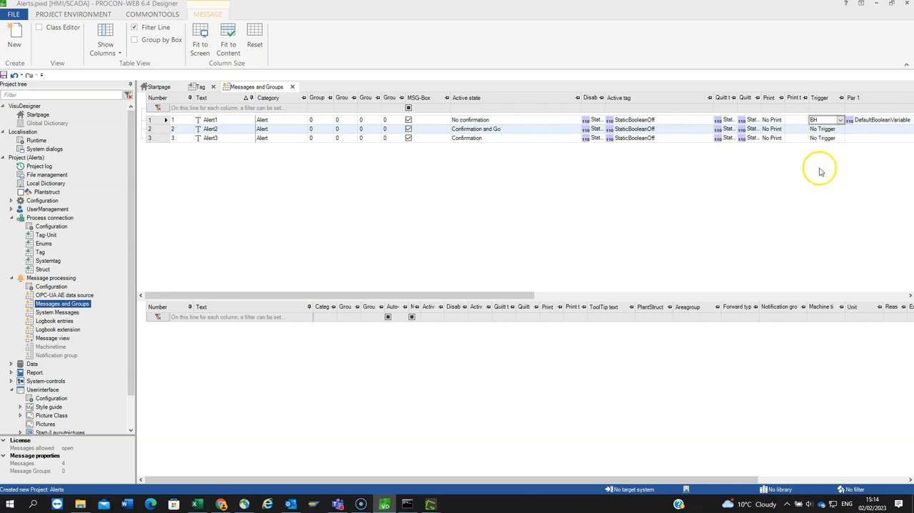
{"action": "mouse_move", "coordinate": [584, 107]}
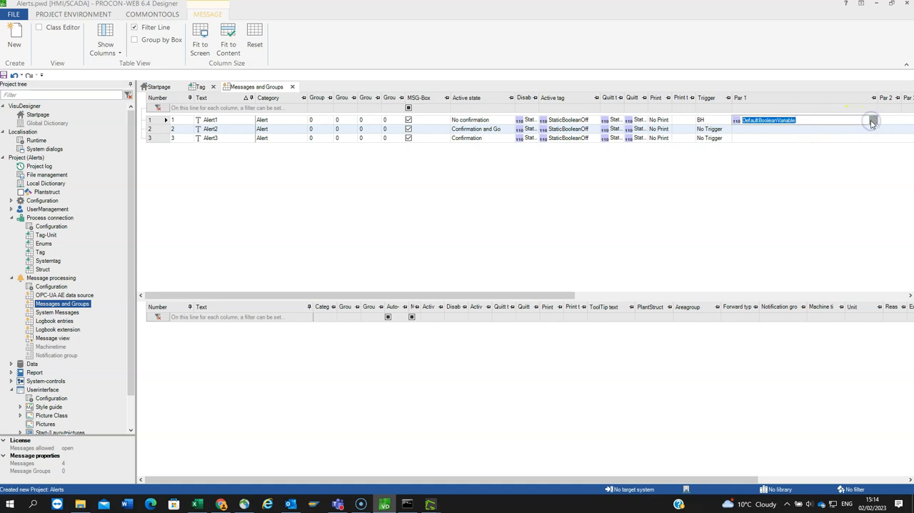
{"action": "left_click", "coordinate": [872, 120]}
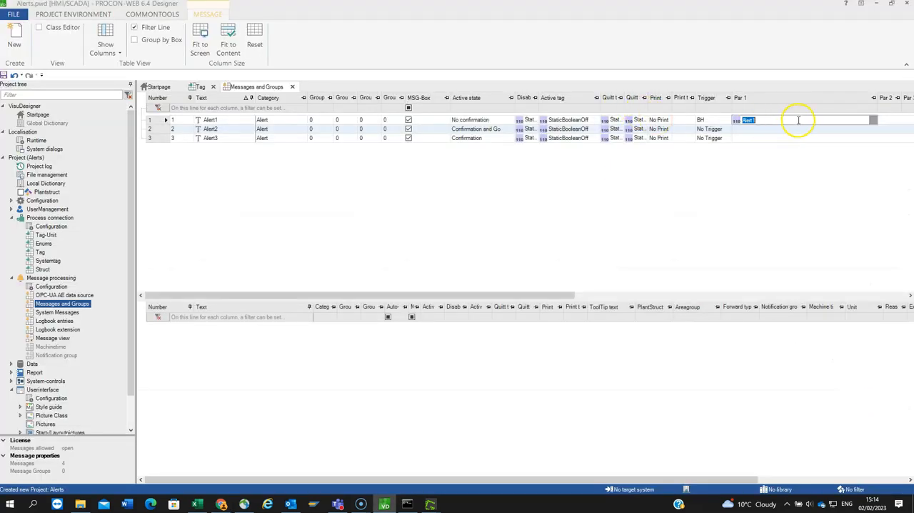
{"action": "left_click", "coordinate": [726, 130]}
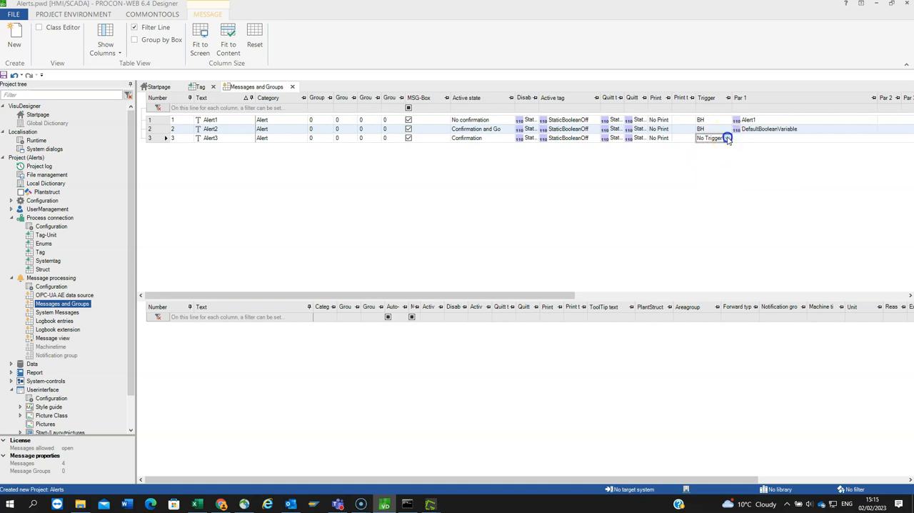
Step: Link Alert3's Par 1 to tag Alert3 via the tag picker
{"action": "left_click", "coordinate": [727, 138]}
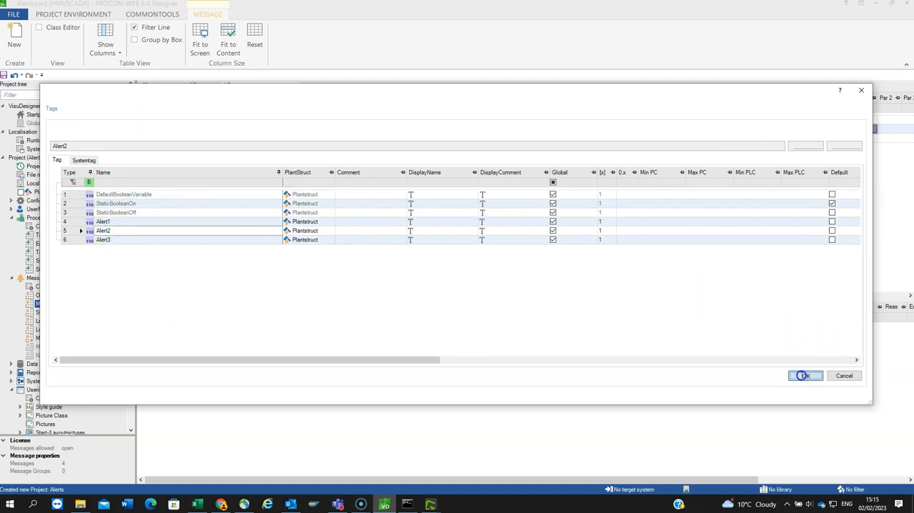
{"action": "left_click", "coordinate": [124, 194]}
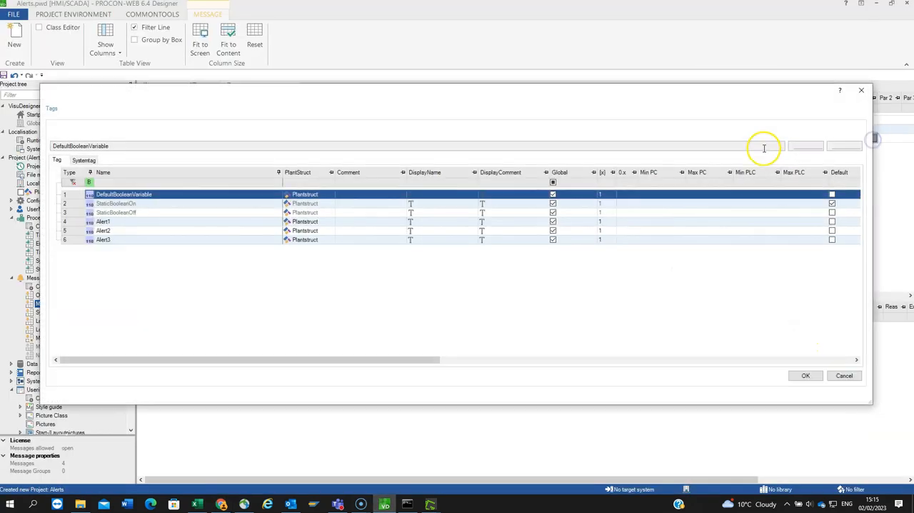
{"action": "double_click", "coordinate": [102, 239]}
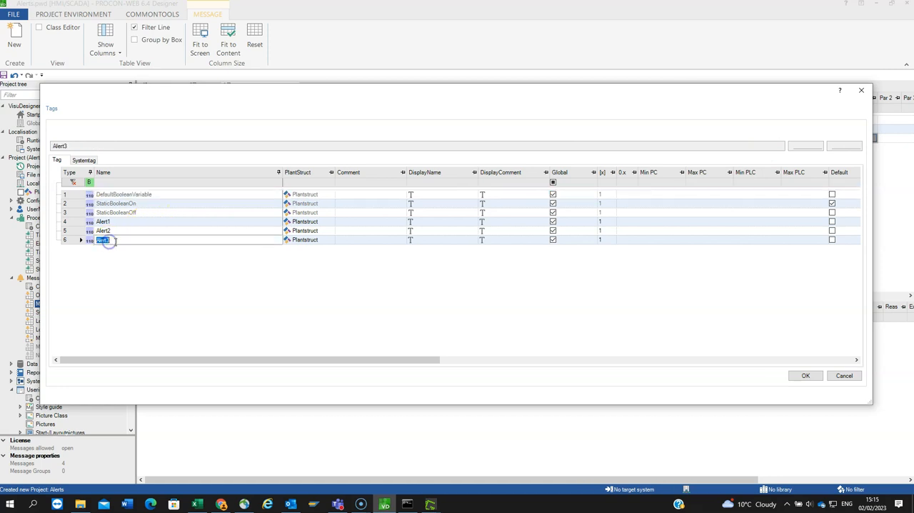
{"action": "left_click", "coordinate": [805, 375]}
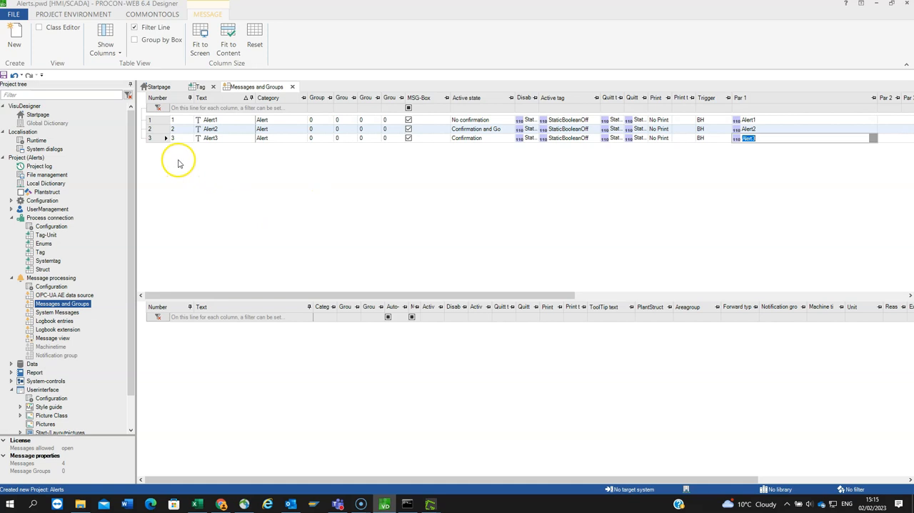
Step: Add a new message named Alert4Num with trigger BN16
{"action": "right_click", "coordinate": [178, 161]}
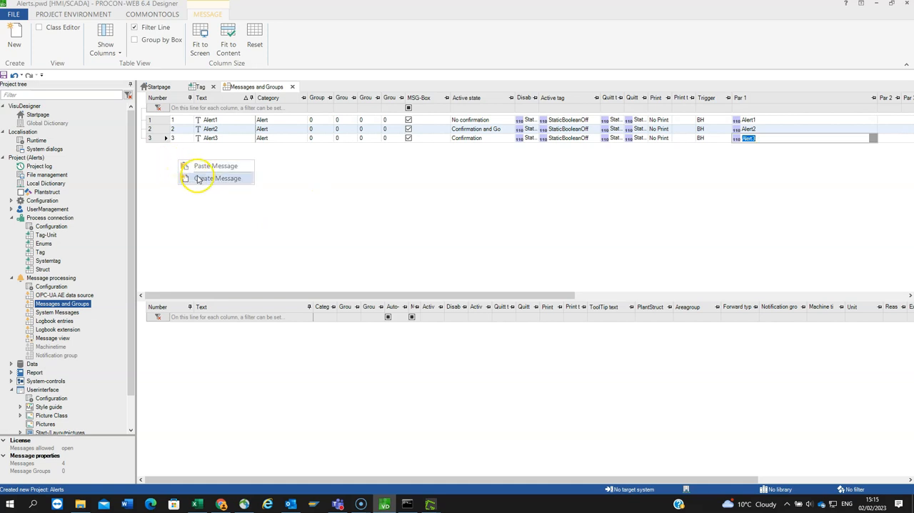
{"action": "left_click", "coordinate": [218, 178]}
{"action": "type", "text": "Alert"}
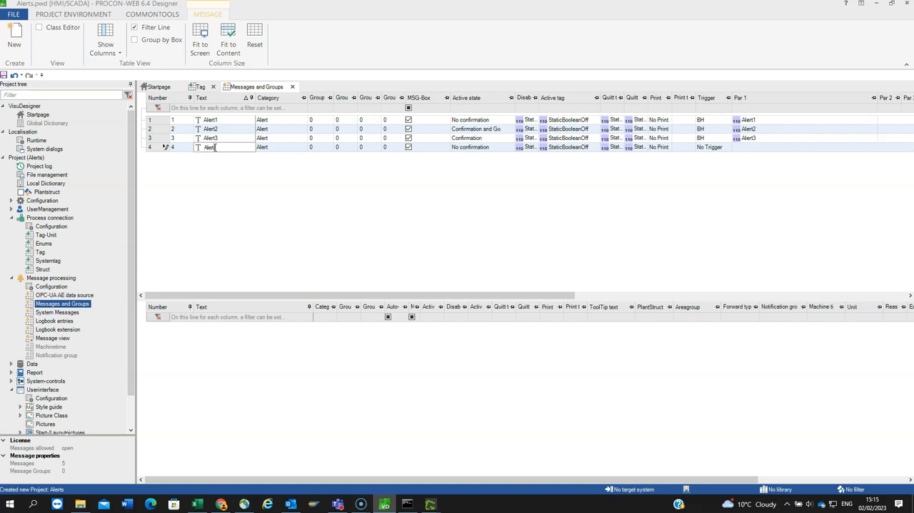
{"action": "type", "text": "2Num"}
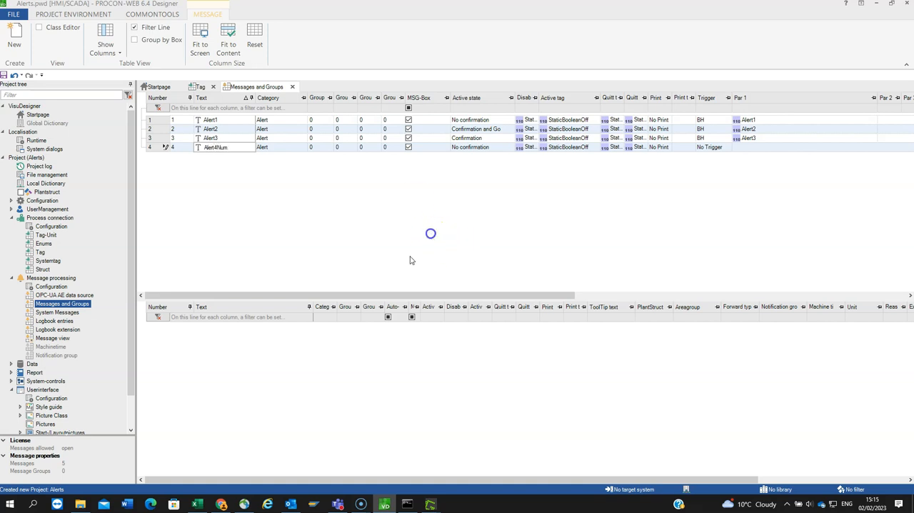
{"action": "left_click", "coordinate": [470, 147]}
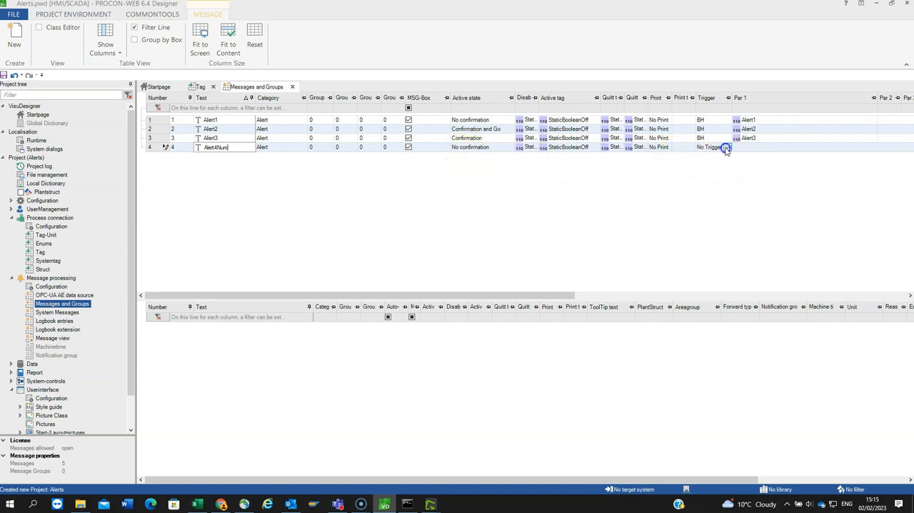
{"action": "left_click", "coordinate": [727, 147]}
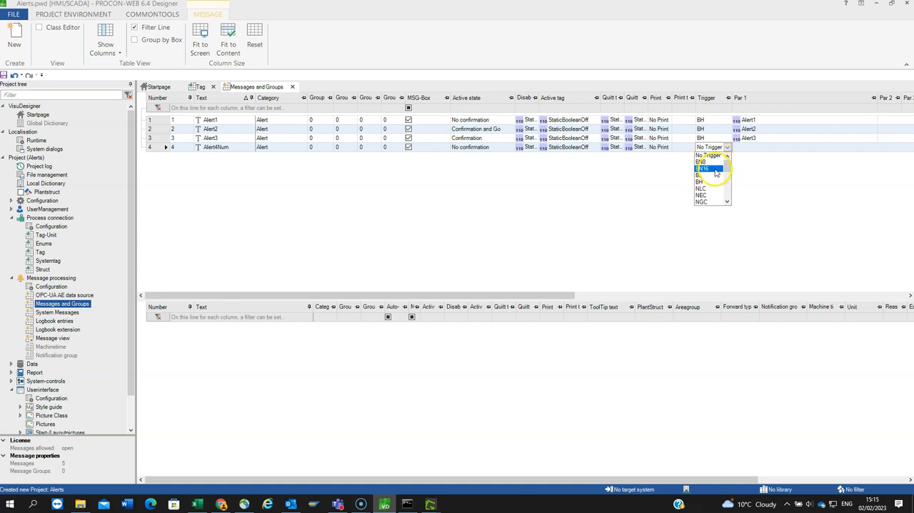
{"action": "left_click", "coordinate": [705, 168]}
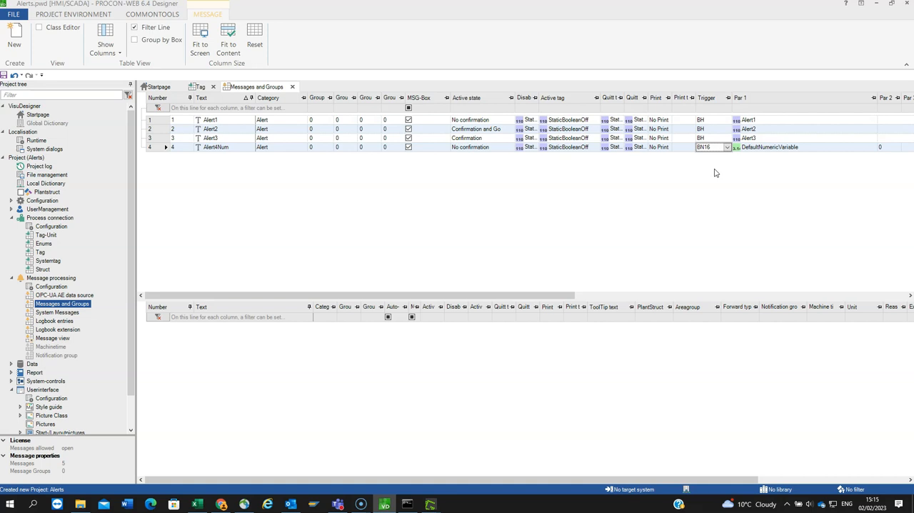
{"action": "mouse_move", "coordinate": [807, 155]}
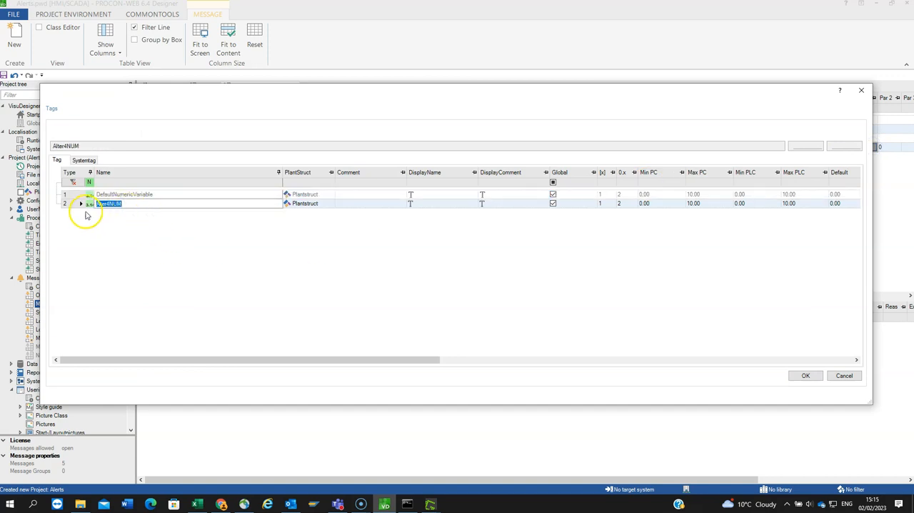
{"action": "mouse_move", "coordinate": [300, 246]}
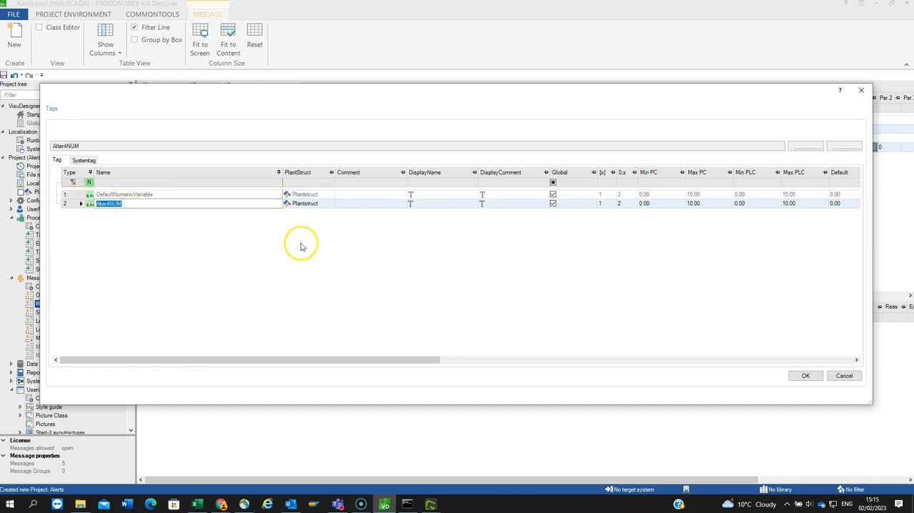
Step: Link Alert4Num's Par 1 to numeric tag Alter4NUM and review its trigger choices
{"action": "left_click", "coordinate": [806, 375]}
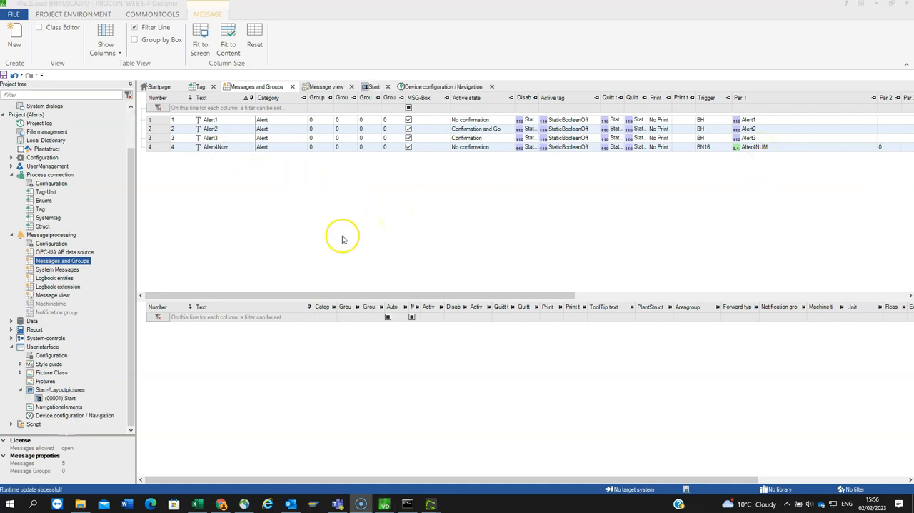
{"action": "mouse_move", "coordinate": [743, 177]}
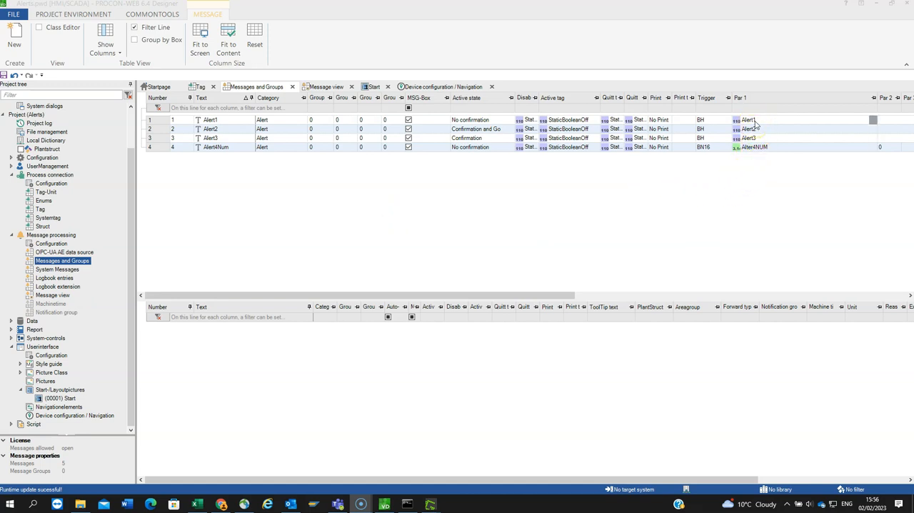
{"action": "mouse_move", "coordinate": [752, 153]}
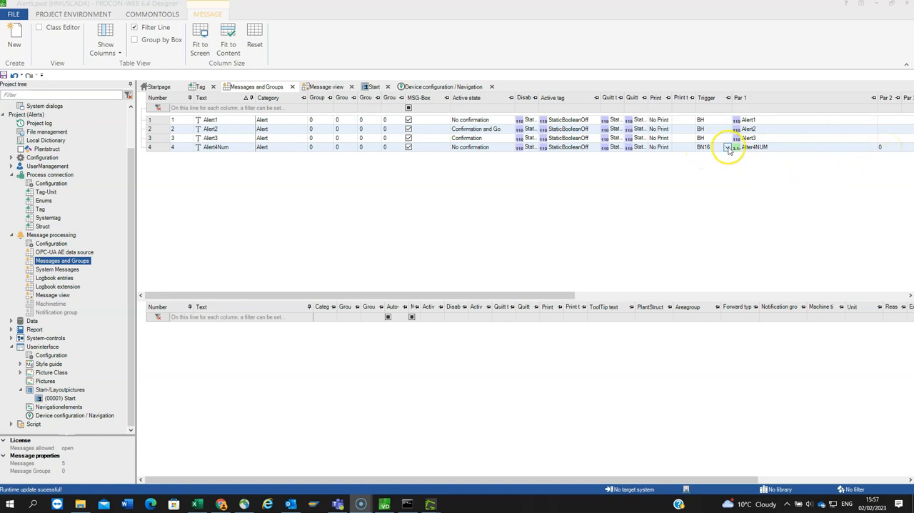
{"action": "left_click", "coordinate": [728, 147]}
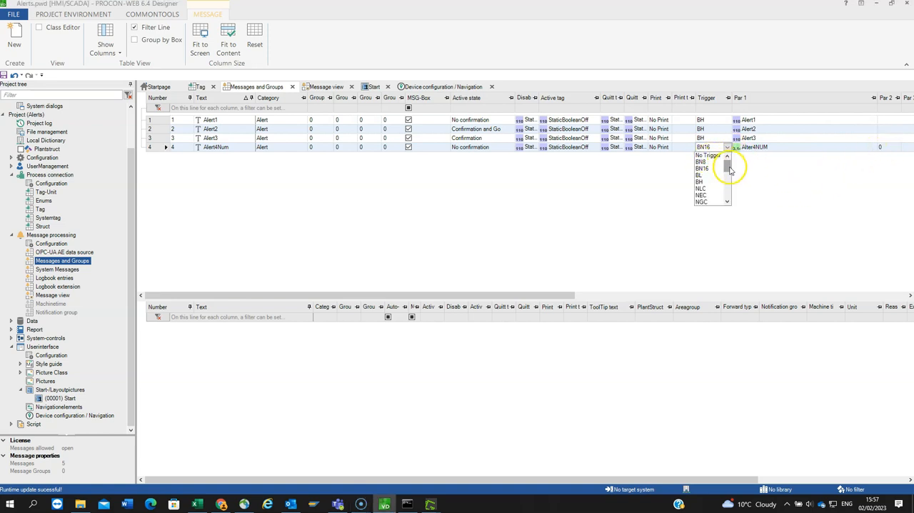
{"action": "scroll", "scroll_direction": "down", "scroll_amount": 3}
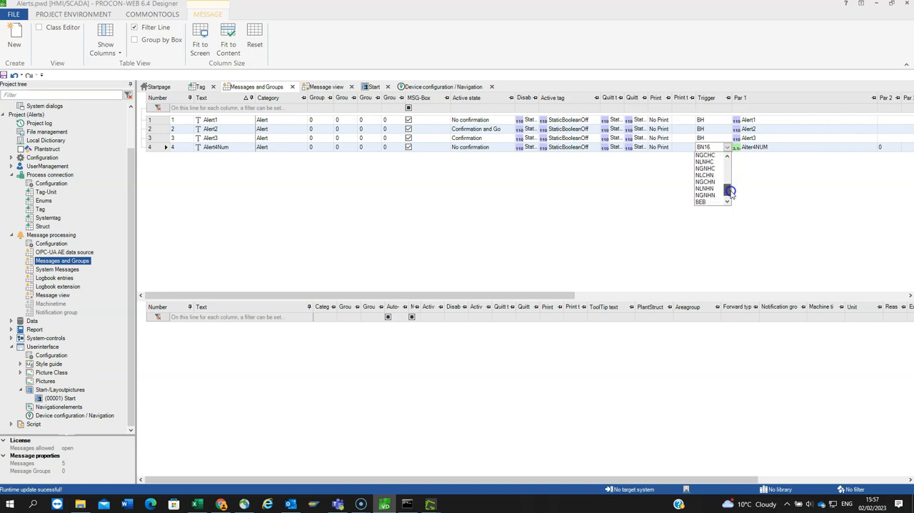
{"action": "scroll", "scroll_direction": "down", "scroll_amount": 3}
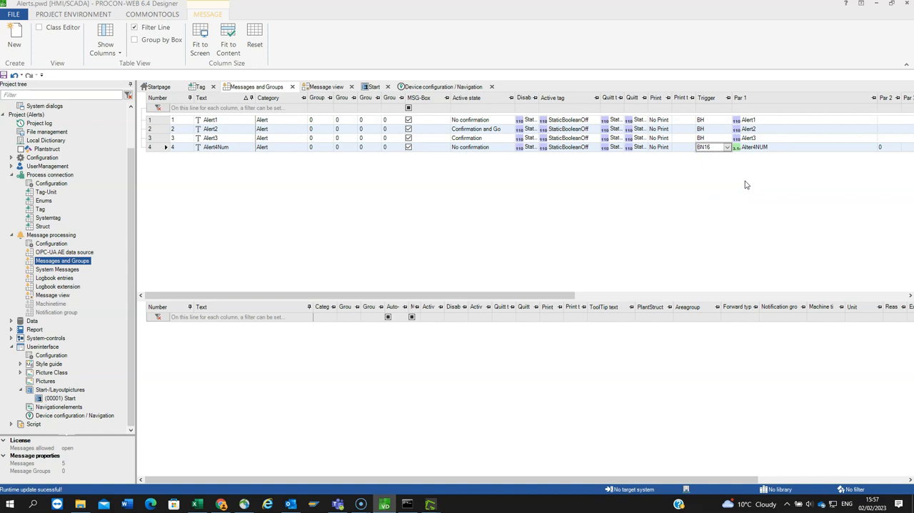
{"action": "mouse_move", "coordinate": [366, 68]}
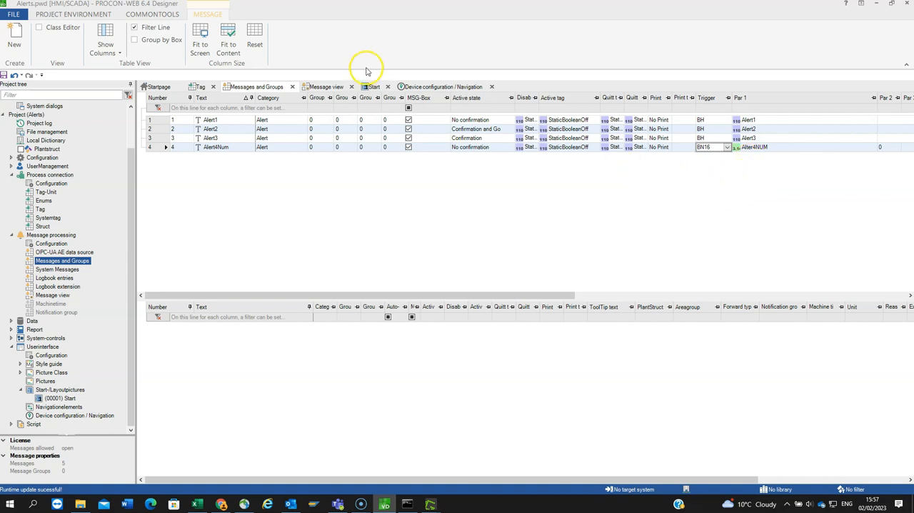
Step: Search the program help for 'bh' and list matching topics
{"action": "left_click", "coordinate": [14, 12]}
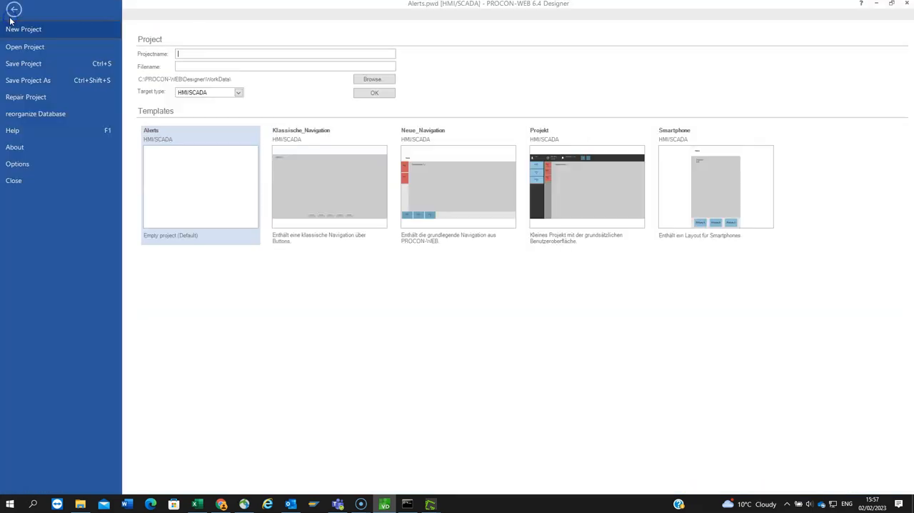
{"action": "left_click", "coordinate": [12, 131]}
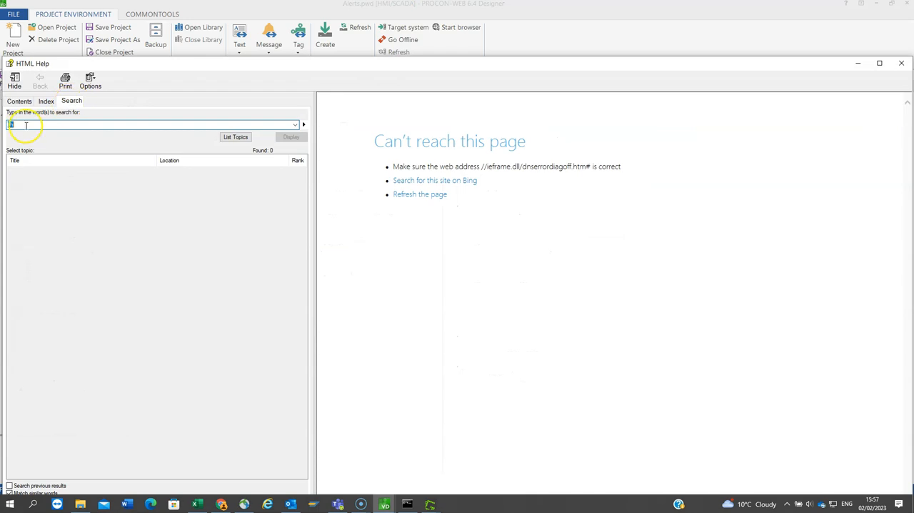
{"action": "type", "text": "bh"}
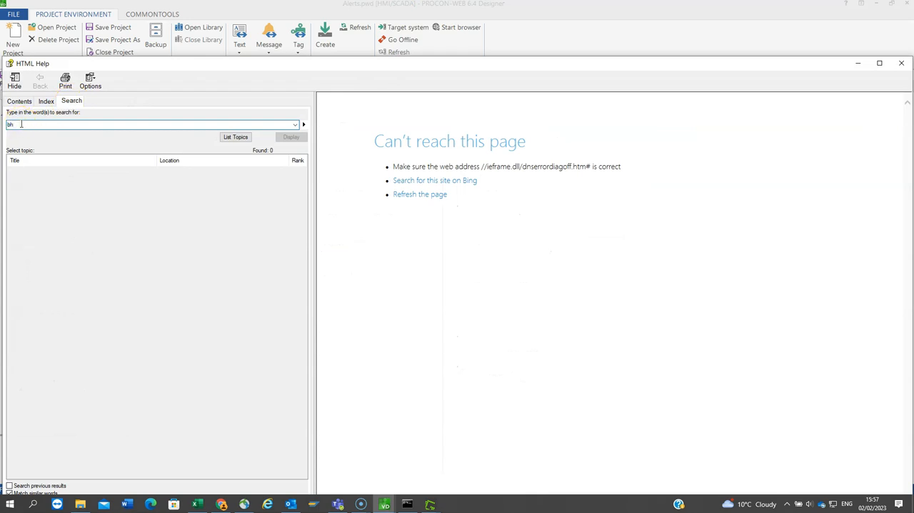
{"action": "left_click", "coordinate": [234, 136]}
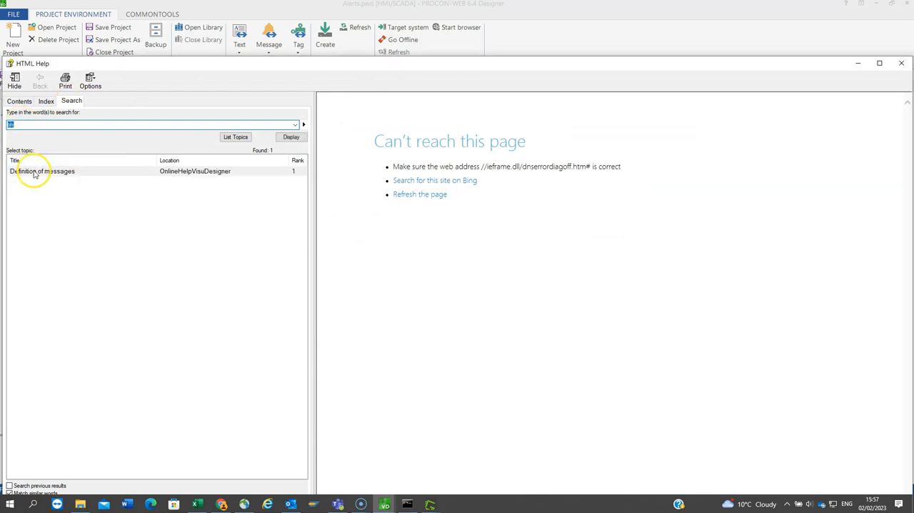
Step: Read the Definition of messages topic down to its message triggering table
{"action": "double_click", "coordinate": [41, 170]}
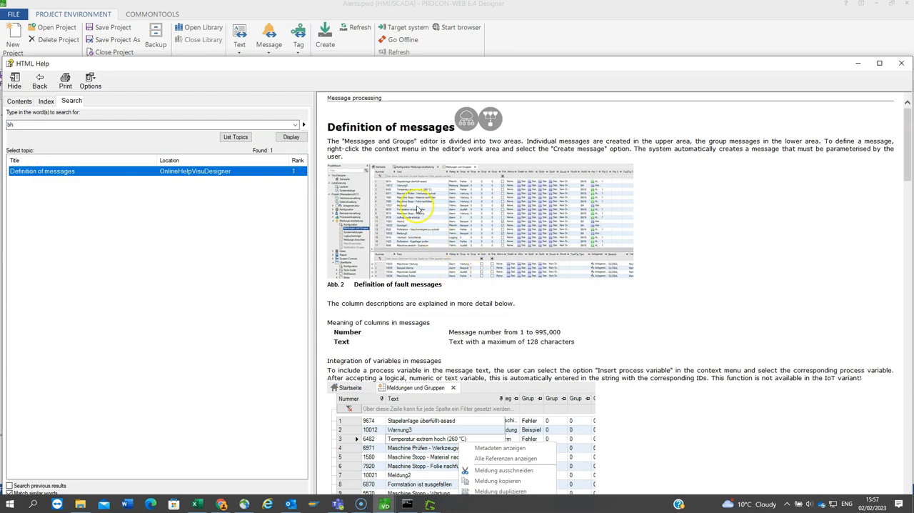
{"action": "scroll", "scroll_direction": "down", "scroll_amount": 3}
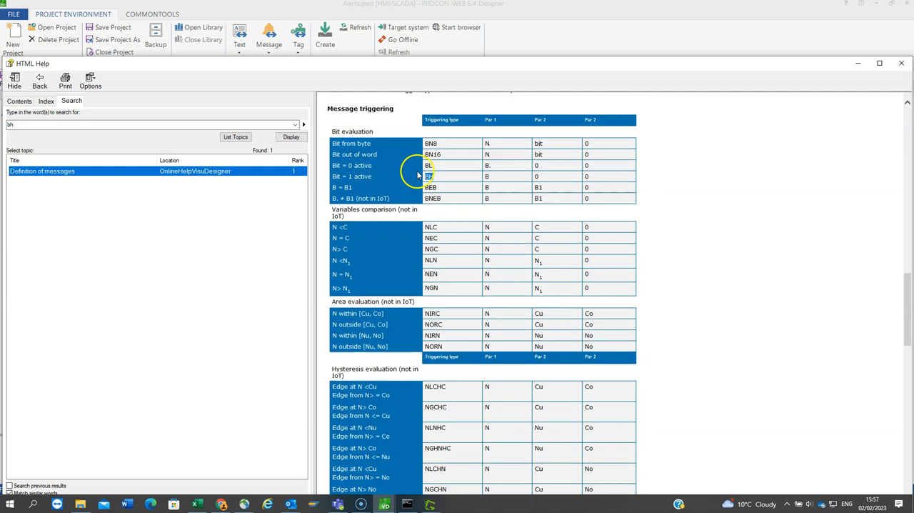
{"action": "mouse_move", "coordinate": [448, 214]}
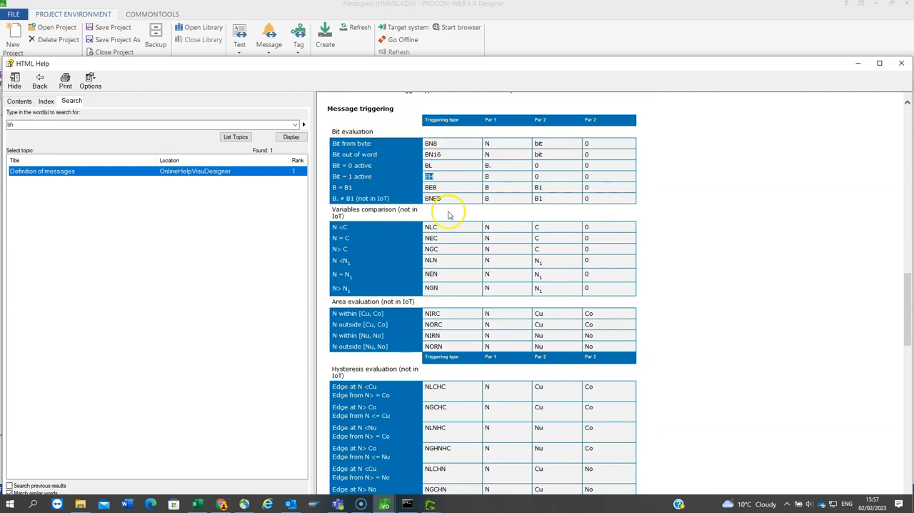
{"action": "scroll", "scroll_direction": "down", "scroll_amount": 3}
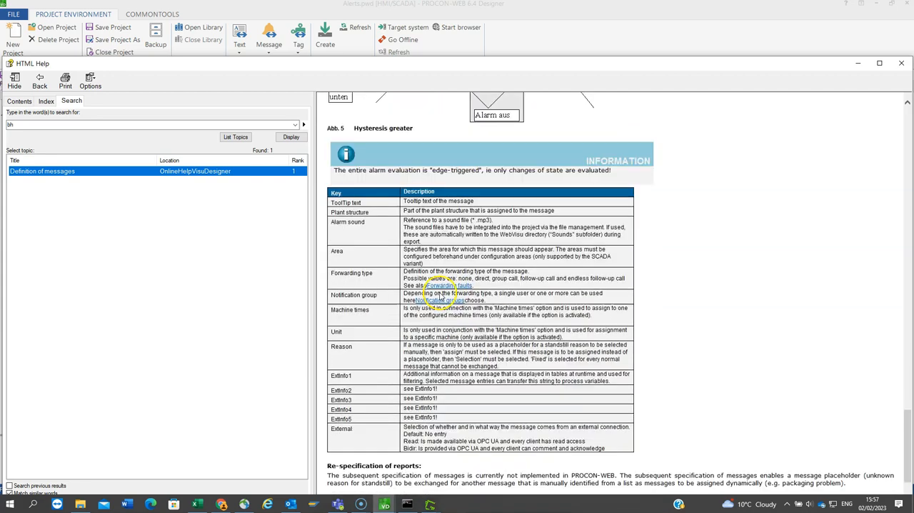
{"action": "scroll", "scroll_direction": "down", "scroll_amount": 3}
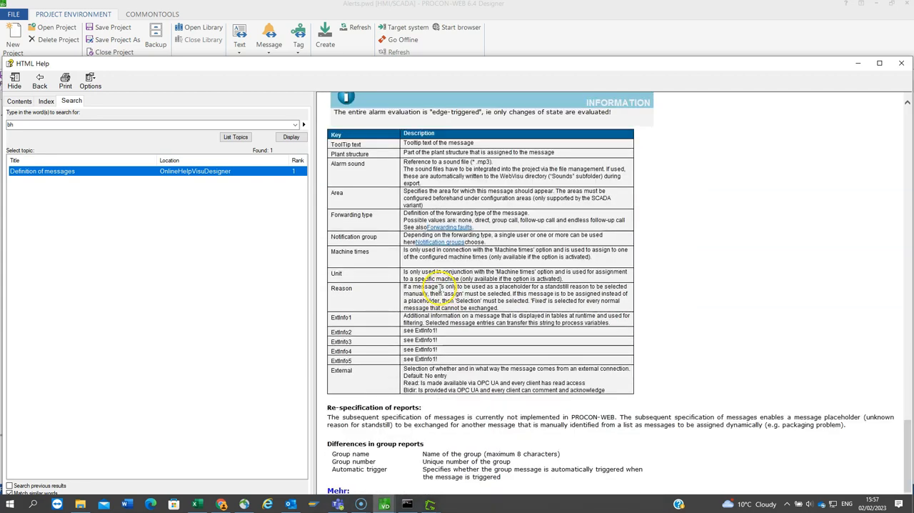
{"action": "scroll", "scroll_direction": "down", "scroll_amount": 3}
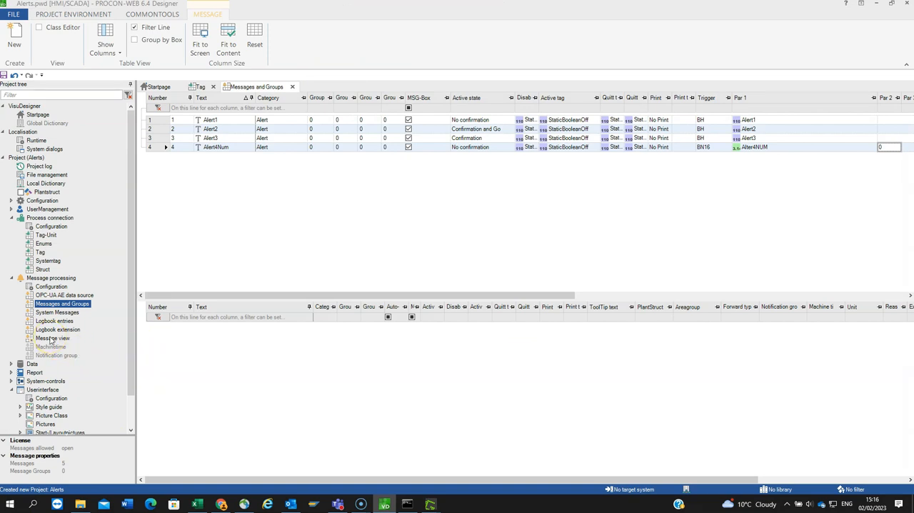
Step: Show the Message view definitions and browse Default_MessageList_View's columns
{"action": "left_click", "coordinate": [52, 338]}
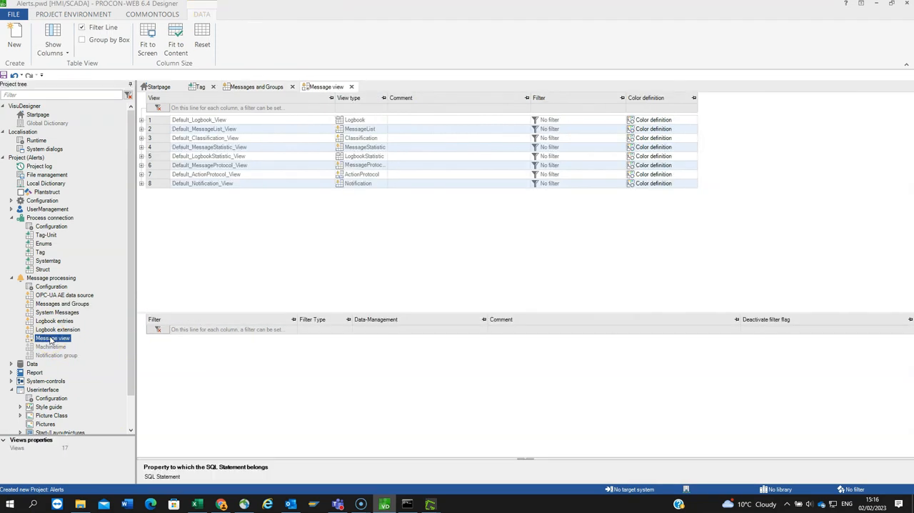
{"action": "mouse_move", "coordinate": [305, 237]}
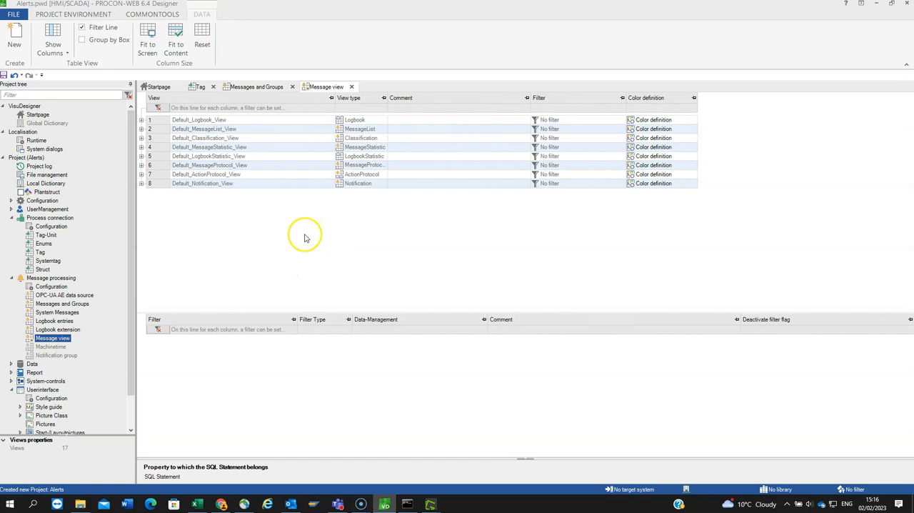
{"action": "mouse_move", "coordinate": [178, 199]}
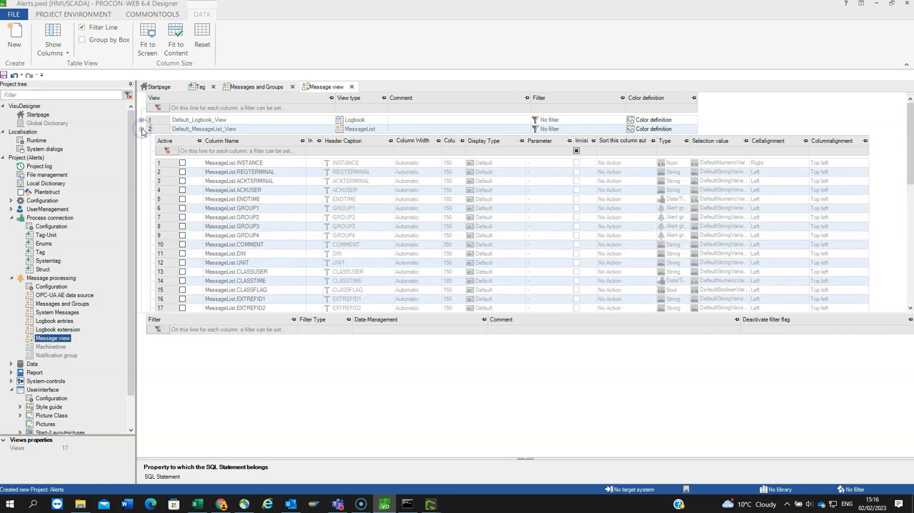
{"action": "mouse_move", "coordinate": [189, 150]}
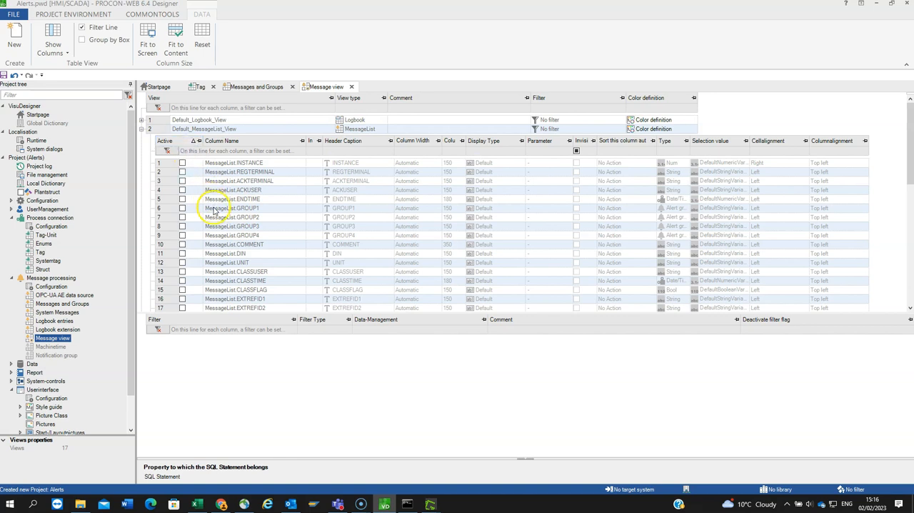
{"action": "scroll", "scroll_direction": "down", "scroll_amount": 3}
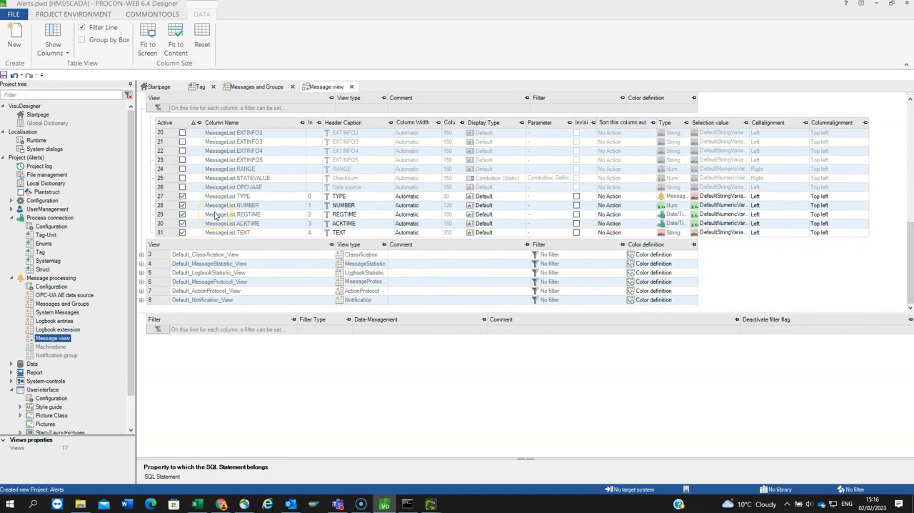
{"action": "scroll", "scroll_direction": "up", "scroll_amount": 3}
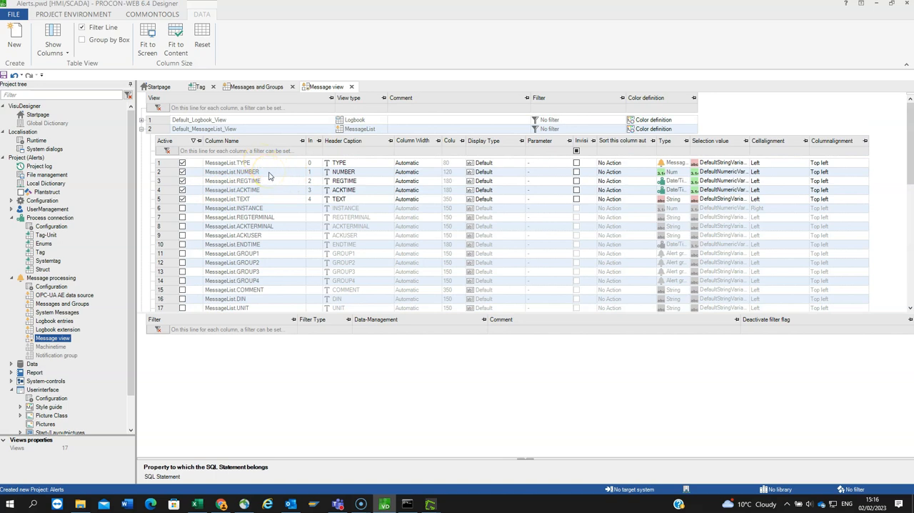
{"action": "mouse_move", "coordinate": [281, 192]}
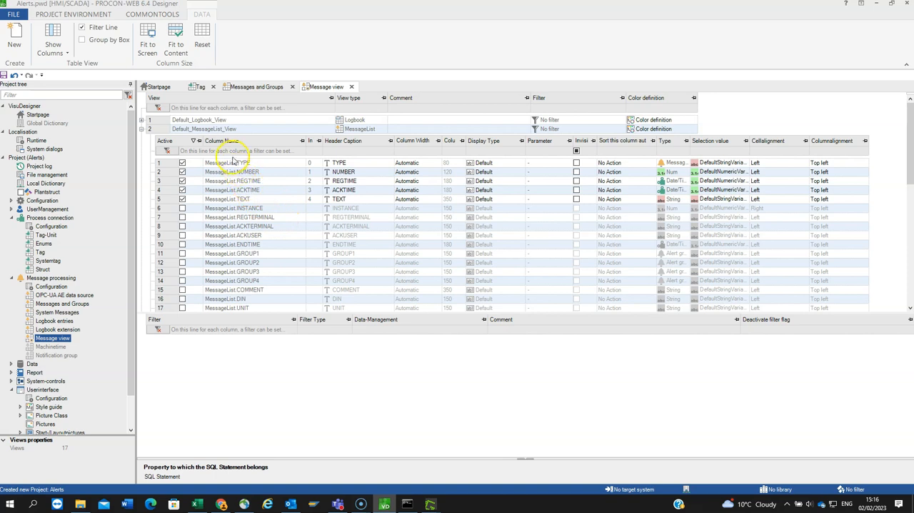
Step: Filter columns by 'time', activate MessageList.ENDTIME, then clear the filter
{"action": "left_click", "coordinate": [243, 150]}
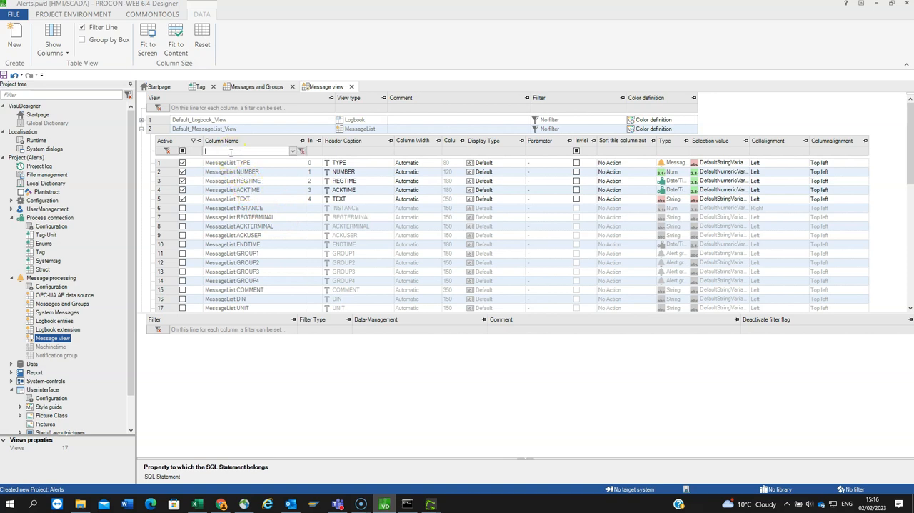
{"action": "type", "text": "time"}
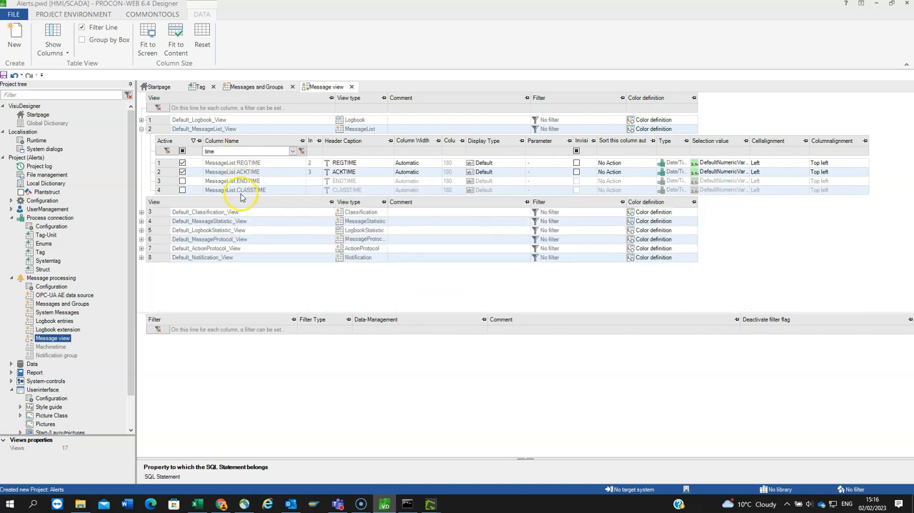
{"action": "left_click", "coordinate": [183, 181]}
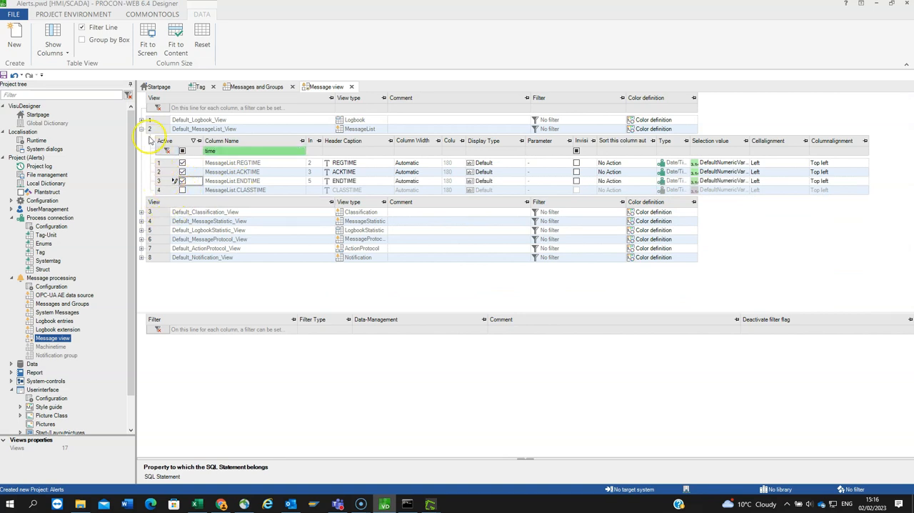
{"action": "left_click", "coordinate": [221, 151]}
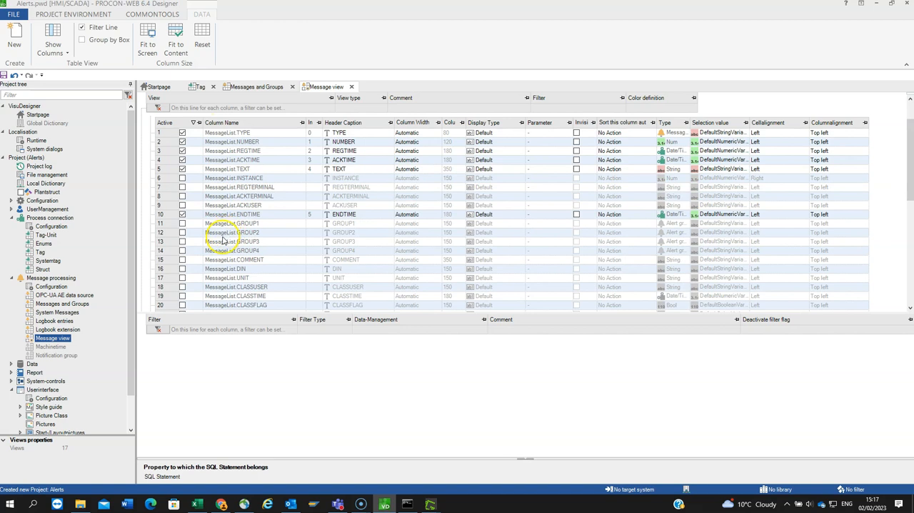
{"action": "scroll", "scroll_direction": "down", "scroll_amount": 3}
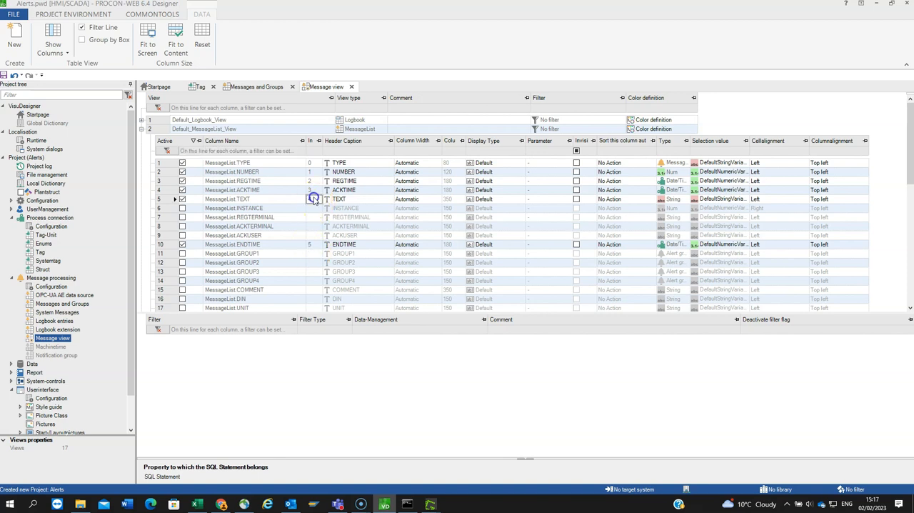
Step: Move the TEXT column to first position in Default_MessageList_View's column order
{"action": "right_click", "coordinate": [312, 198]}
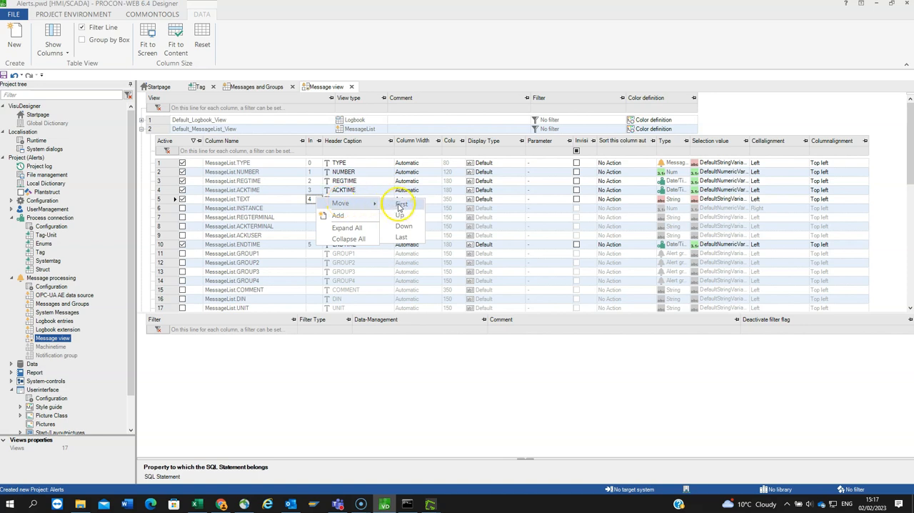
{"action": "left_click", "coordinate": [401, 204]}
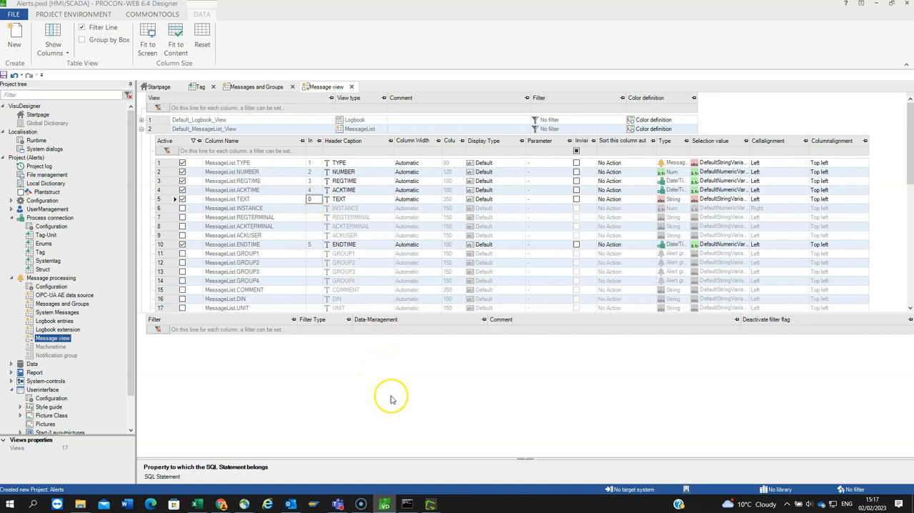
{"action": "mouse_move", "coordinate": [360, 376]}
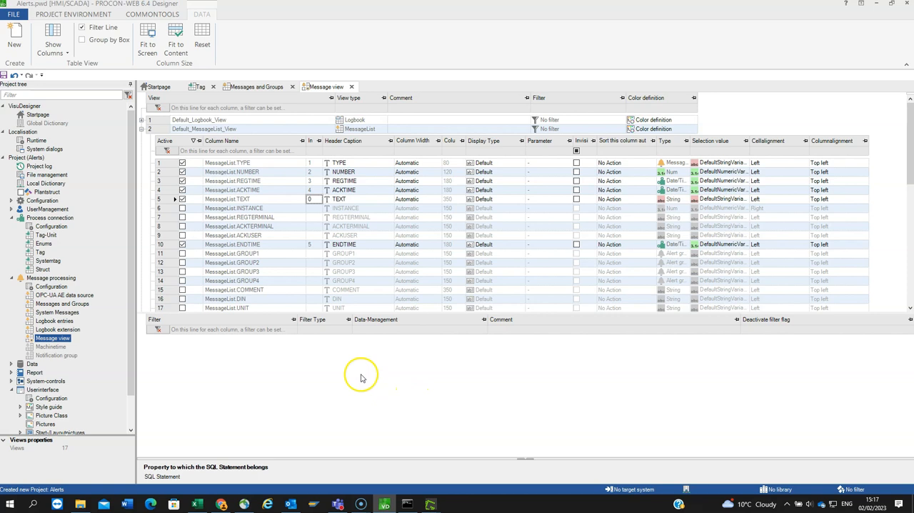
{"action": "mouse_move", "coordinate": [278, 338]}
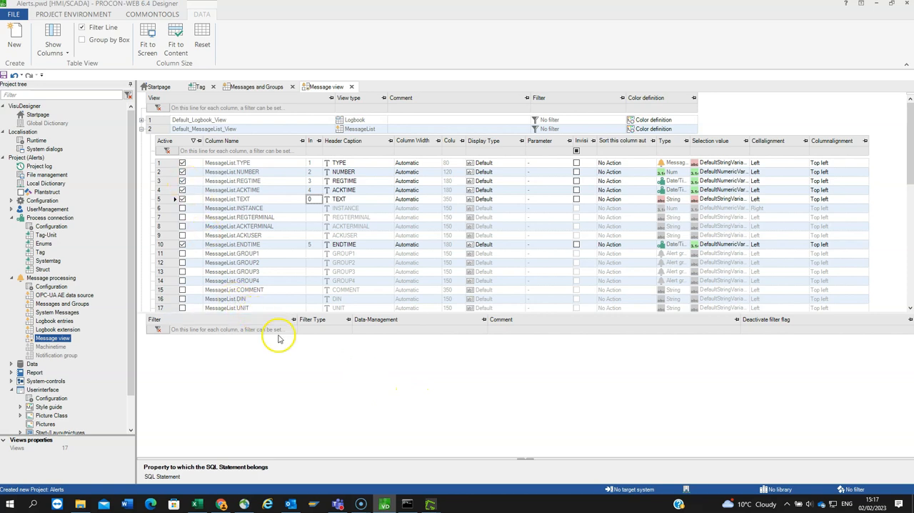
{"action": "mouse_move", "coordinate": [395, 267]}
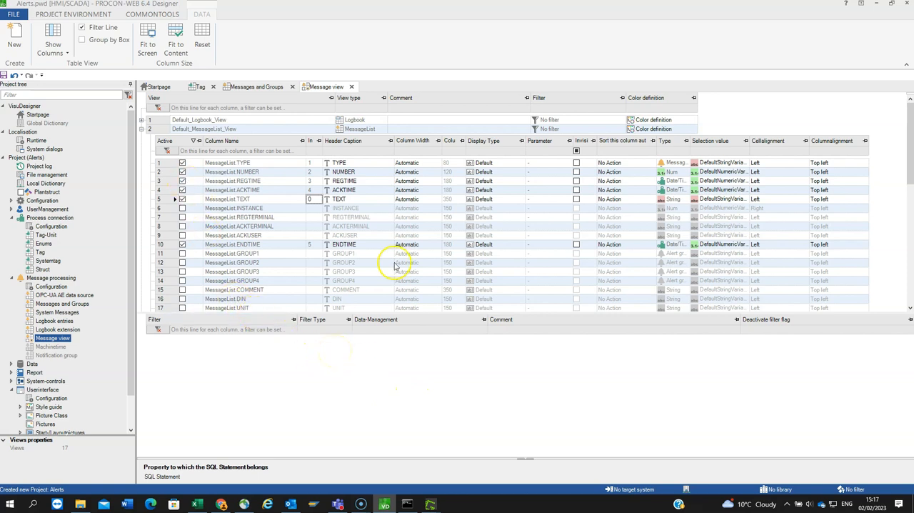
{"action": "mouse_move", "coordinate": [233, 394]}
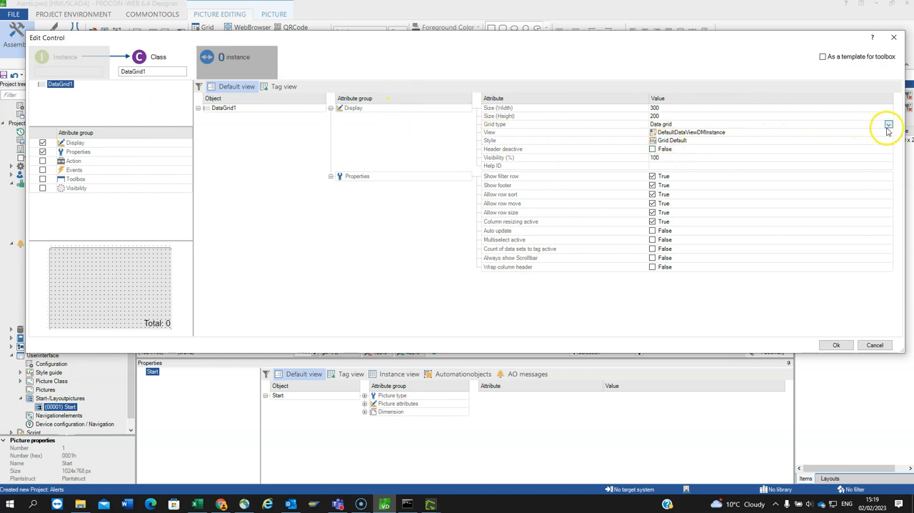
Step: Set the new Grid control's type to Message grid, creating DataGrid1
{"action": "left_click", "coordinate": [888, 124]}
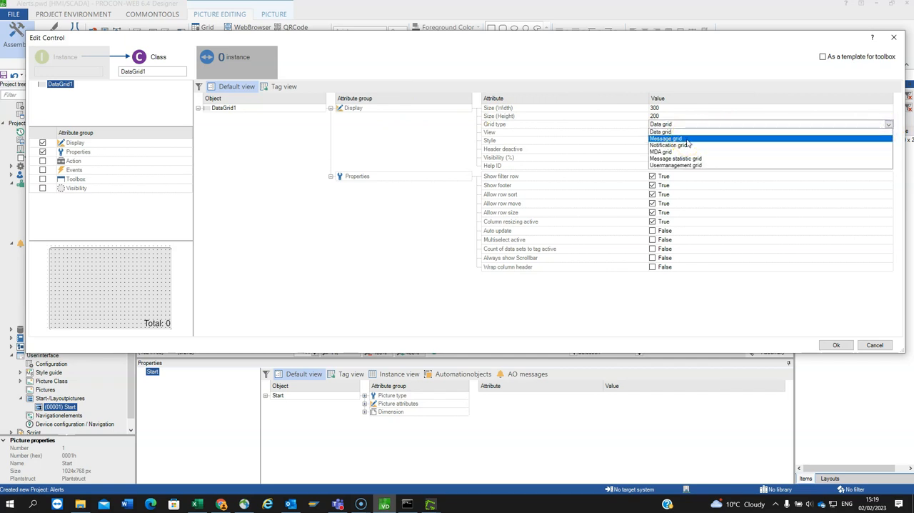
{"action": "left_click", "coordinate": [665, 138]}
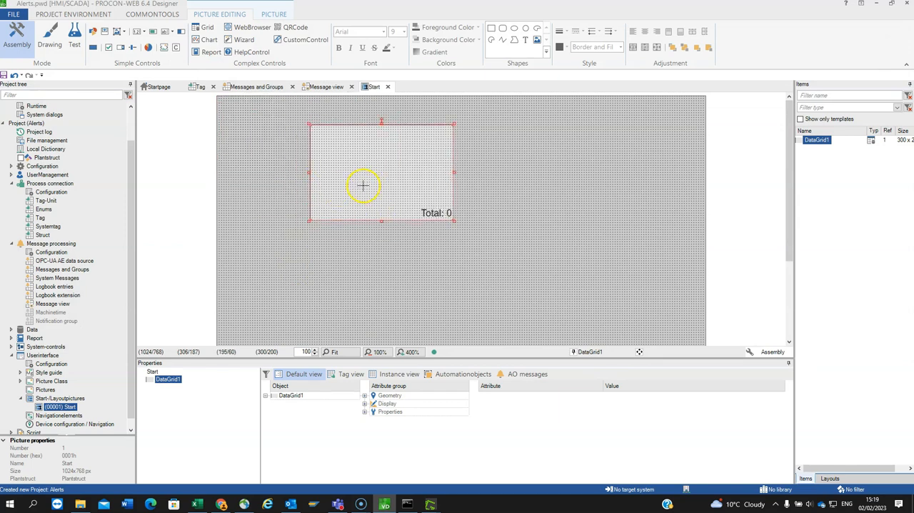
Step: Size DataGrid1 to width 1000 and height 600, positioned at 15, 10
{"action": "double_click", "coordinate": [364, 185]}
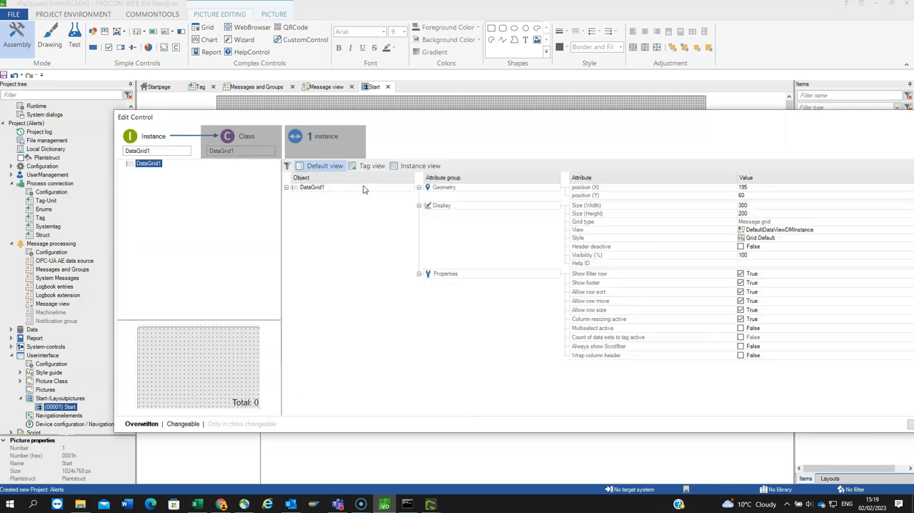
{"action": "double_click", "coordinate": [753, 205]}
{"action": "type", "text": "1000"}
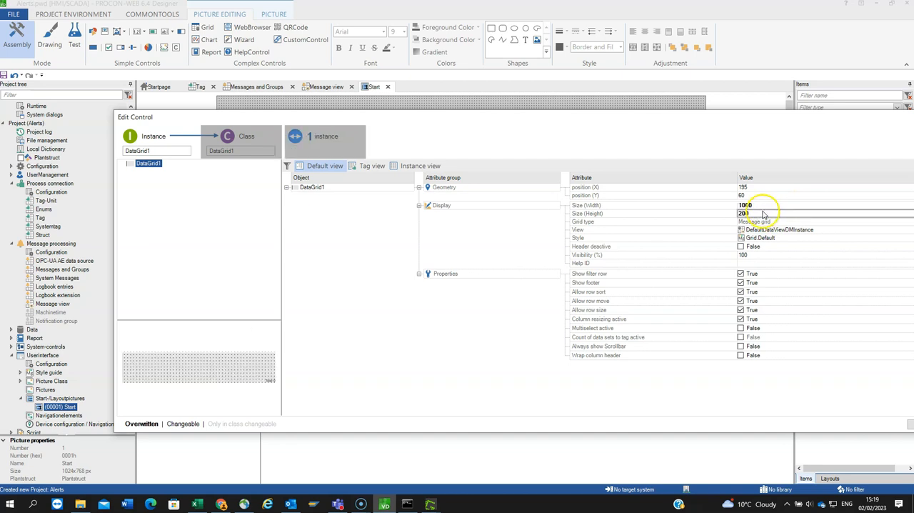
{"action": "left_click", "coordinate": [767, 212]}
{"action": "type", "text": "600"}
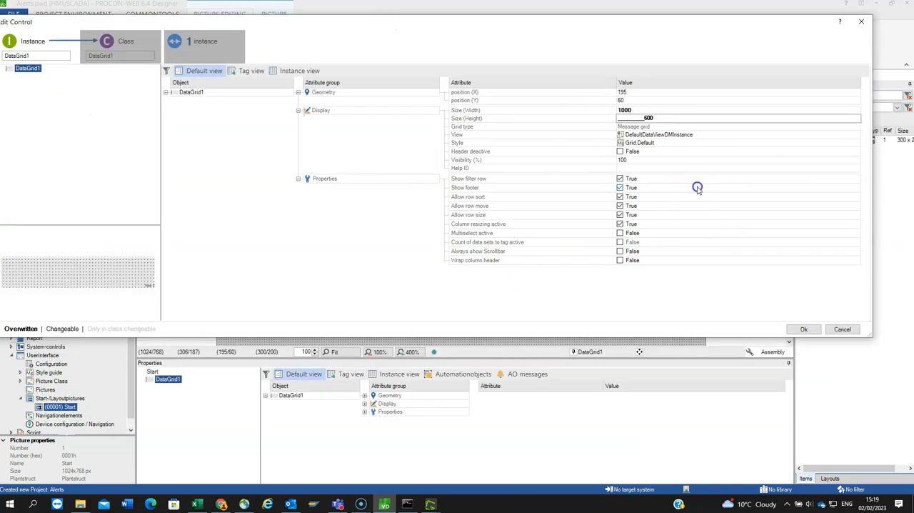
{"action": "left_click", "coordinate": [620, 188]}
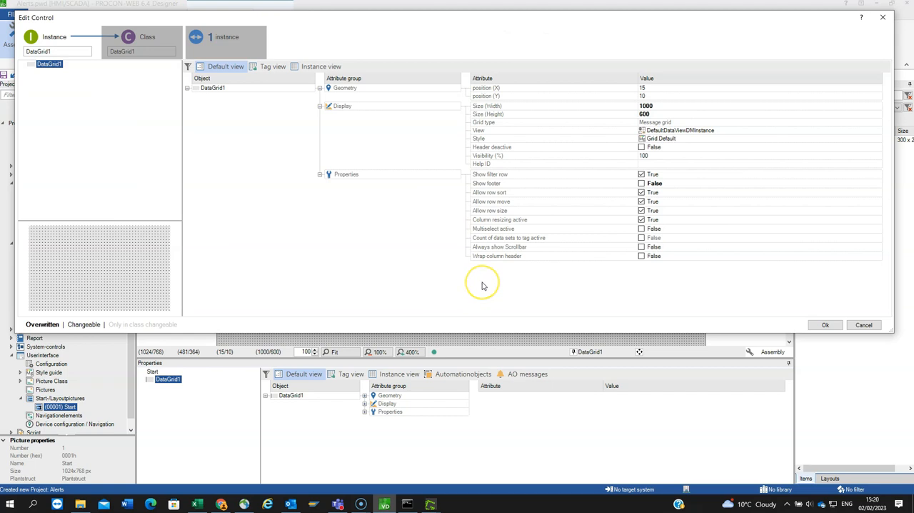
{"action": "mouse_move", "coordinate": [482, 286]}
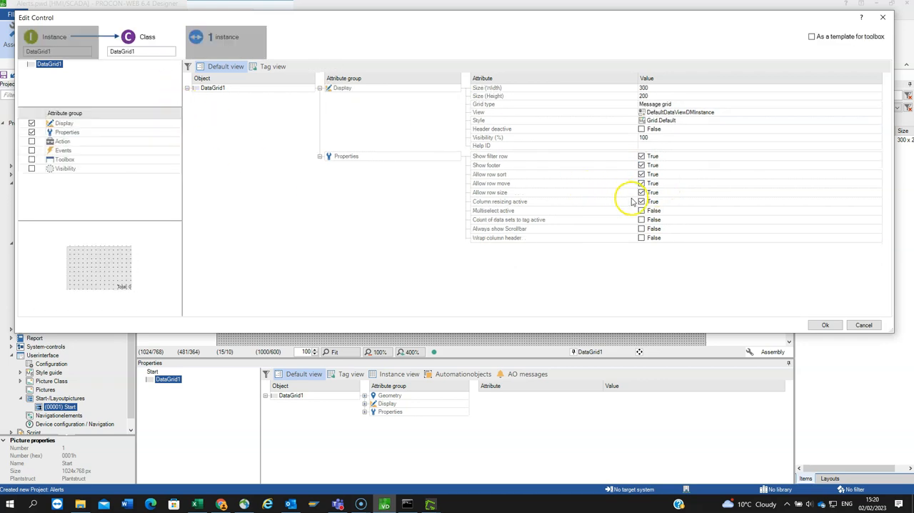
{"action": "mouse_move", "coordinate": [641, 220]}
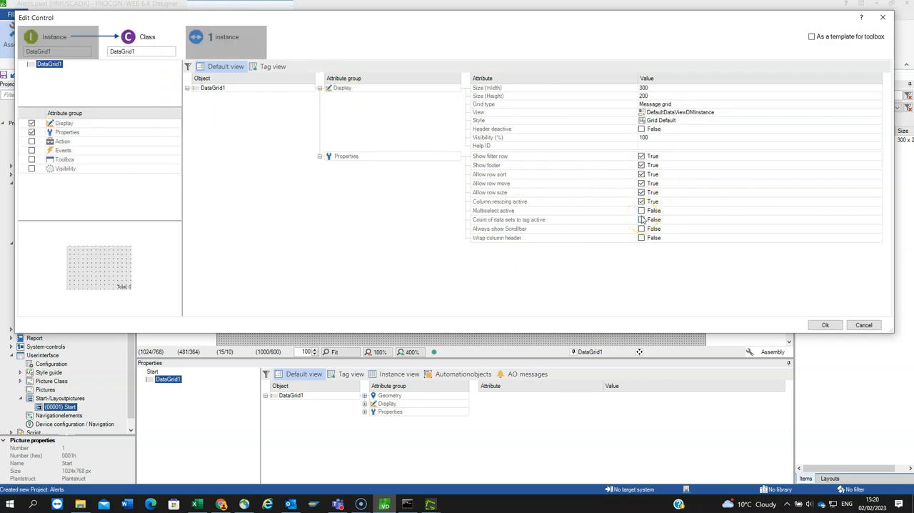
Step: Enable multiselect and an always-visible scrollbar on DataGrid1, leaving data-set counting off
{"action": "left_click", "coordinate": [641, 210]}
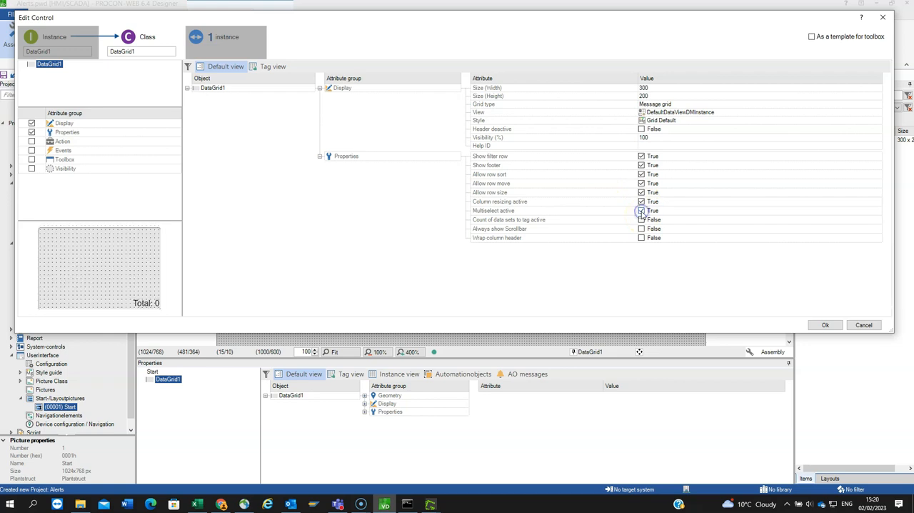
{"action": "left_click", "coordinate": [642, 219]}
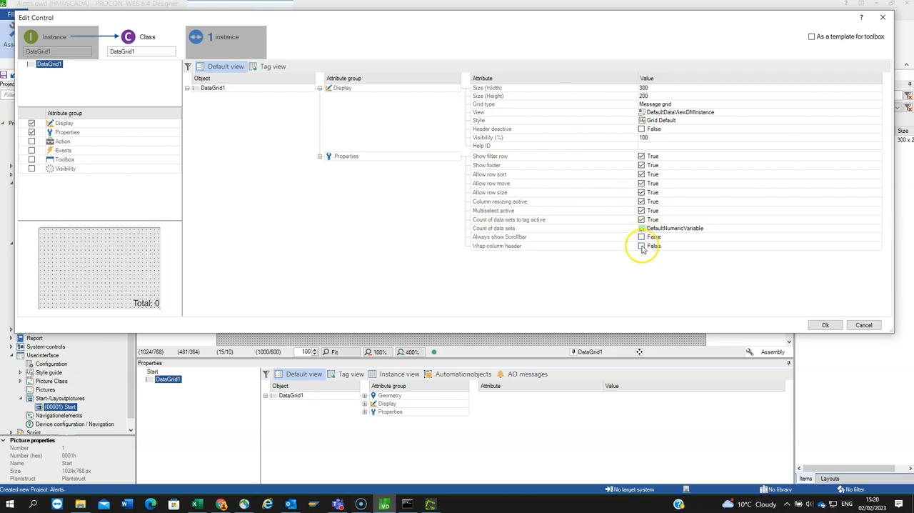
{"action": "left_click", "coordinate": [641, 236]}
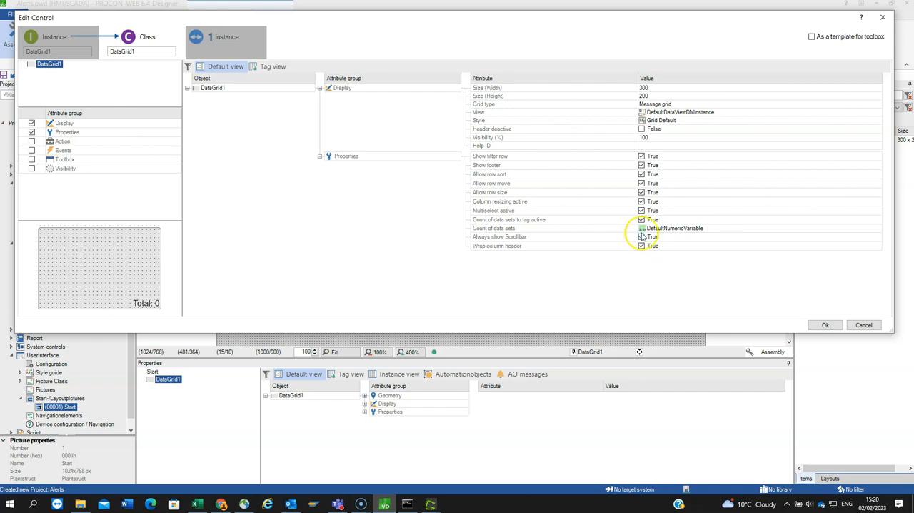
{"action": "left_click", "coordinate": [642, 219]}
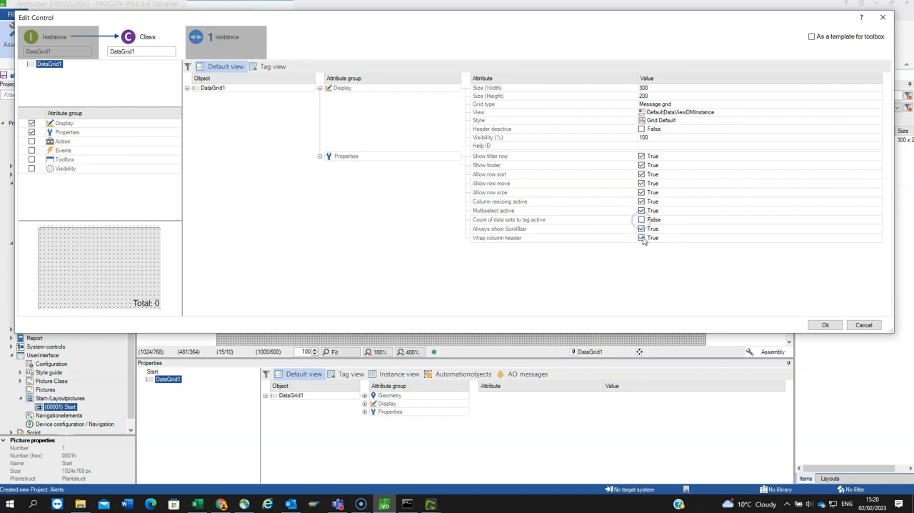
{"action": "mouse_move", "coordinate": [634, 201]}
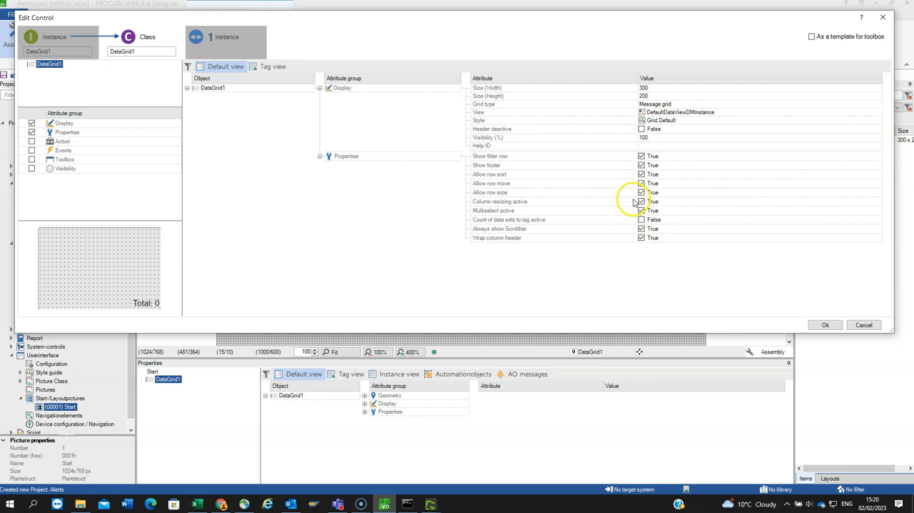
{"action": "mouse_move", "coordinate": [634, 202]}
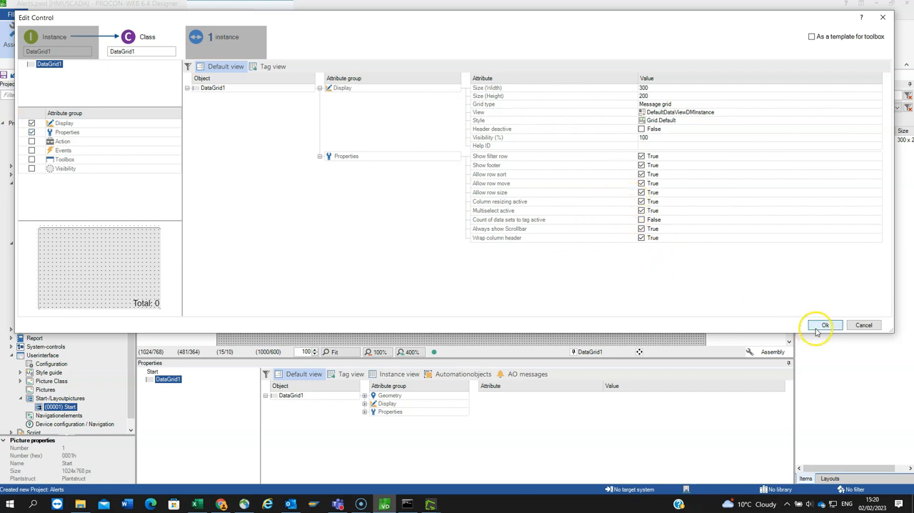
{"action": "left_click", "coordinate": [824, 325]}
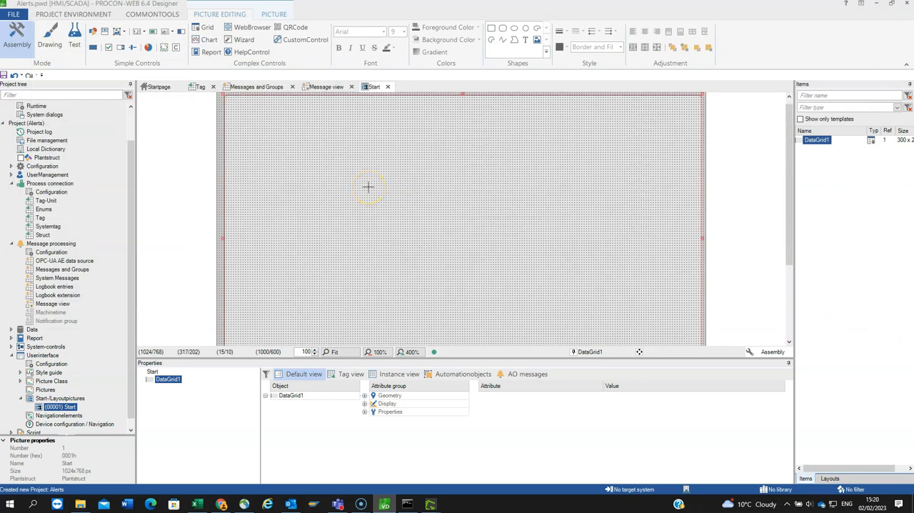
Step: Assign Default_MessageList_View as DataGrid1's View attribute and apply the settings
{"action": "double_click", "coordinate": [367, 187]}
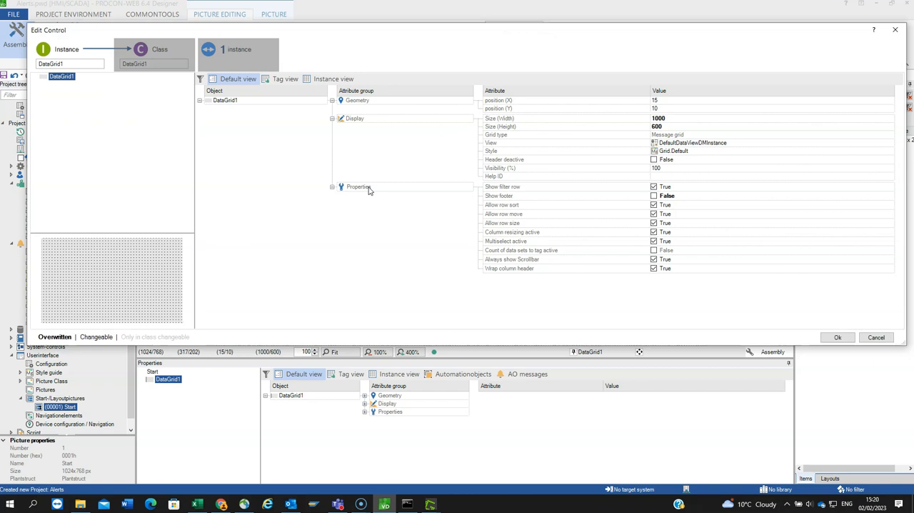
{"action": "mouse_move", "coordinate": [745, 166]}
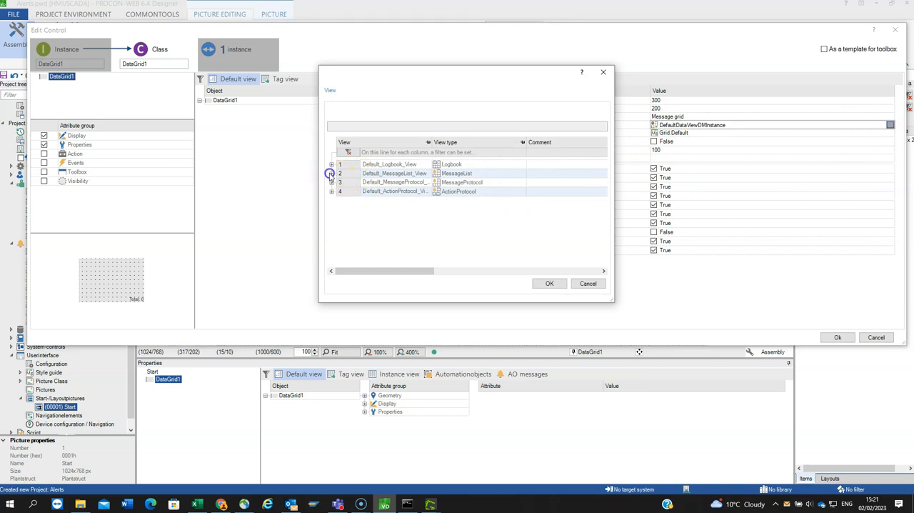
{"action": "left_click", "coordinate": [331, 173]}
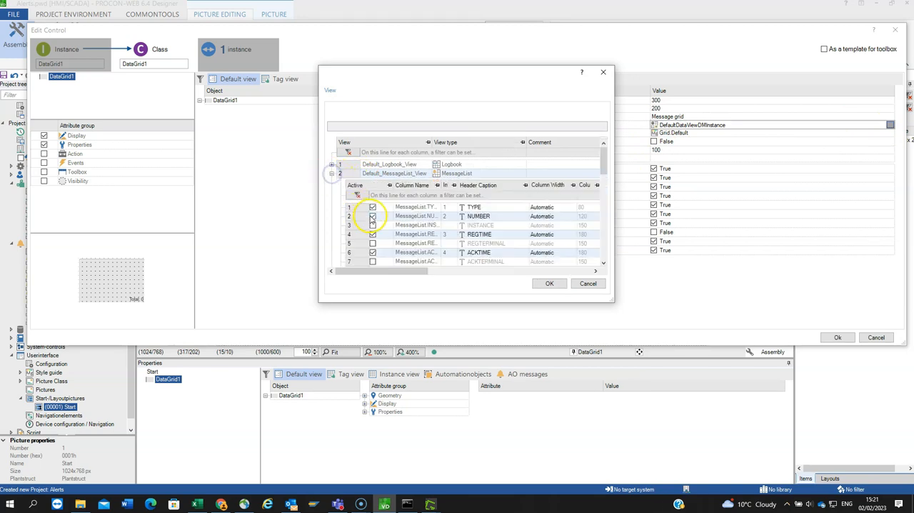
{"action": "left_click", "coordinate": [372, 225]}
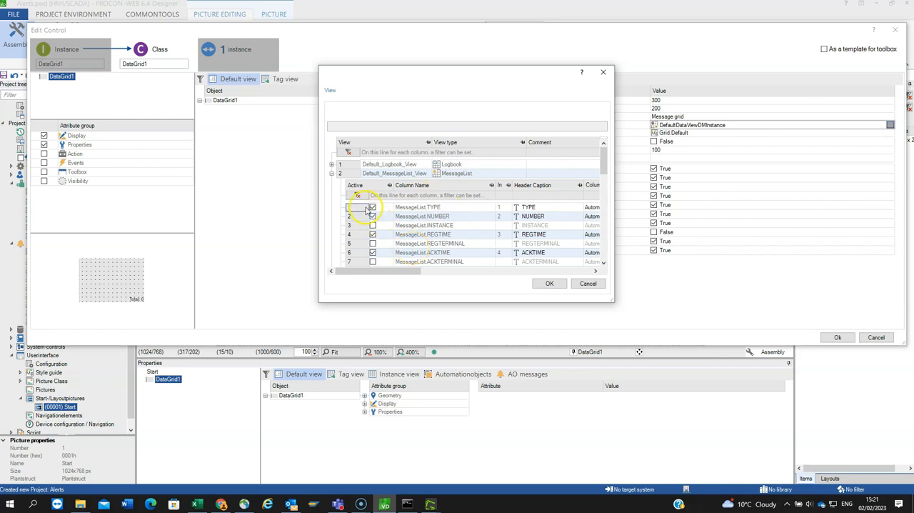
{"action": "left_click", "coordinate": [393, 172]}
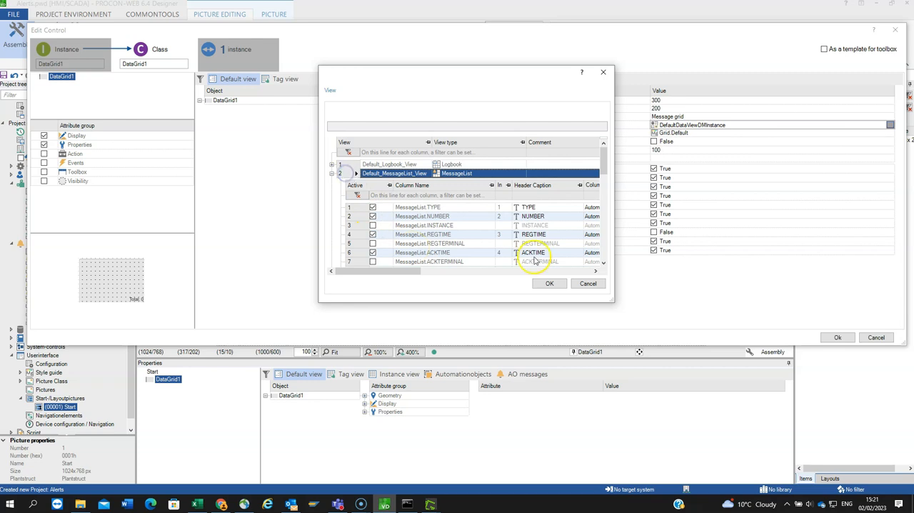
{"action": "left_click", "coordinate": [549, 284]}
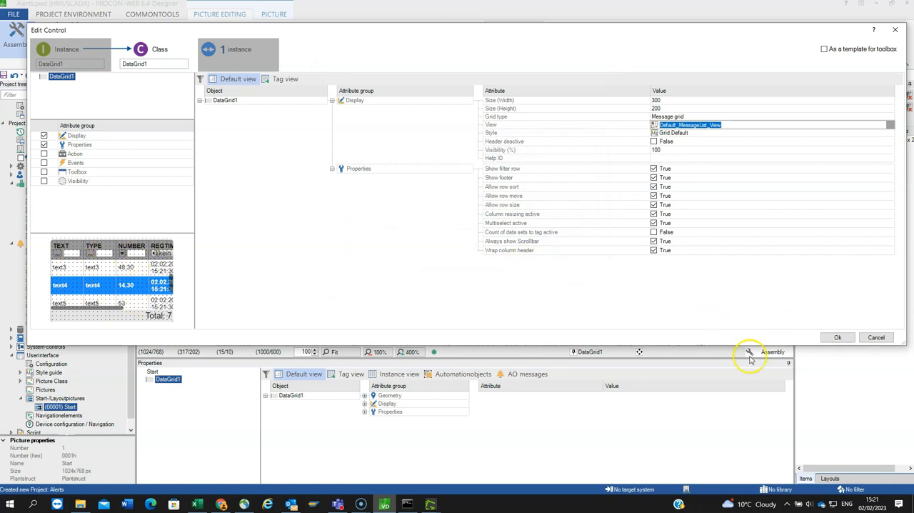
{"action": "left_click", "coordinate": [838, 337]}
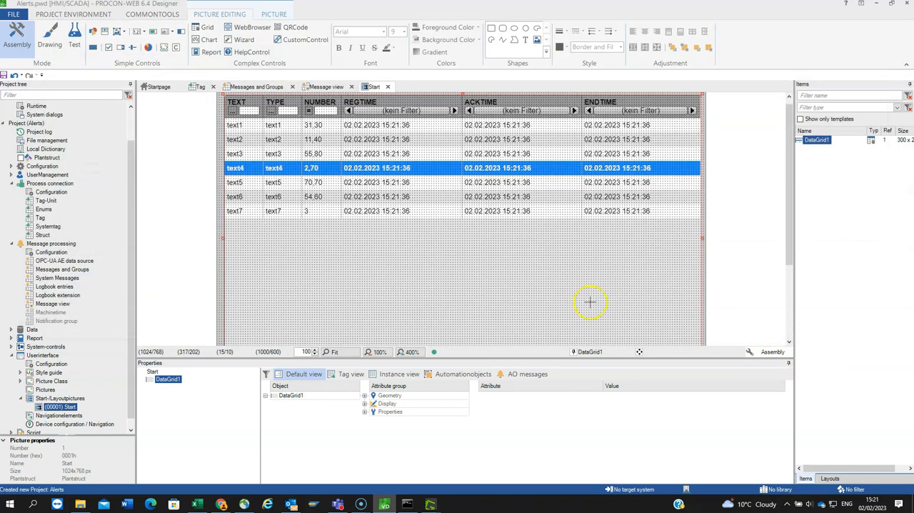
{"action": "mouse_move", "coordinate": [470, 223]}
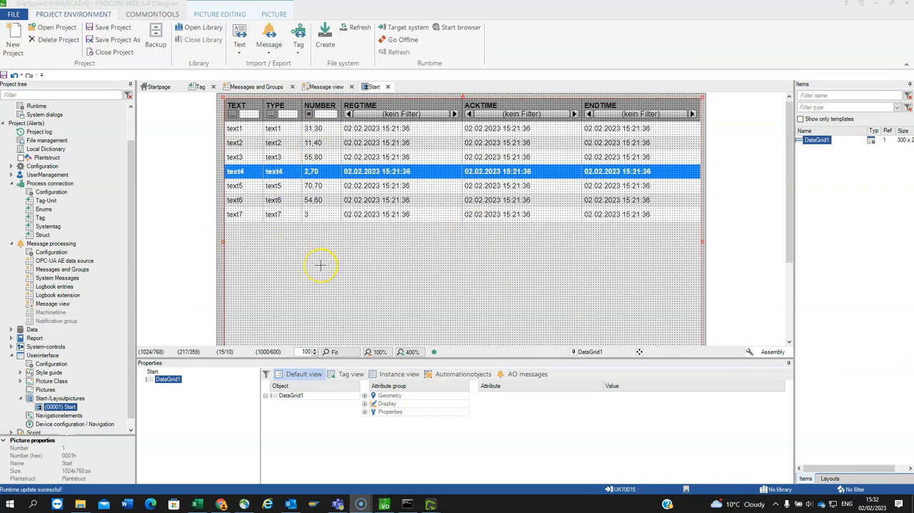
{"action": "mouse_move", "coordinate": [320, 266]}
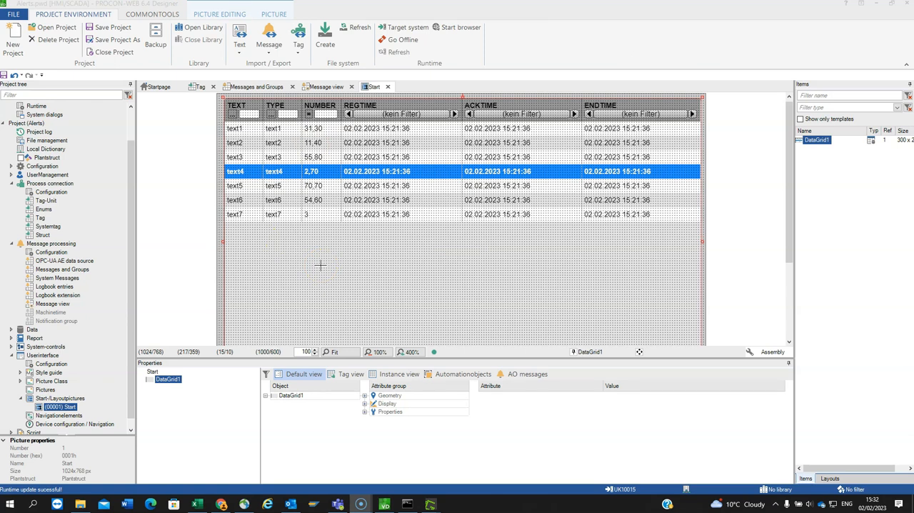
{"action": "mouse_move", "coordinate": [132, 42]}
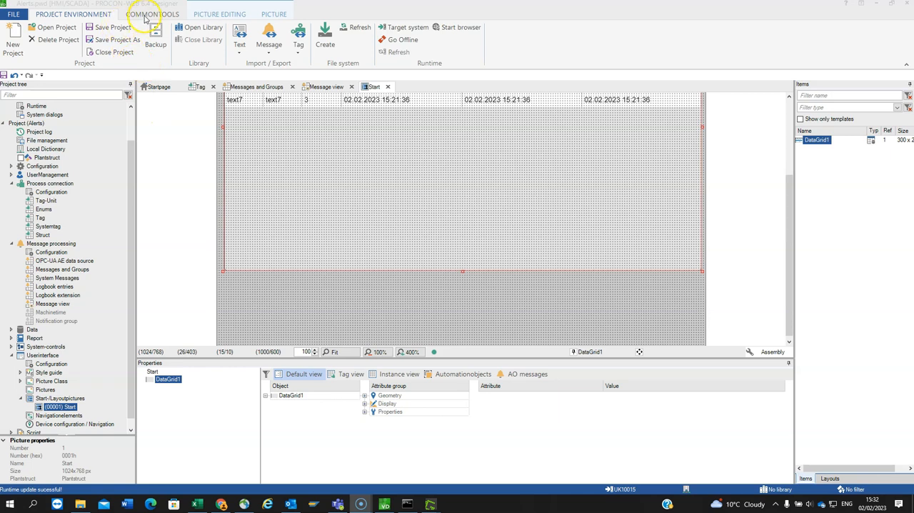
Step: Switch to COMMONTOOLS, then PICTURE EDITING, to insert a CheckBox onto Start
{"action": "left_click", "coordinate": [219, 14]}
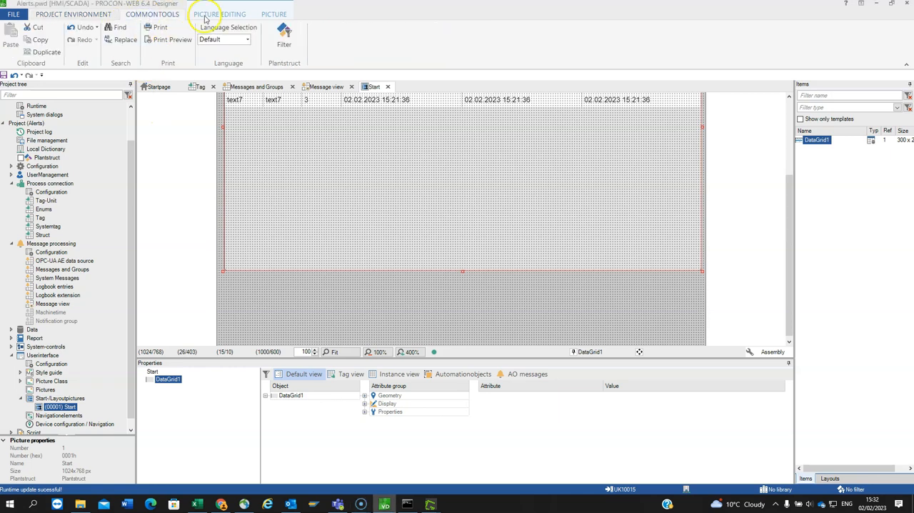
{"action": "left_click", "coordinate": [219, 13]}
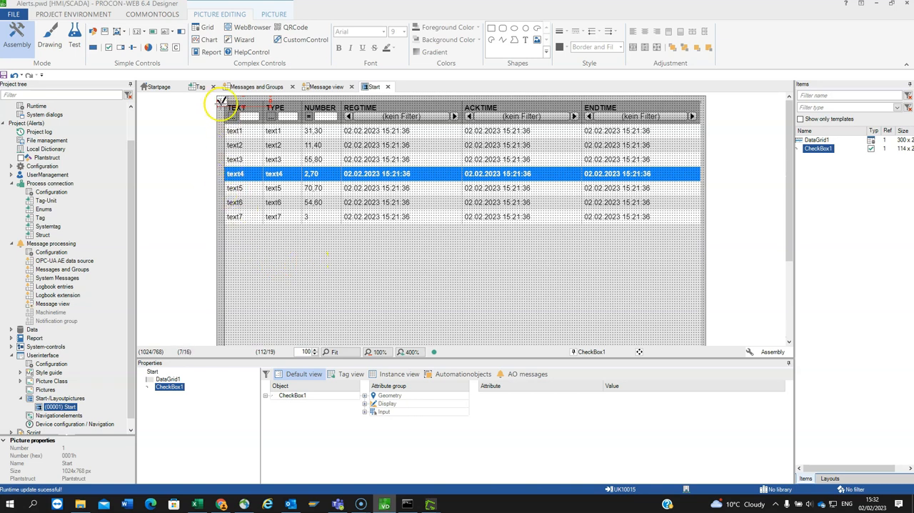
Step: Drag CheckBox1 below DataGrid1 and set its Value attribute to the Alert1 tag
{"action": "left_click_drag", "start_coordinate": [222, 100], "coordinate": [298, 249]}
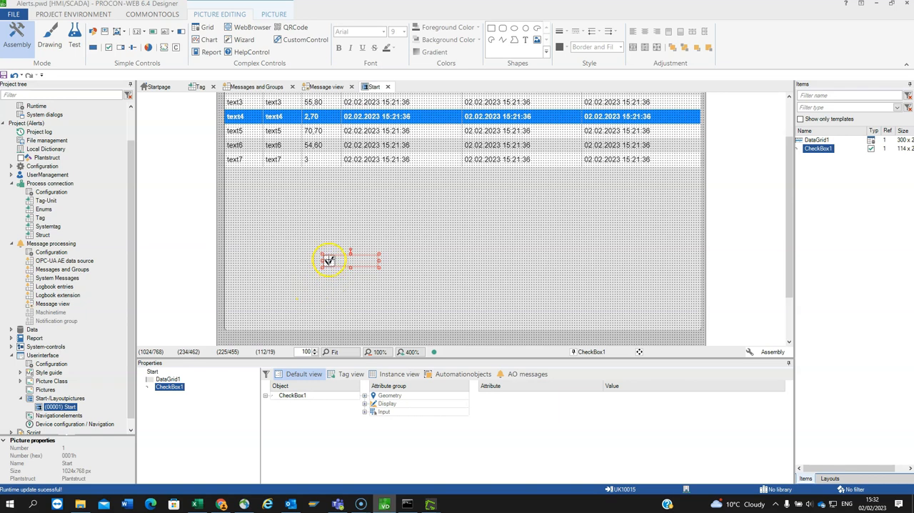
{"action": "left_click_drag", "start_coordinate": [329, 259], "coordinate": [310, 299]}
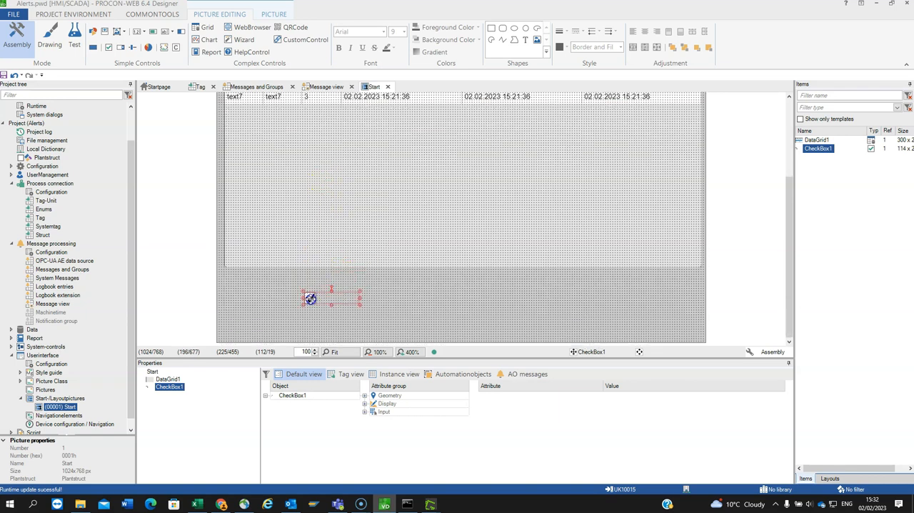
{"action": "double_click", "coordinate": [310, 299]}
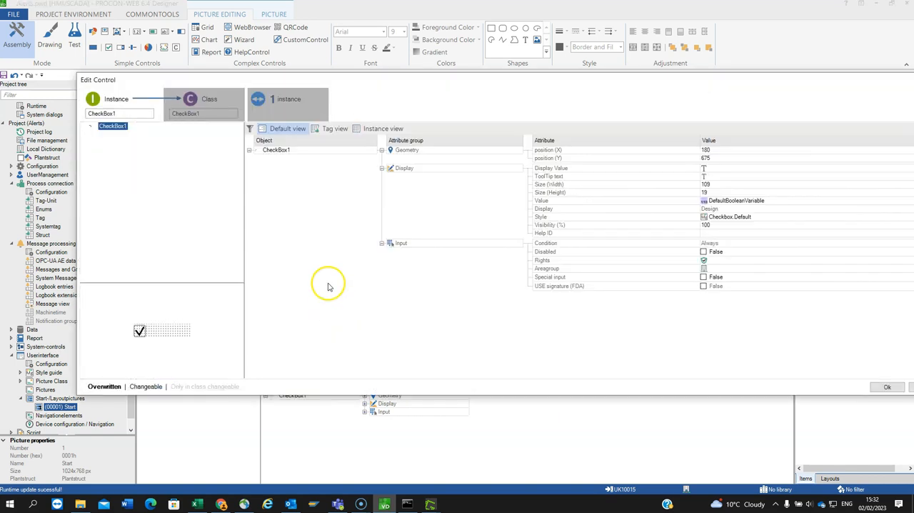
{"action": "mouse_move", "coordinate": [625, 80]}
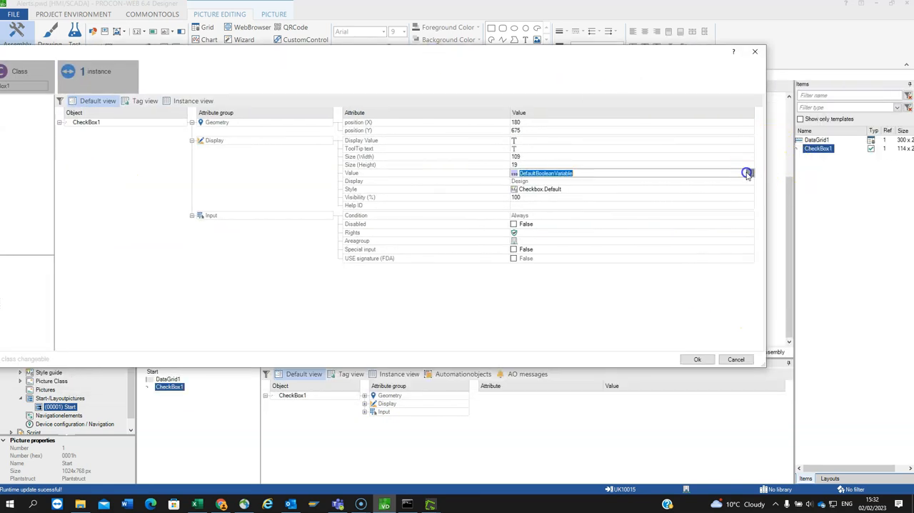
{"action": "left_click", "coordinate": [747, 173]}
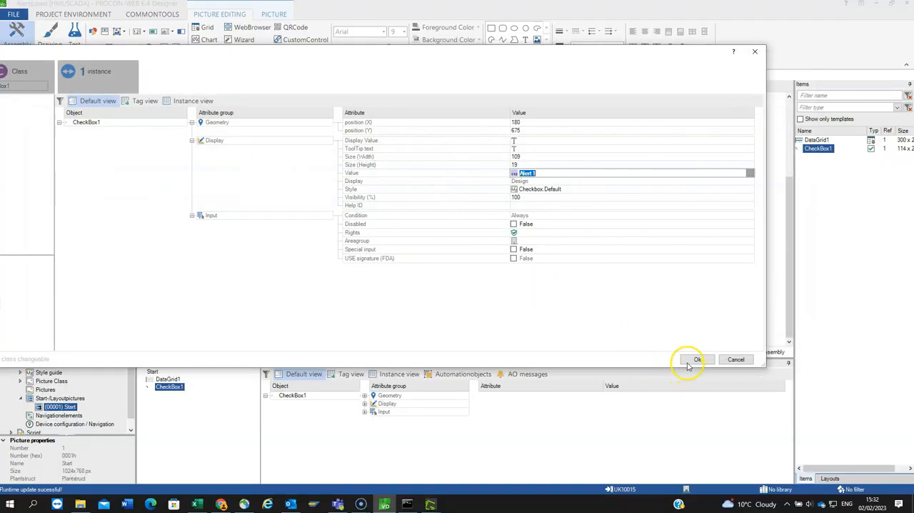
{"action": "left_click", "coordinate": [696, 359]}
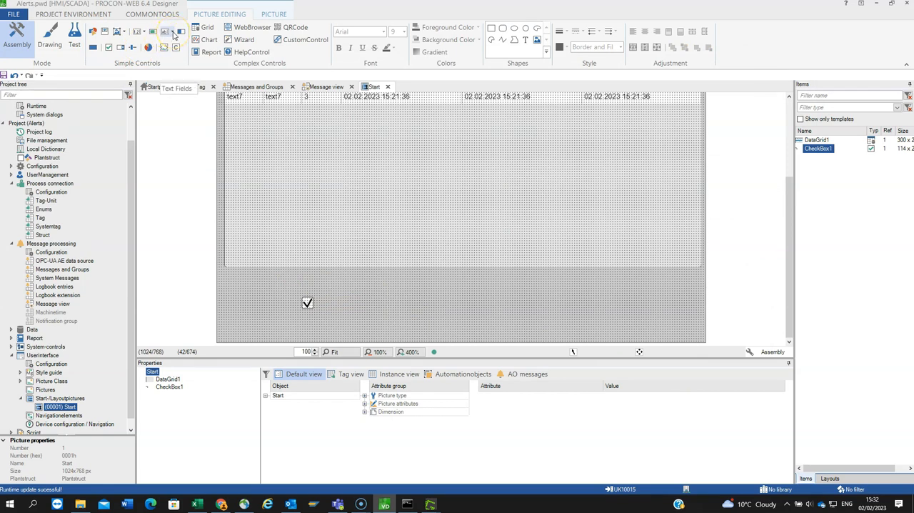
Step: Place ConstantText1 just above CheckBox1 and set its Value to Alert1
{"action": "left_click", "coordinate": [174, 31]}
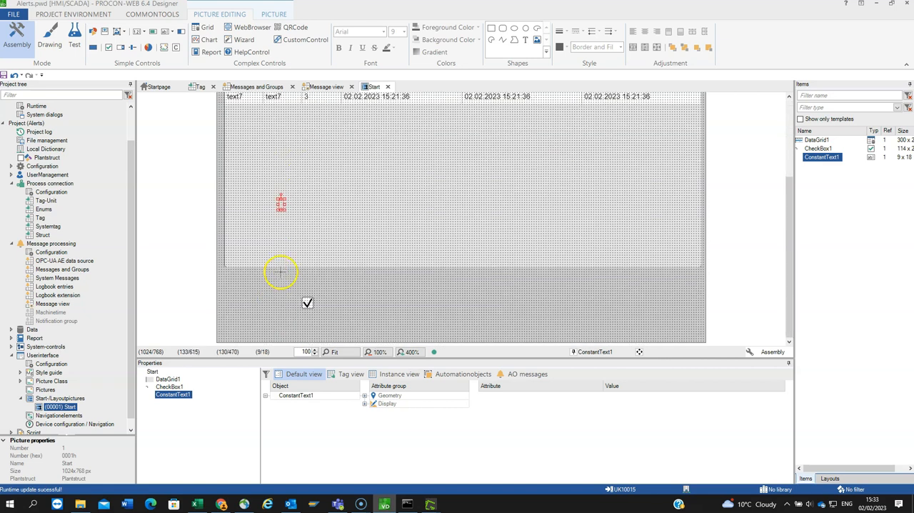
{"action": "left_click_drag", "start_coordinate": [280, 202], "coordinate": [297, 284]}
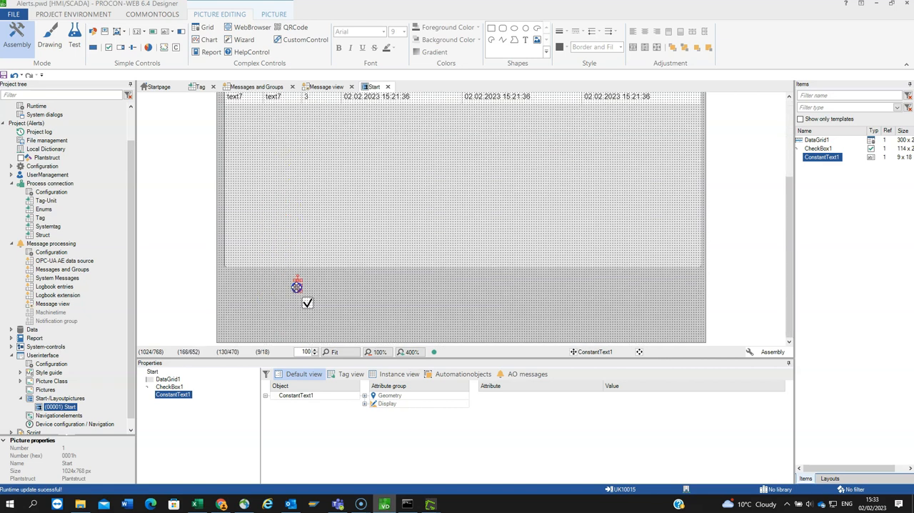
{"action": "double_click", "coordinate": [296, 285]}
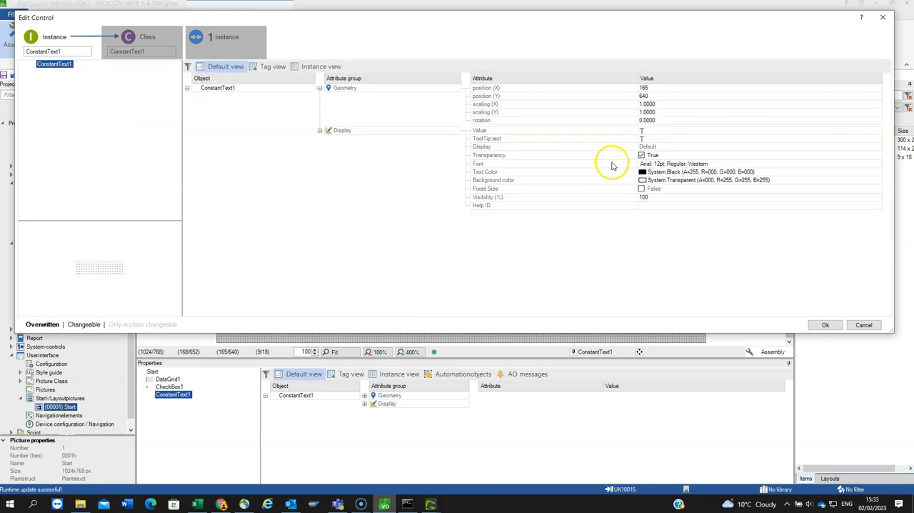
{"action": "left_click", "coordinate": [757, 138]}
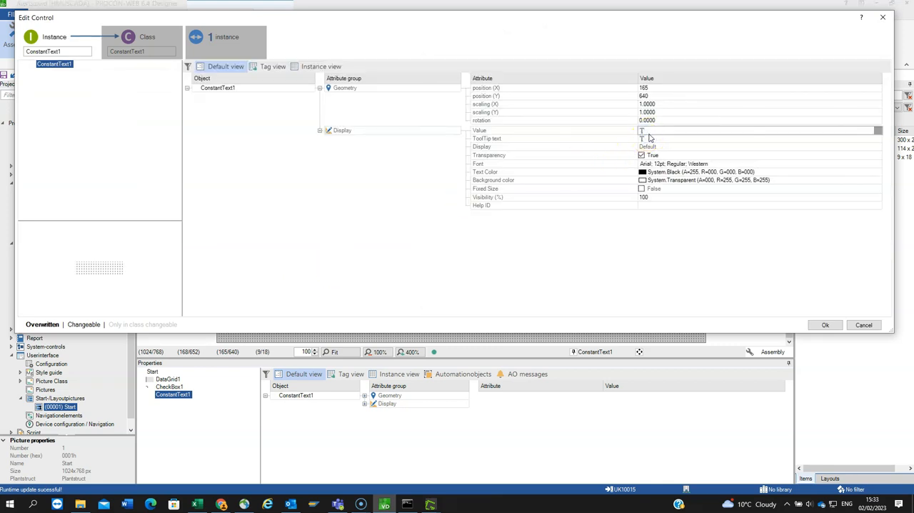
{"action": "type", "text": "Alert1"}
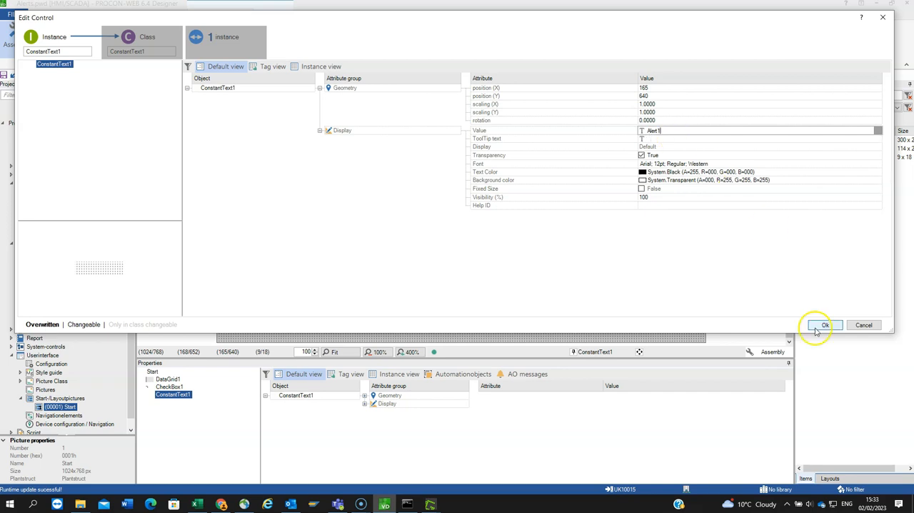
{"action": "left_click", "coordinate": [825, 325]}
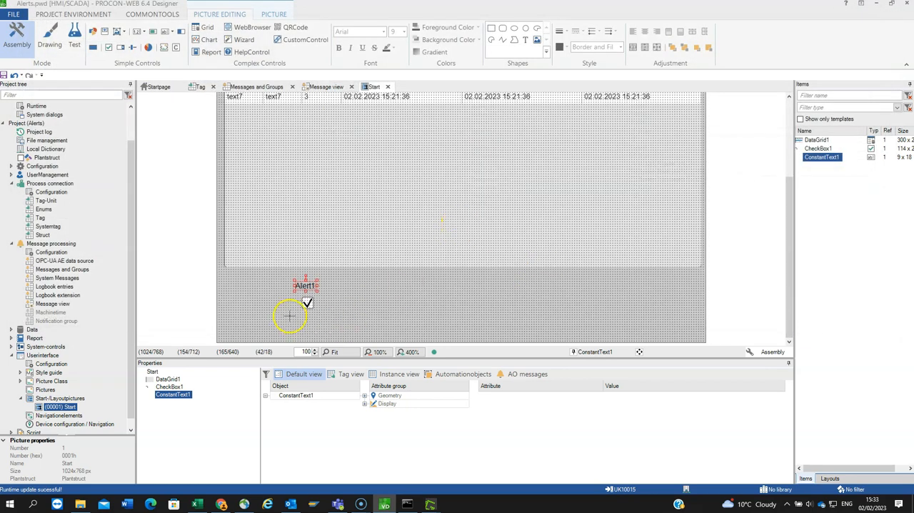
{"action": "mouse_move", "coordinate": [343, 323]}
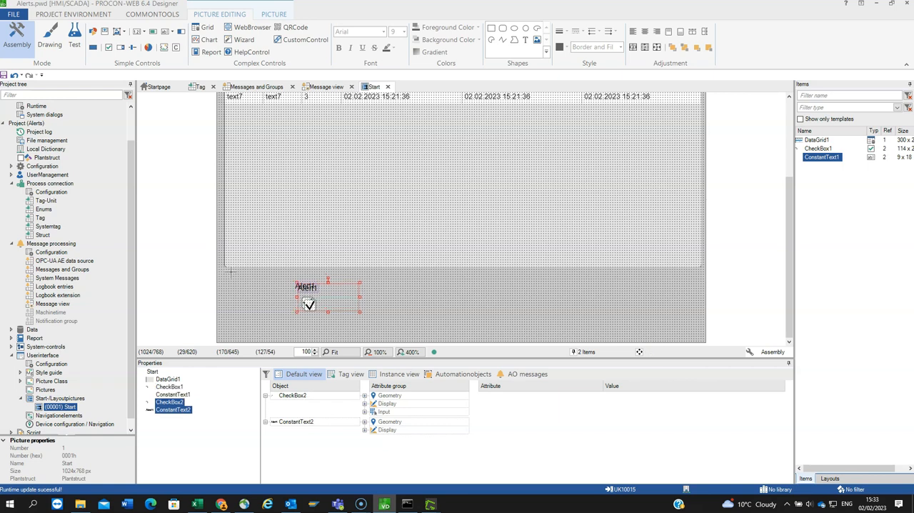
Step: Ctrl-drag the labelled checkbox twice, creating CheckBox2/ConstantText2 and CheckBox3/ConstantText3
{"action": "left_click_drag", "start_coordinate": [308, 303], "coordinate": [311, 297]}
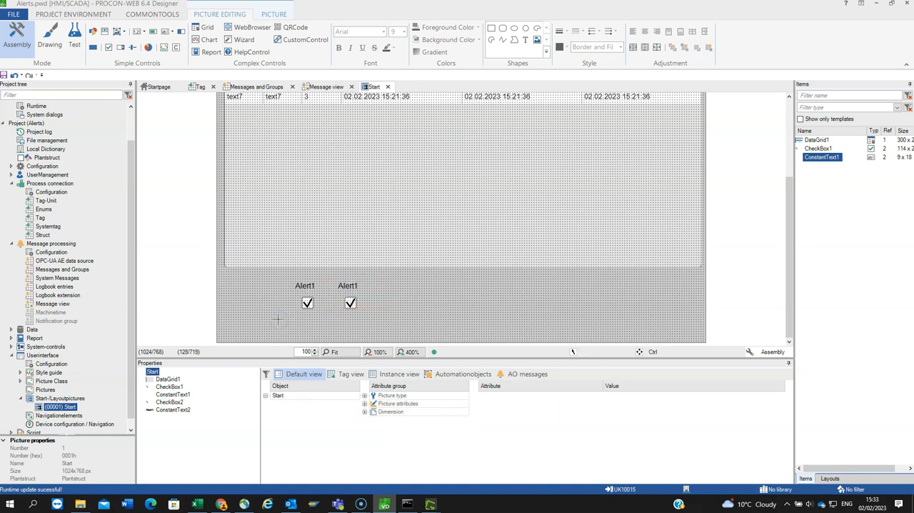
{"action": "left_click", "coordinate": [307, 284]}
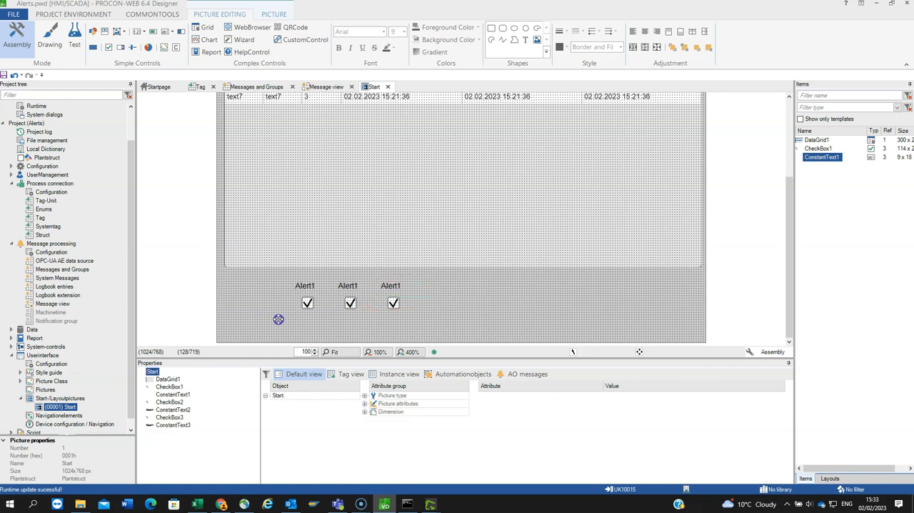
Step: Change the middle label ConstantText2's Value to Alert2
{"action": "left_click", "coordinate": [350, 285]}
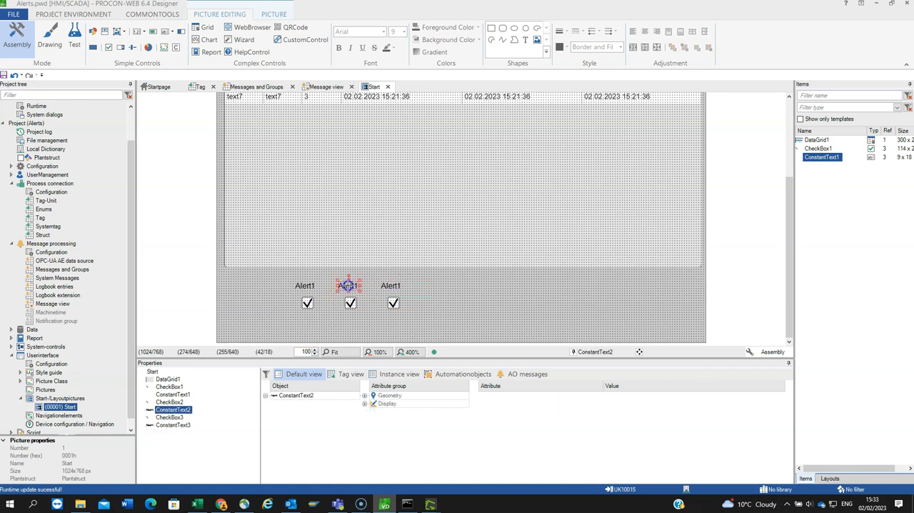
{"action": "double_click", "coordinate": [350, 286]}
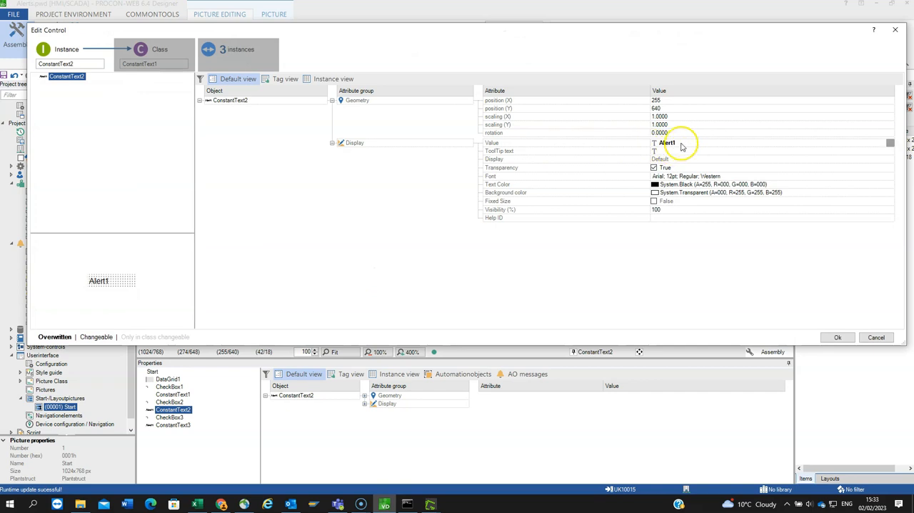
{"action": "left_click", "coordinate": [668, 142]}
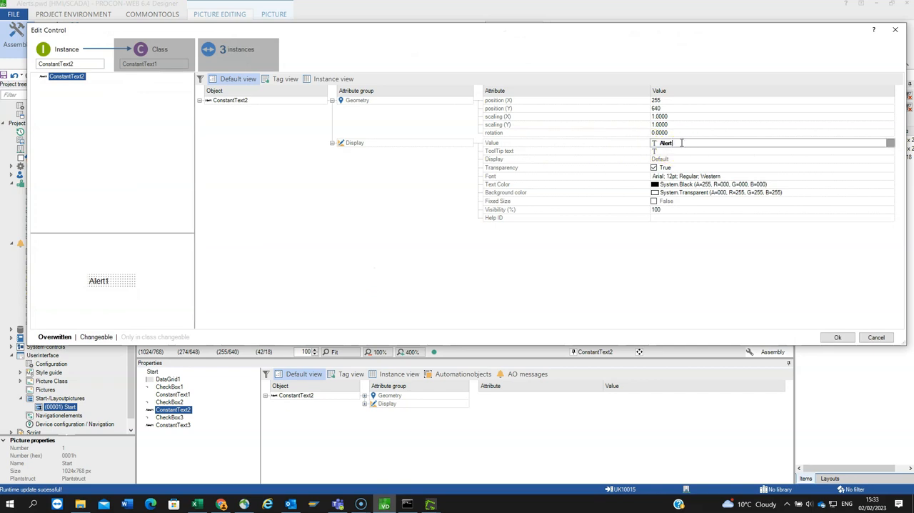
{"action": "left_click", "coordinate": [837, 336]}
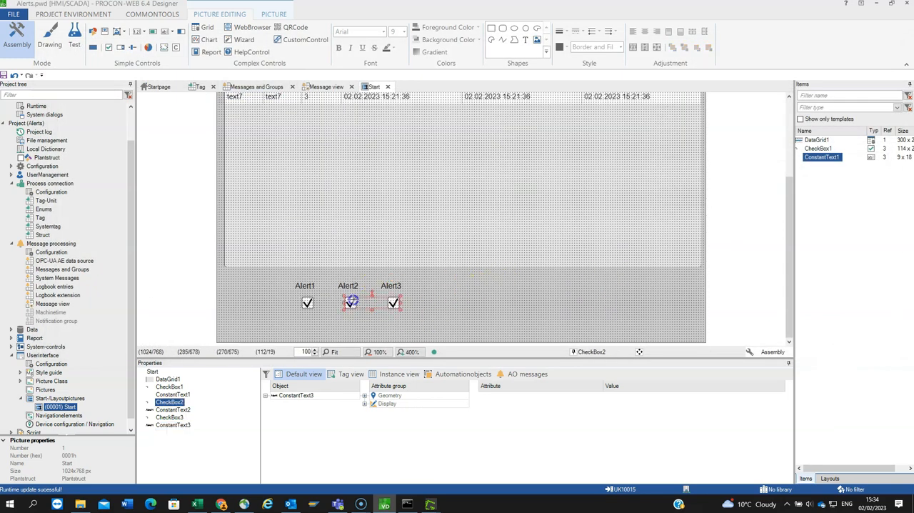
Step: Correct the middle checkbox's tag binding to Alert2
{"action": "double_click", "coordinate": [351, 303]}
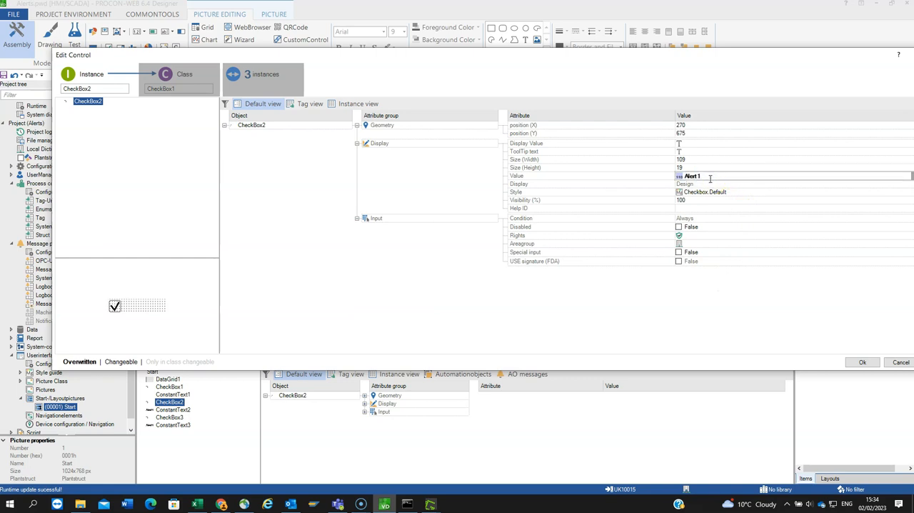
{"action": "key", "text": "BackSpace"}
{"action": "type", "text": "2"}
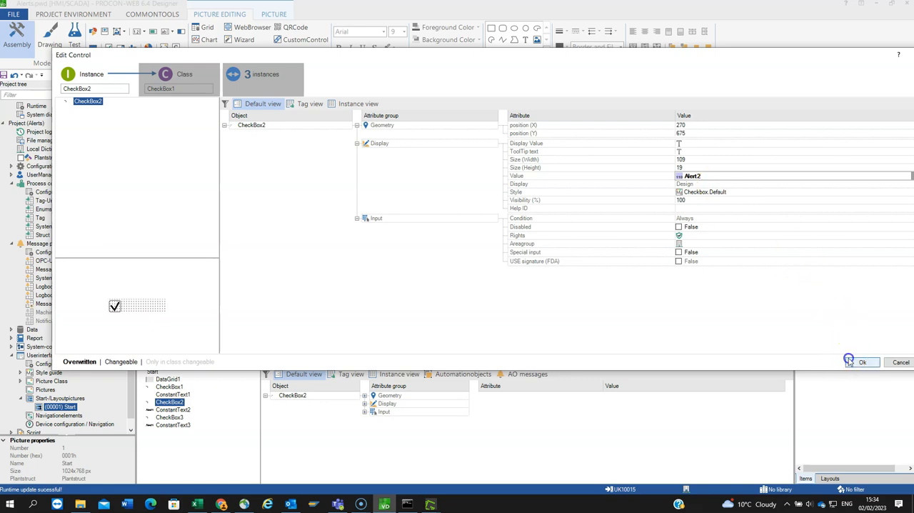
{"action": "left_click", "coordinate": [863, 362]}
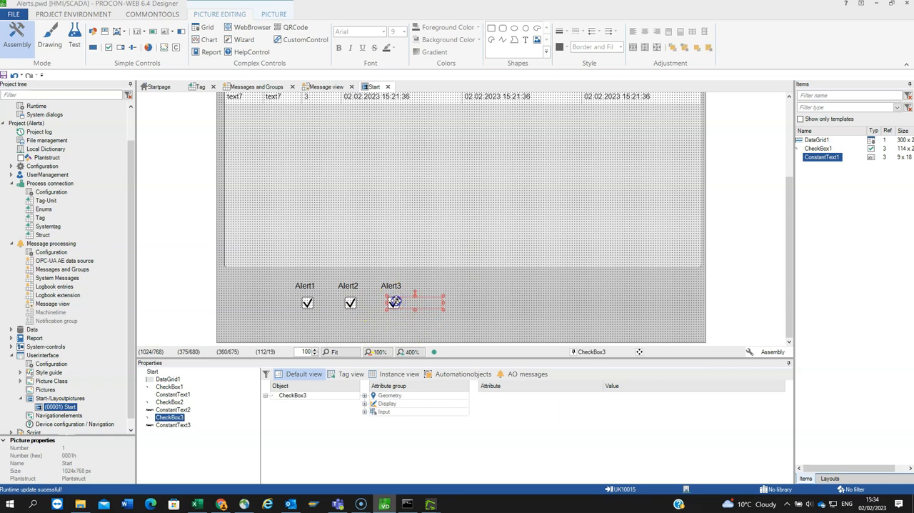
Step: Bind CheckBox3's Value to the Alert3 tag
{"action": "double_click", "coordinate": [394, 302]}
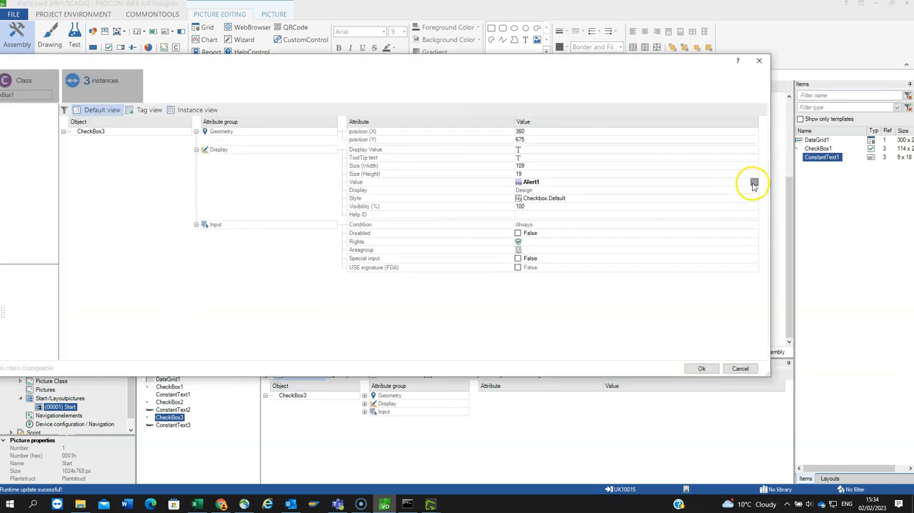
{"action": "left_click", "coordinate": [752, 182]}
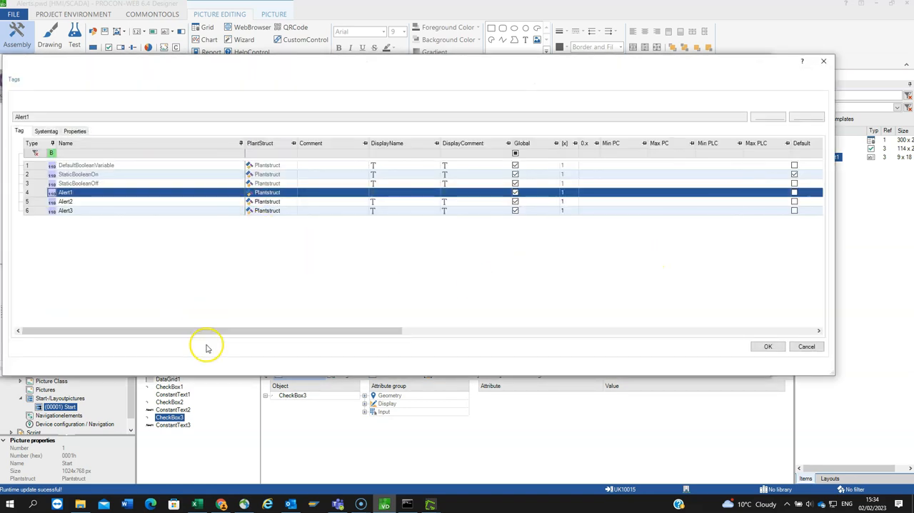
{"action": "left_click", "coordinate": [66, 209]}
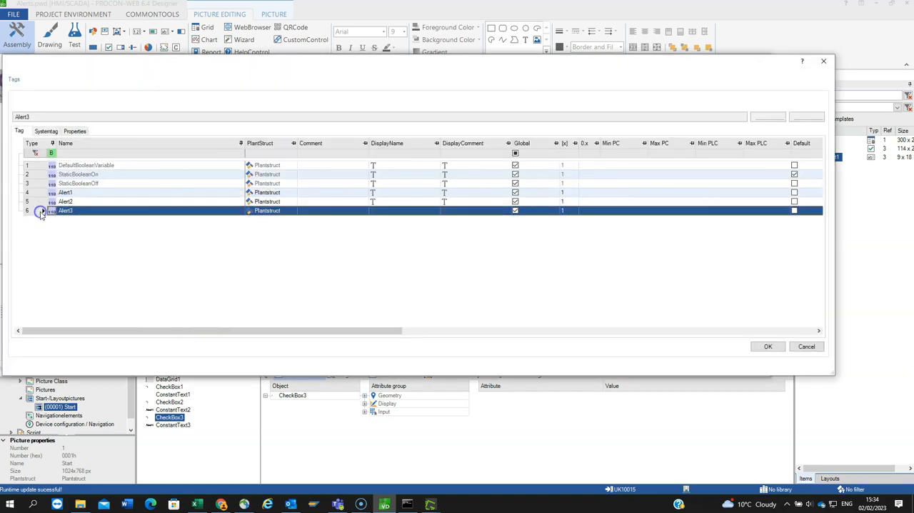
{"action": "left_click", "coordinate": [768, 346]}
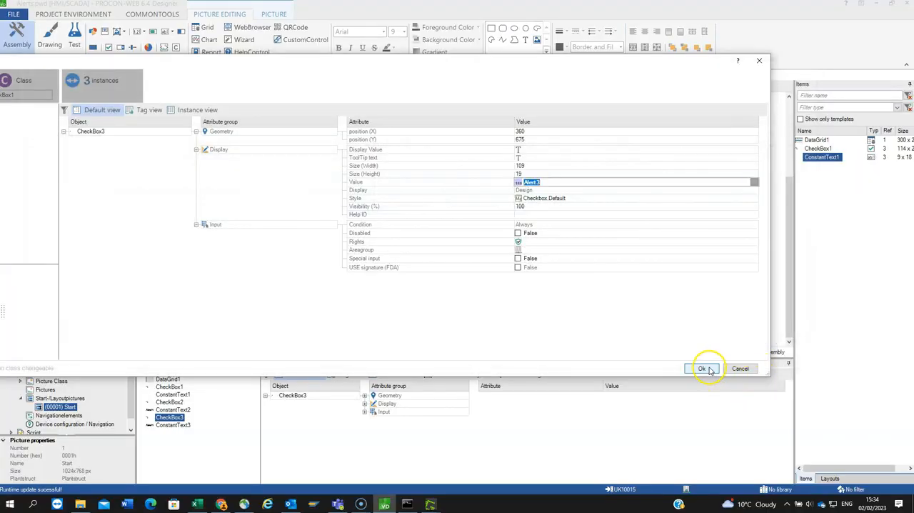
{"action": "left_click", "coordinate": [701, 368]}
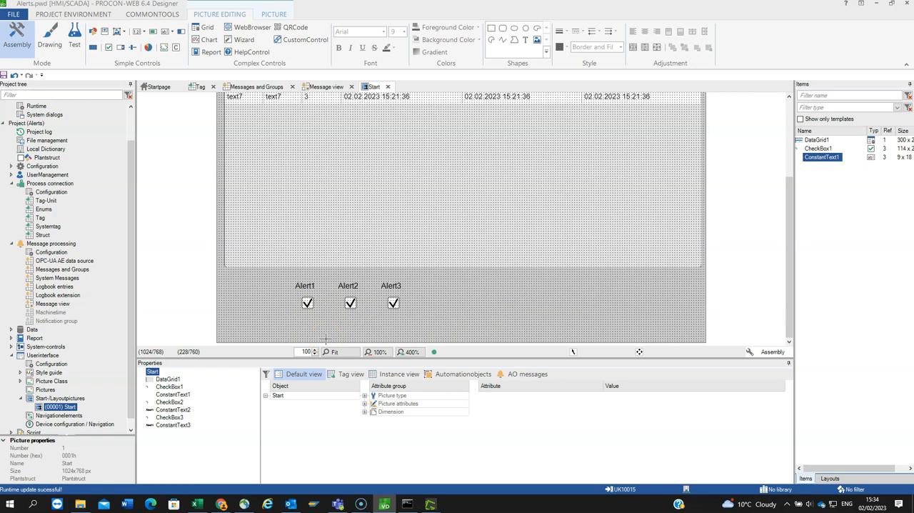
{"action": "mouse_move", "coordinate": [232, 241]}
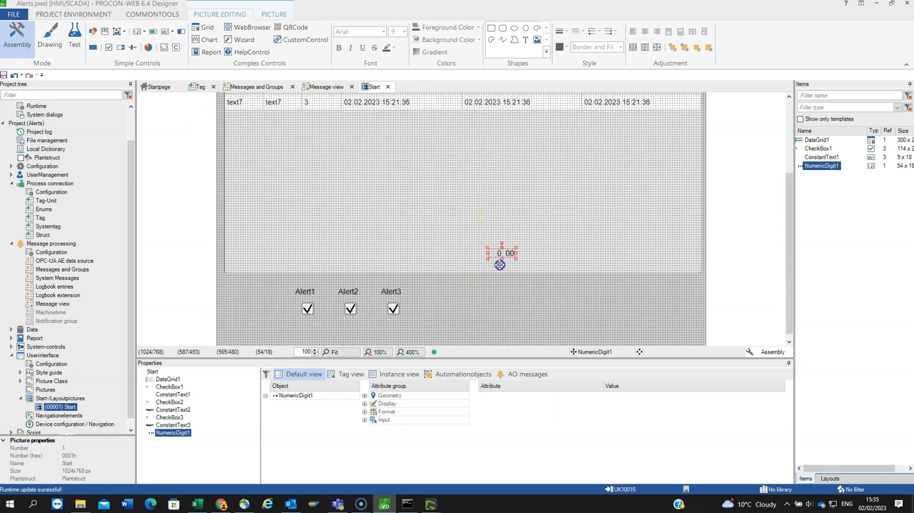
Step: Drag NumericDigit1 to the right of the Alert3 checkbox
{"action": "left_click_drag", "start_coordinate": [500, 254], "coordinate": [459, 307]}
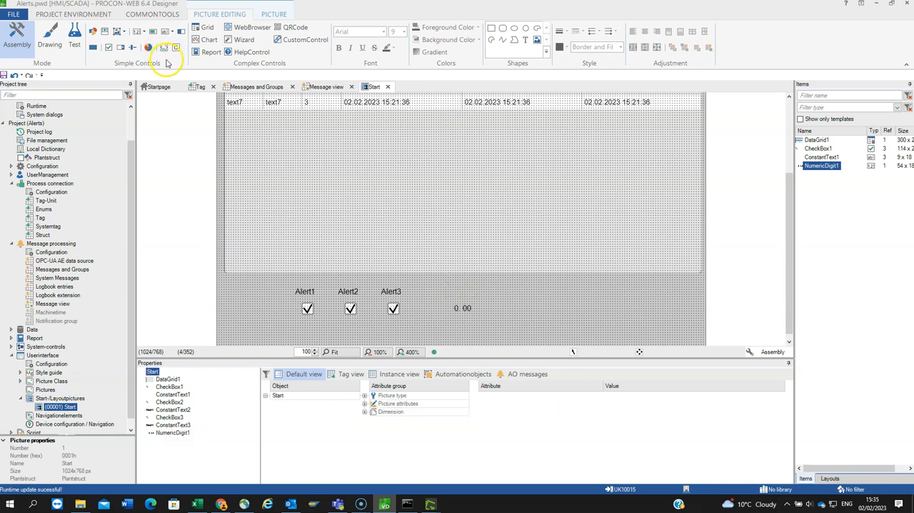
Step: Add ConstantText4 and change its text to Alert4NUM
{"action": "left_click", "coordinate": [392, 290]}
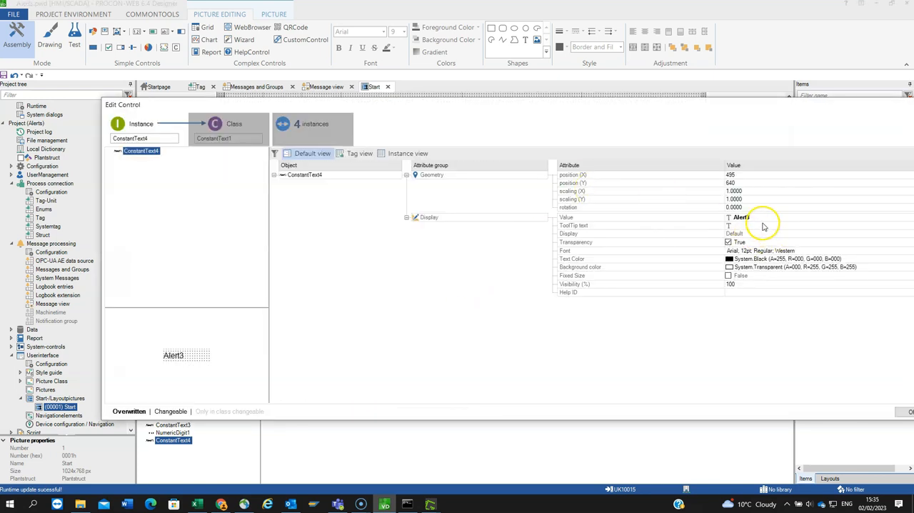
{"action": "left_click", "coordinate": [743, 217]}
{"action": "type", "text": "4N"}
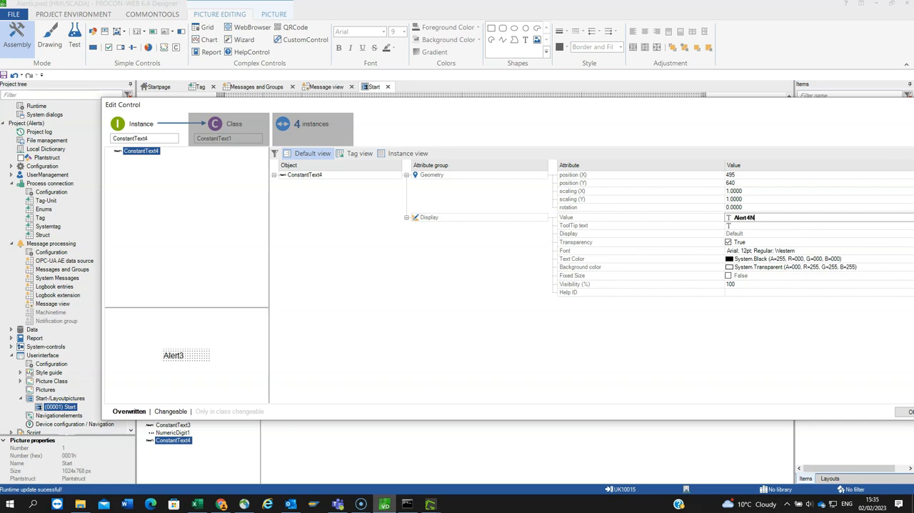
{"action": "type", "text": "UM"}
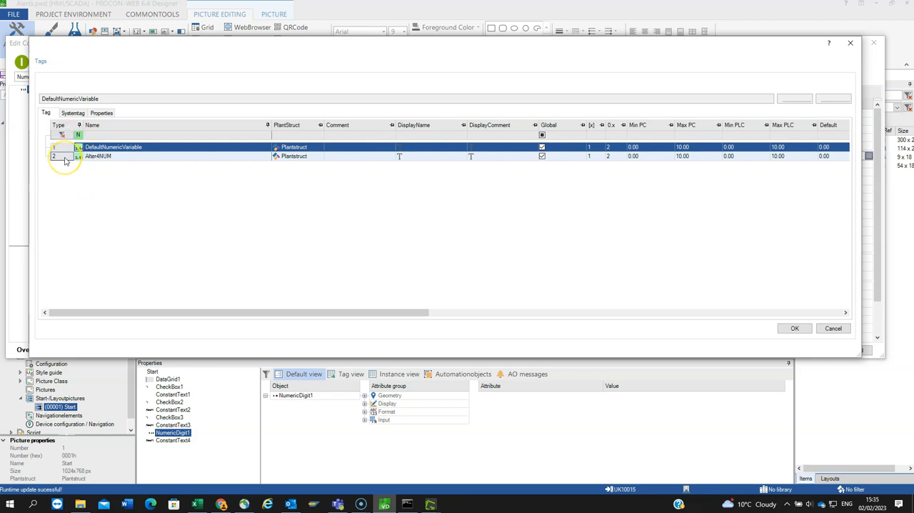
Step: Bind NumericDigit1 to Alter4NUM with tooltip 'AlertNum generated when bit 0 active'
{"action": "left_click", "coordinate": [98, 155]}
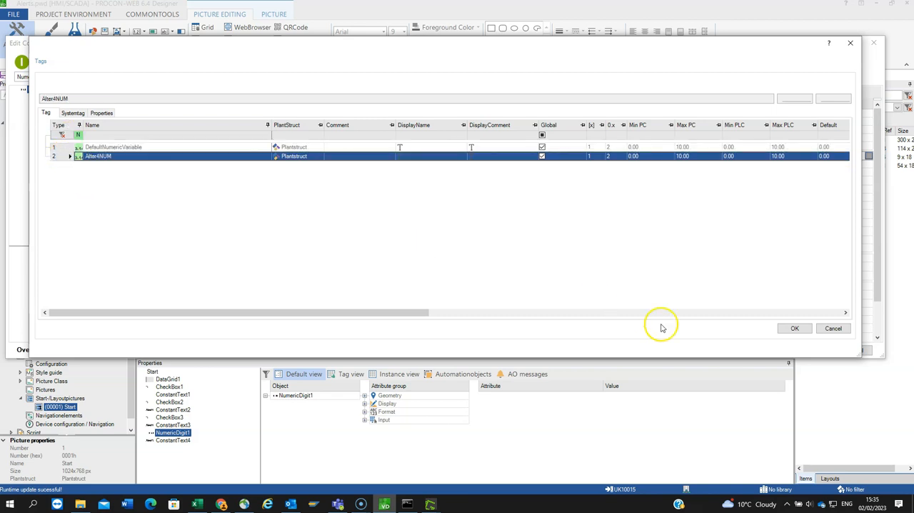
{"action": "left_click", "coordinate": [794, 328]}
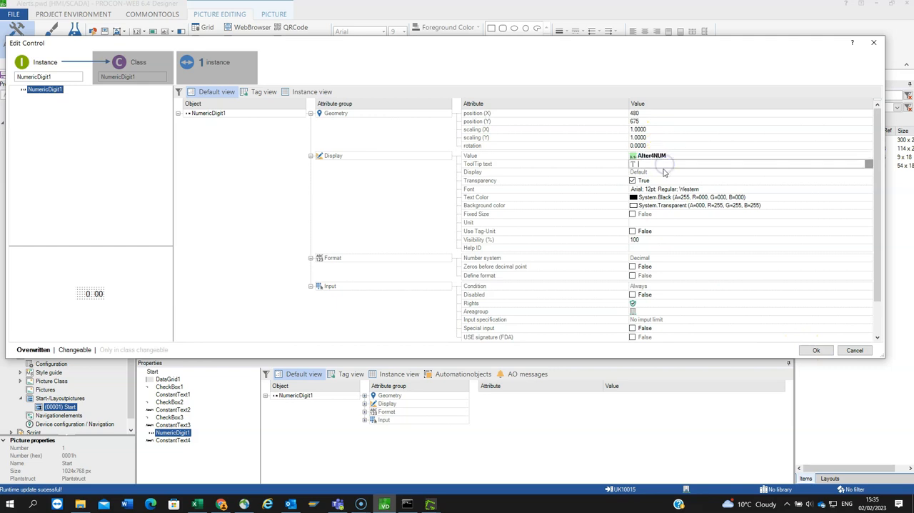
{"action": "type", "text": "A"}
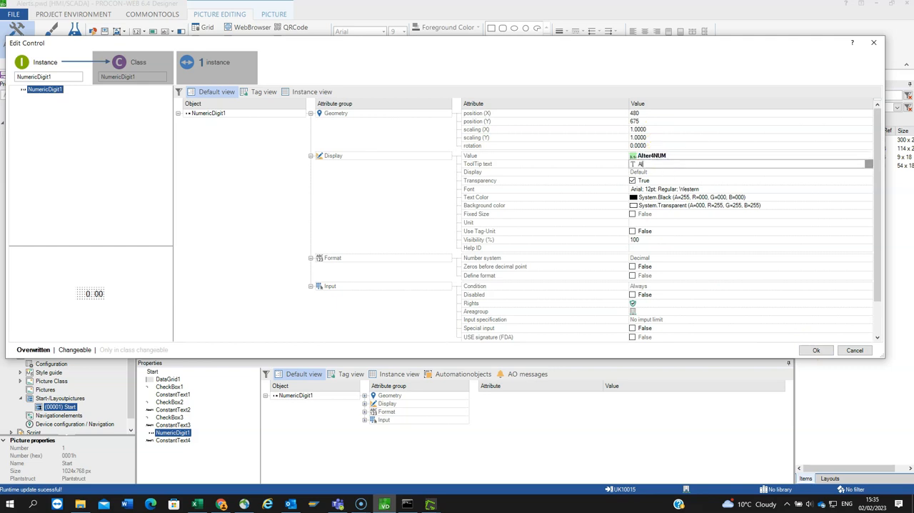
{"action": "type", "text": "AlertNum"}
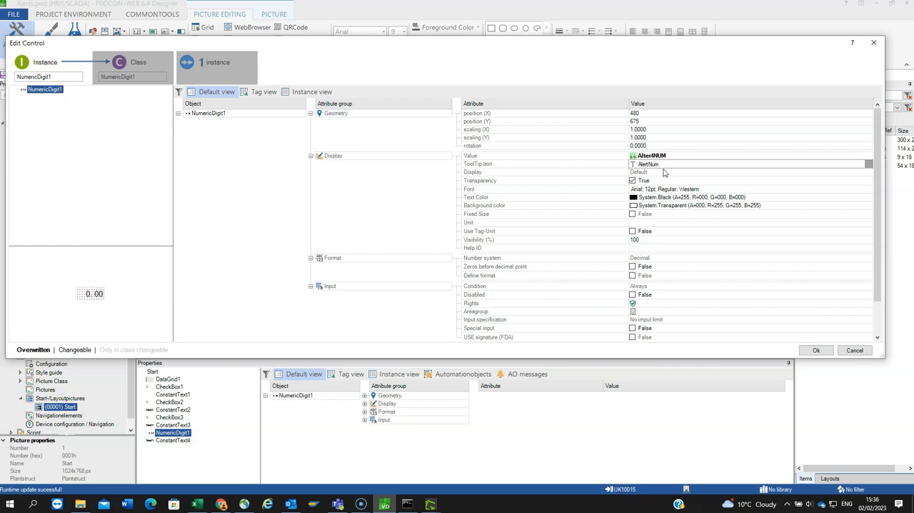
{"action": "type", "text": "general"}
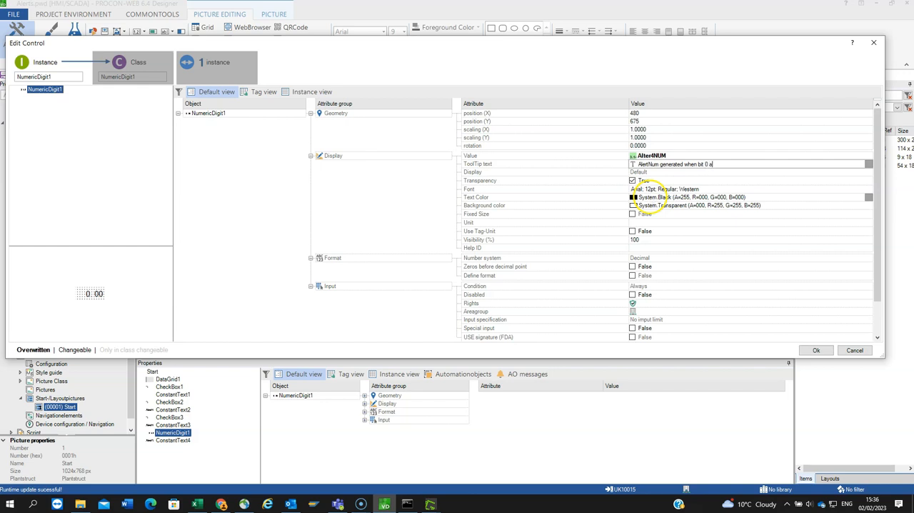
{"action": "type", "text": "ctive"}
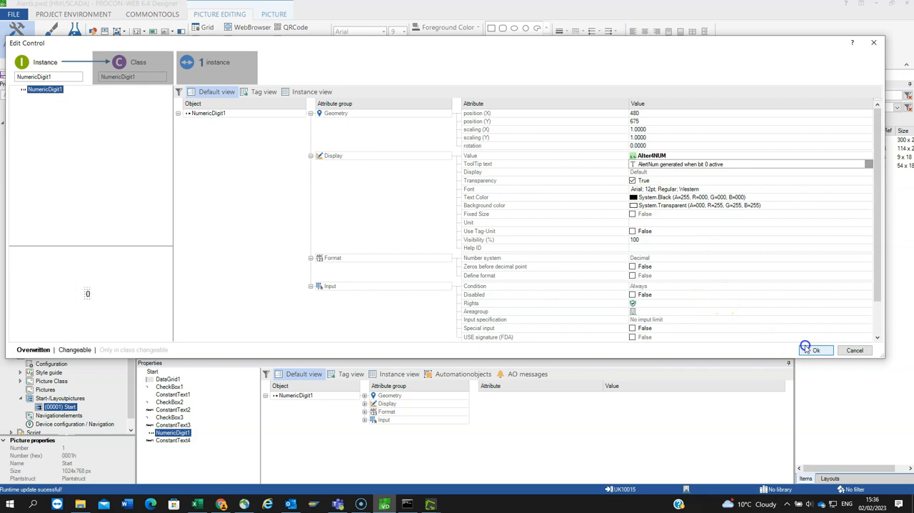
{"action": "left_click", "coordinate": [815, 350]}
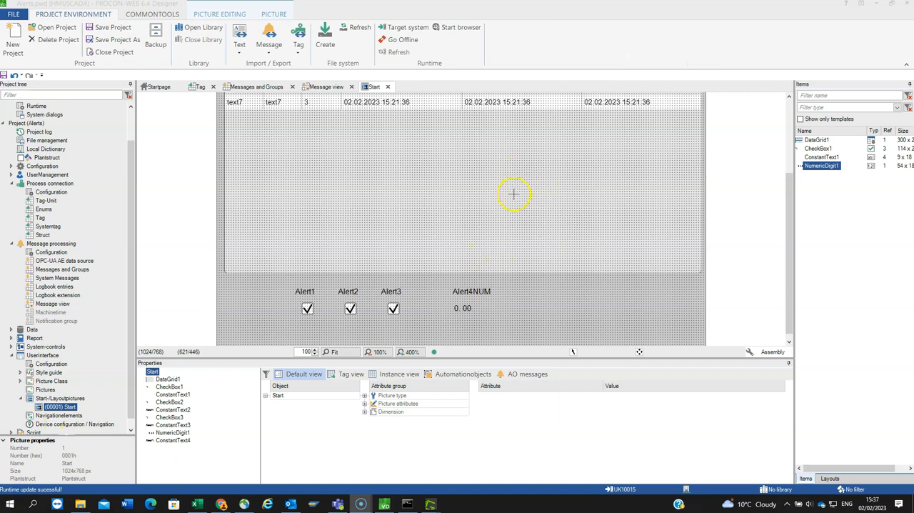
{"action": "mouse_move", "coordinate": [133, 221]}
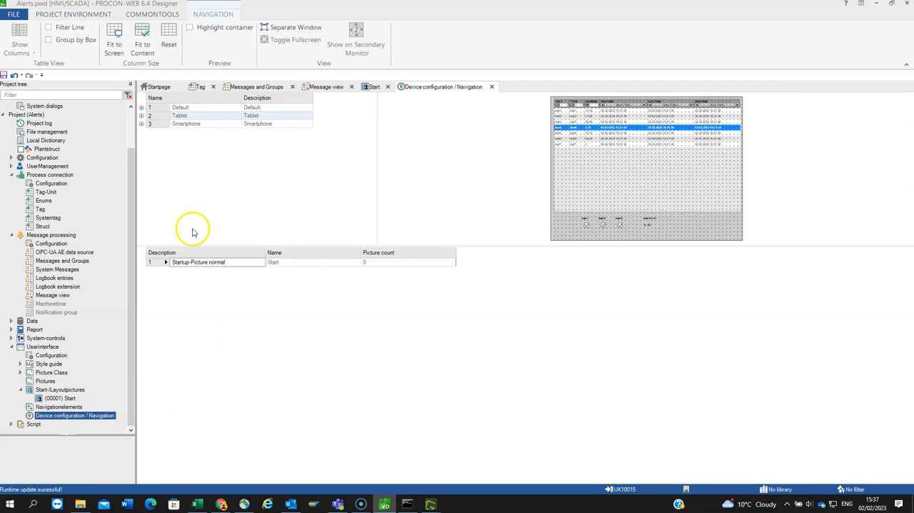
{"action": "mouse_move", "coordinate": [143, 111]}
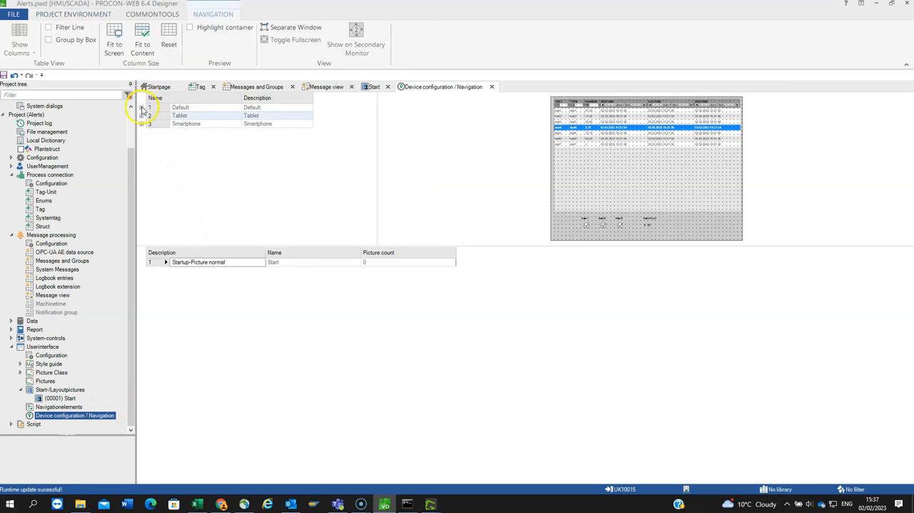
Step: Enable Scale to fullscreen and Keep aspect ratio for the Default device
{"action": "left_click", "coordinate": [180, 107]}
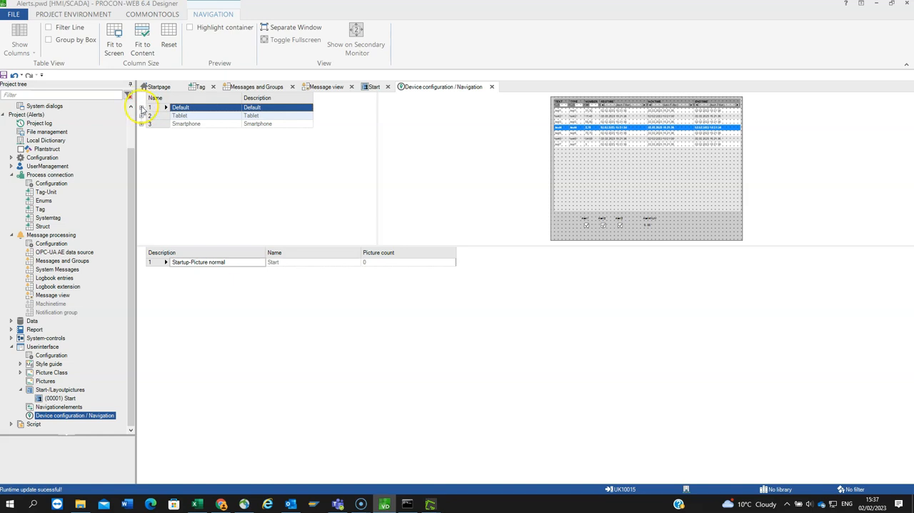
{"action": "left_click", "coordinate": [141, 107]}
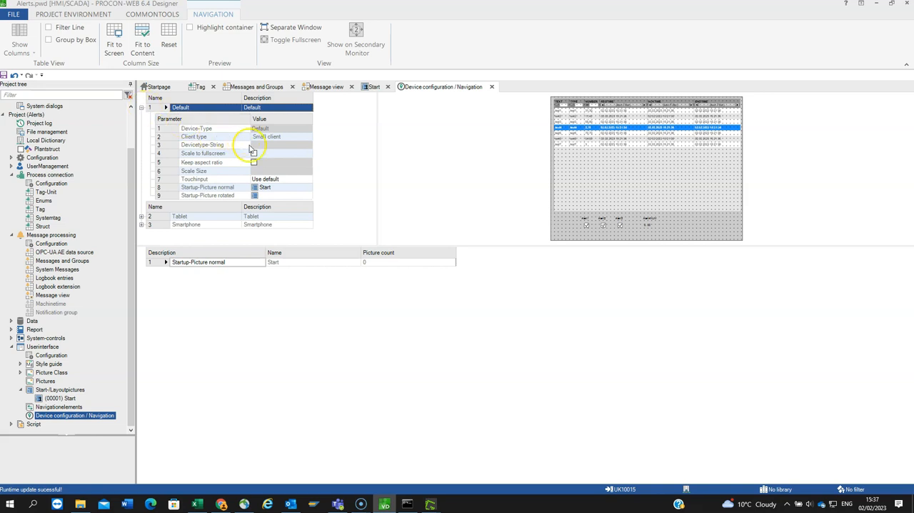
{"action": "left_click", "coordinate": [254, 153]}
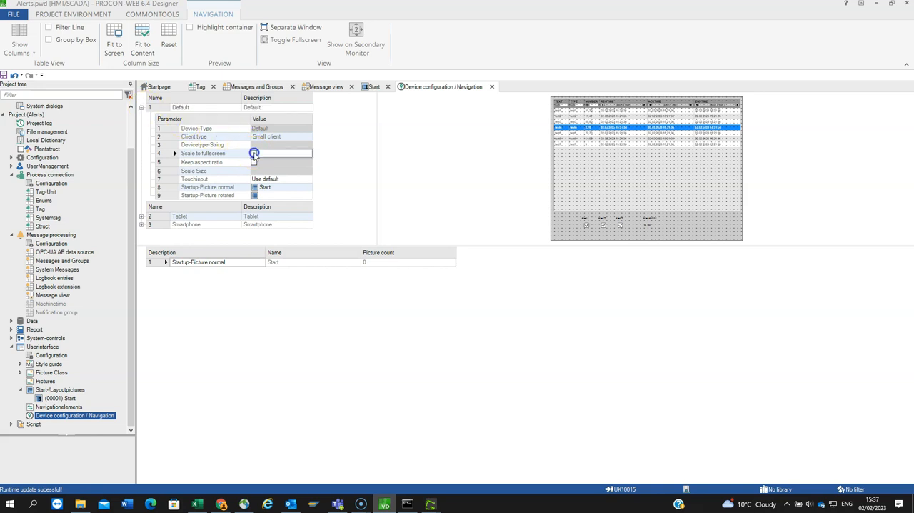
{"action": "left_click", "coordinate": [254, 153]}
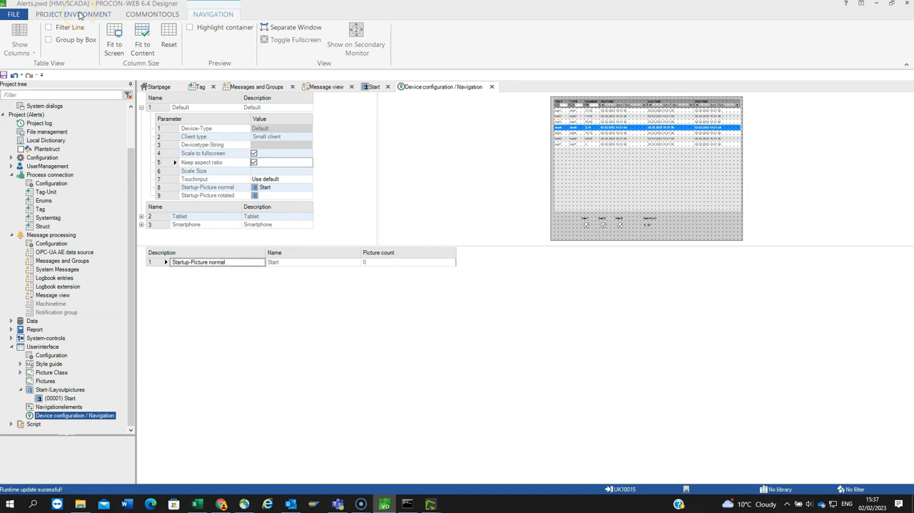
Step: Generate the runtime environment and search for an available target system
{"action": "left_click", "coordinate": [73, 14]}
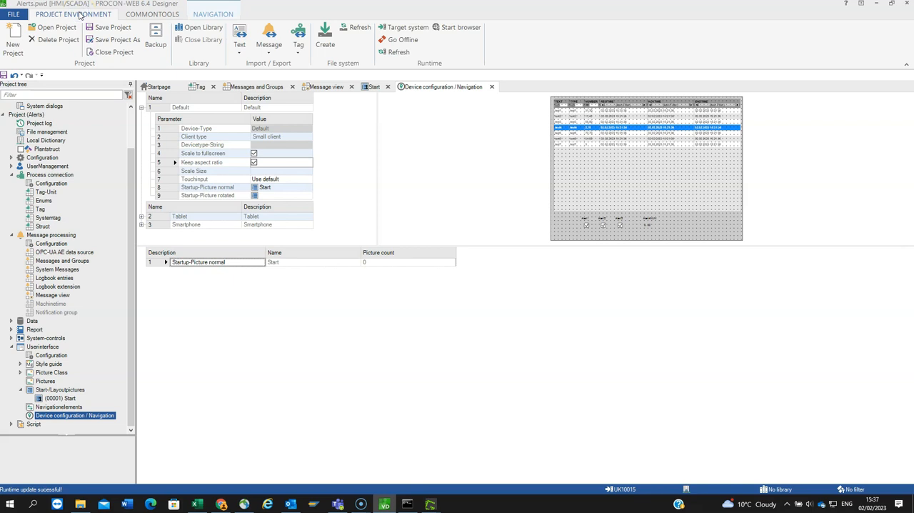
{"action": "left_click", "coordinate": [324, 35]}
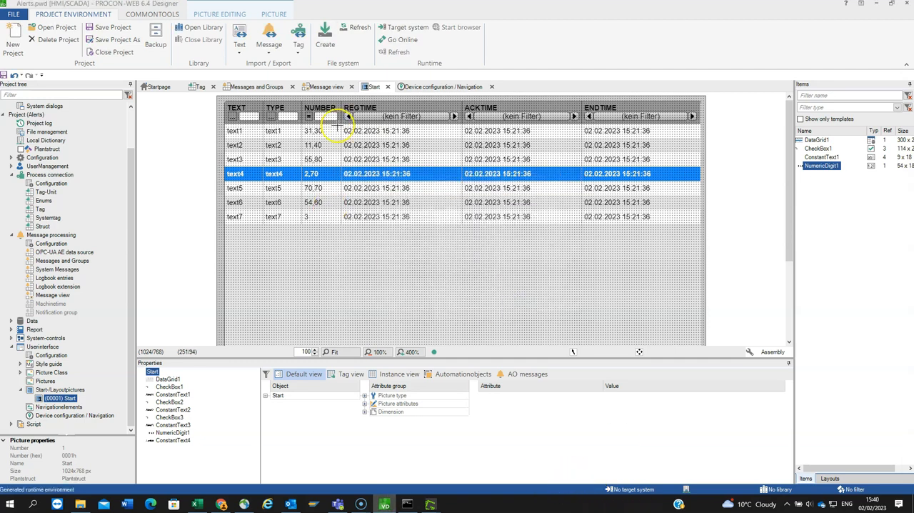
{"action": "left_click", "coordinate": [402, 39]}
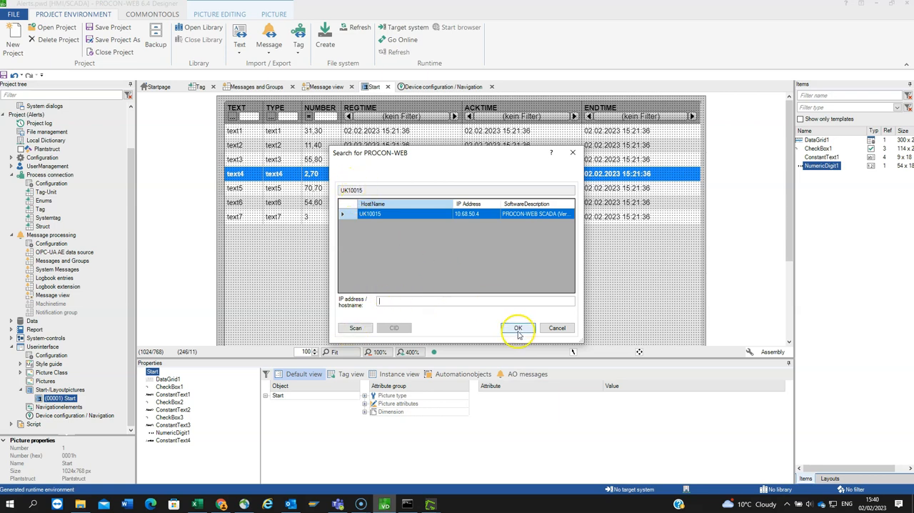
{"action": "left_click", "coordinate": [519, 328]}
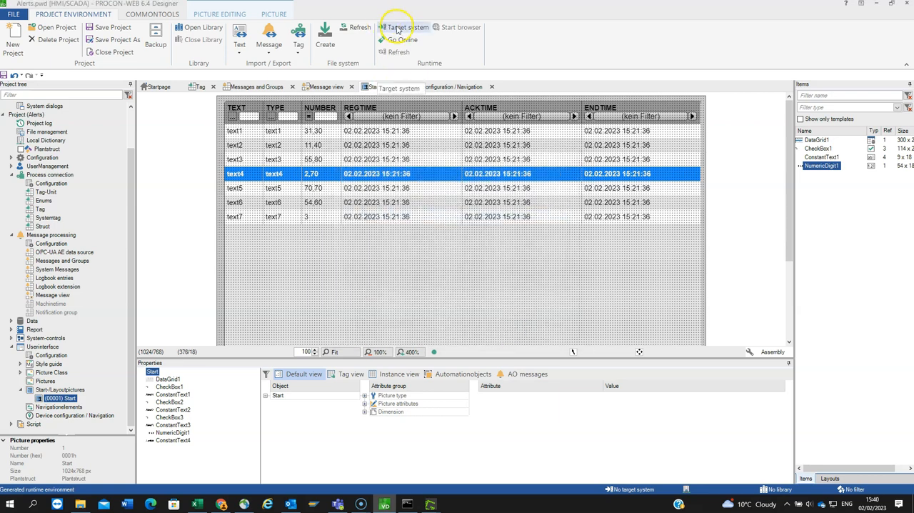
{"action": "left_click", "coordinate": [402, 39]}
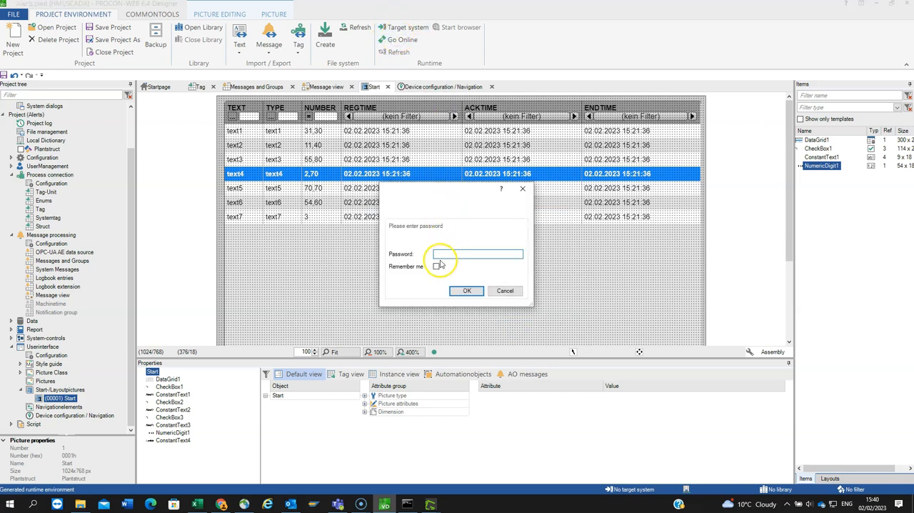
{"action": "type", "text": "1"}
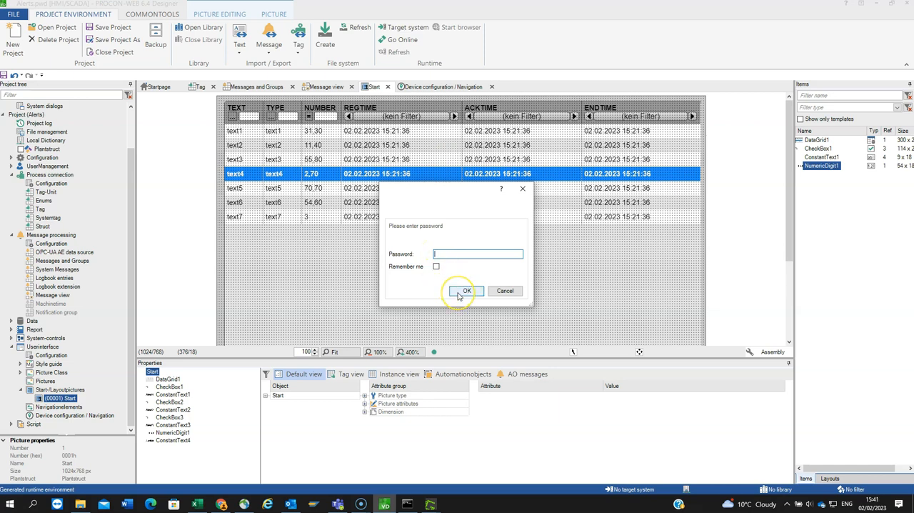
{"action": "left_click", "coordinate": [466, 291]}
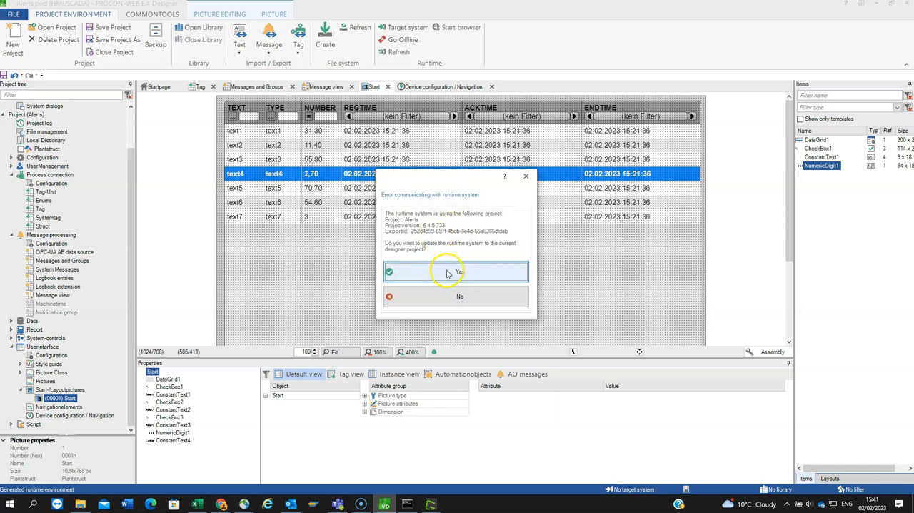
{"action": "left_click", "coordinate": [455, 271]}
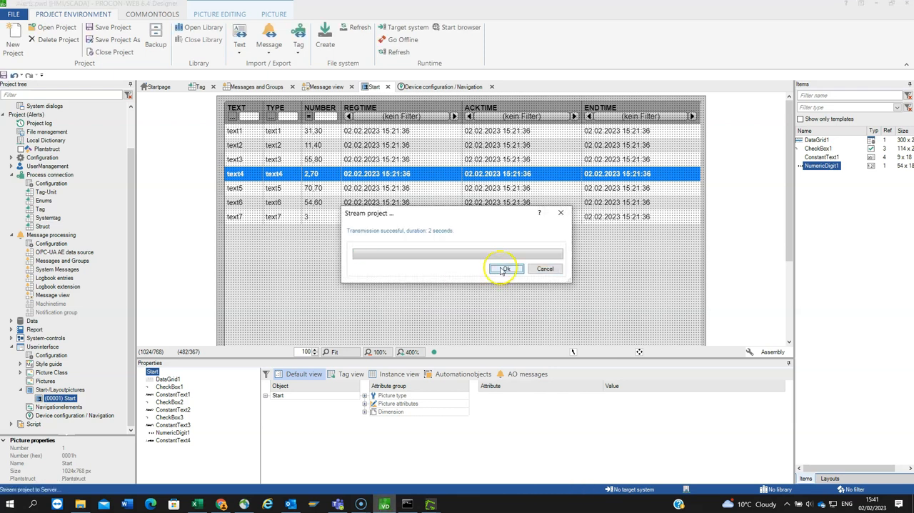
{"action": "left_click", "coordinate": [504, 268]}
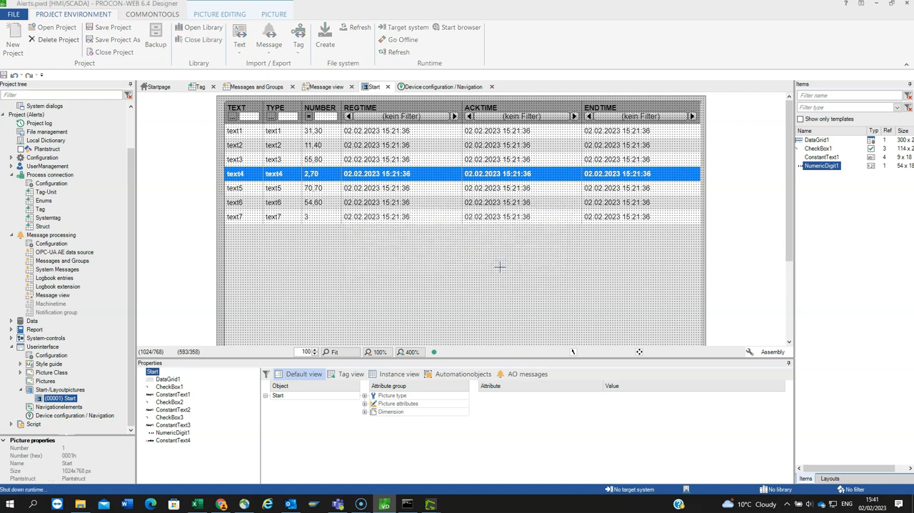
{"action": "mouse_move", "coordinate": [240, 493]}
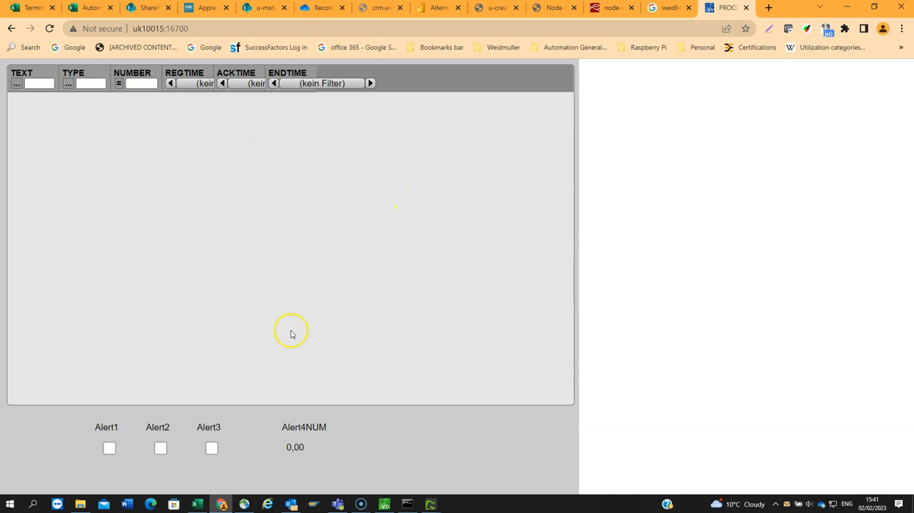
{"action": "mouse_move", "coordinate": [291, 320]}
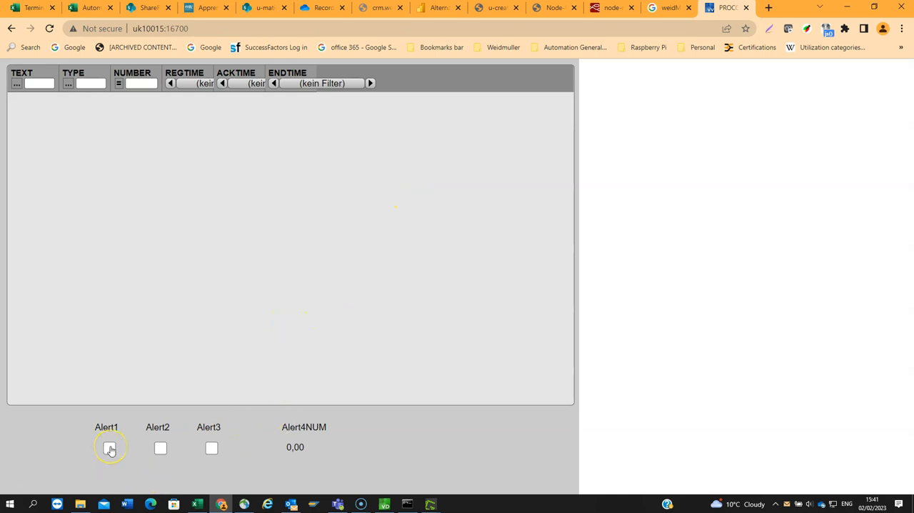
Step: Switch on Alert1 and Alert2, acknowledging both alarm popups
{"action": "left_click", "coordinate": [110, 448]}
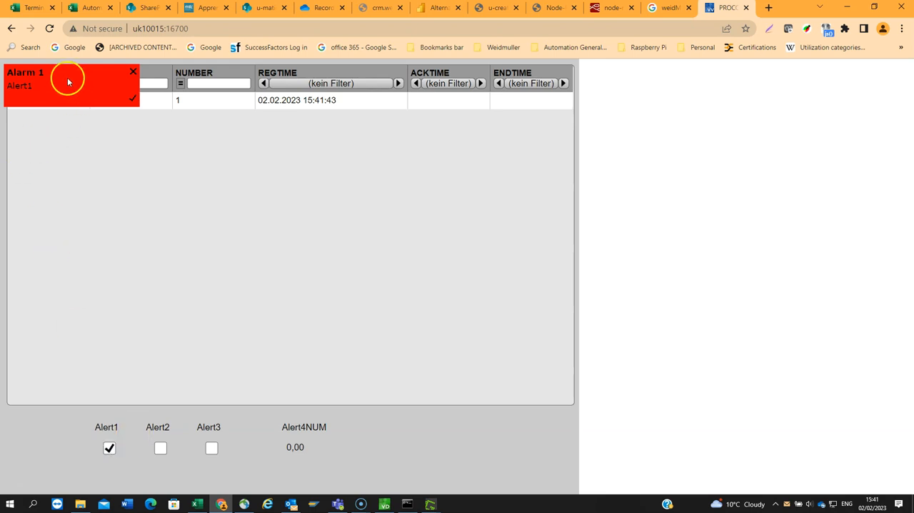
{"action": "mouse_move", "coordinate": [64, 80]}
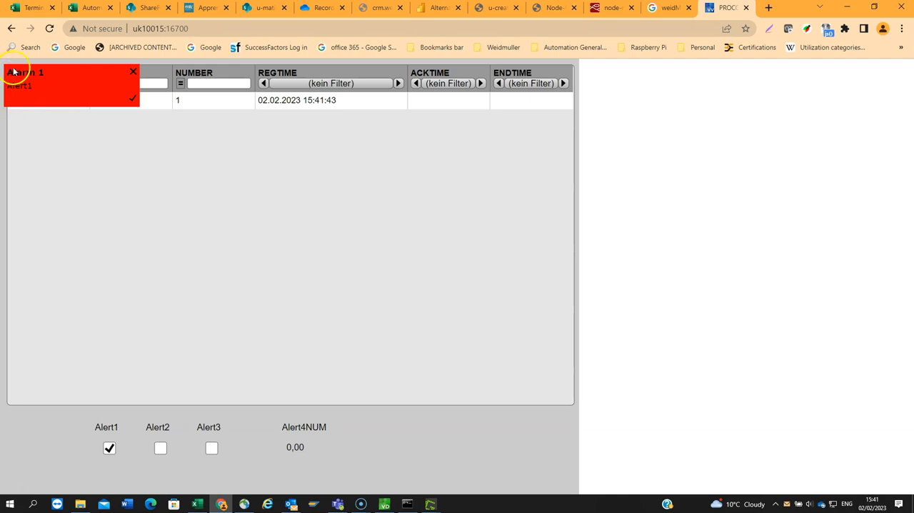
{"action": "mouse_move", "coordinate": [87, 100]}
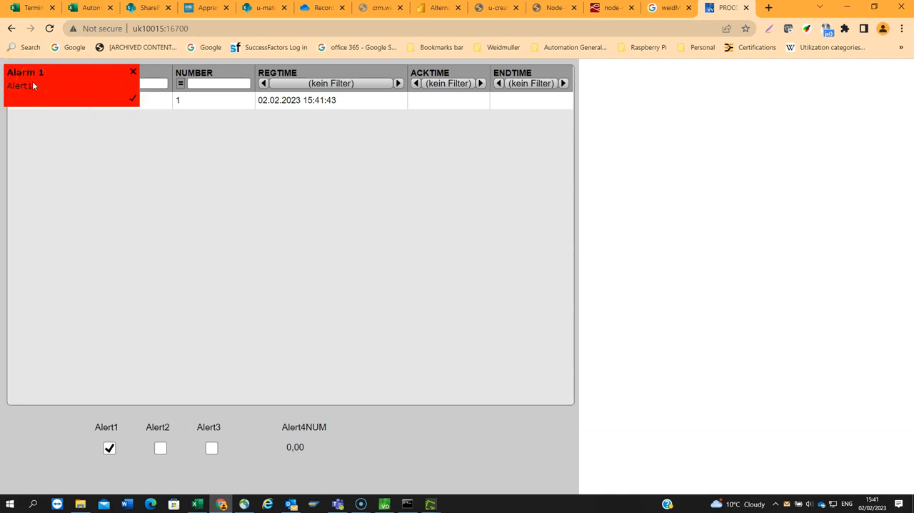
{"action": "mouse_move", "coordinate": [25, 466]}
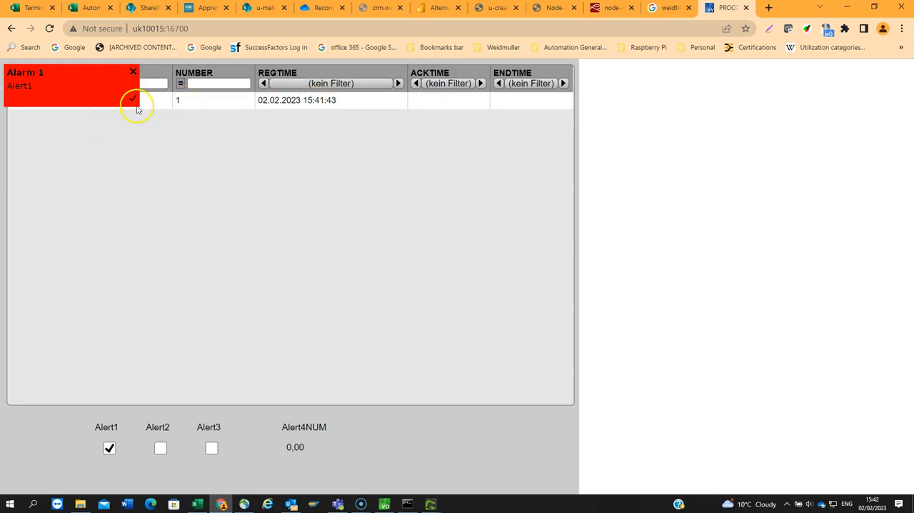
{"action": "left_click", "coordinate": [109, 448]}
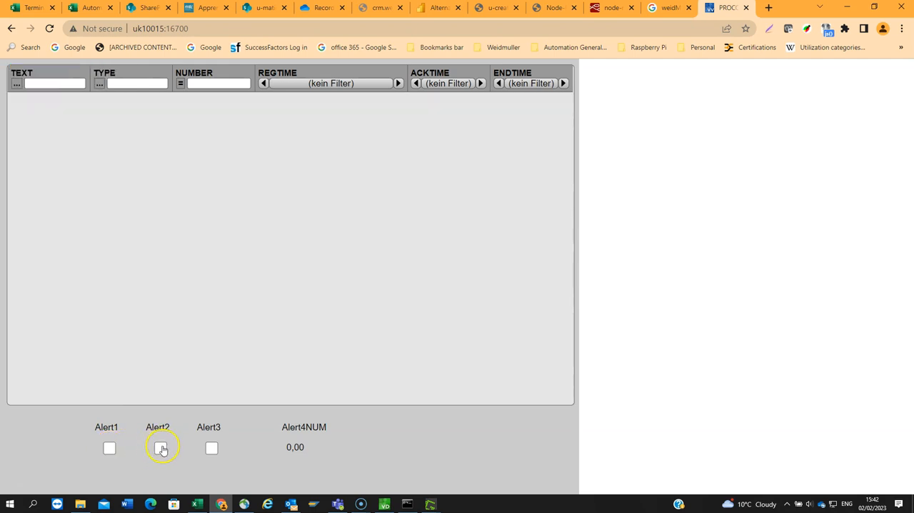
{"action": "left_click", "coordinate": [157, 448]}
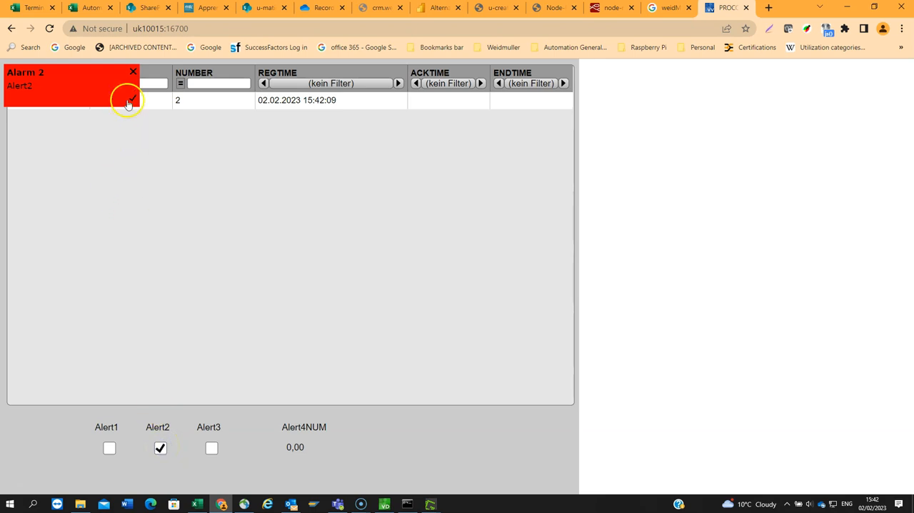
{"action": "left_click", "coordinate": [129, 99]}
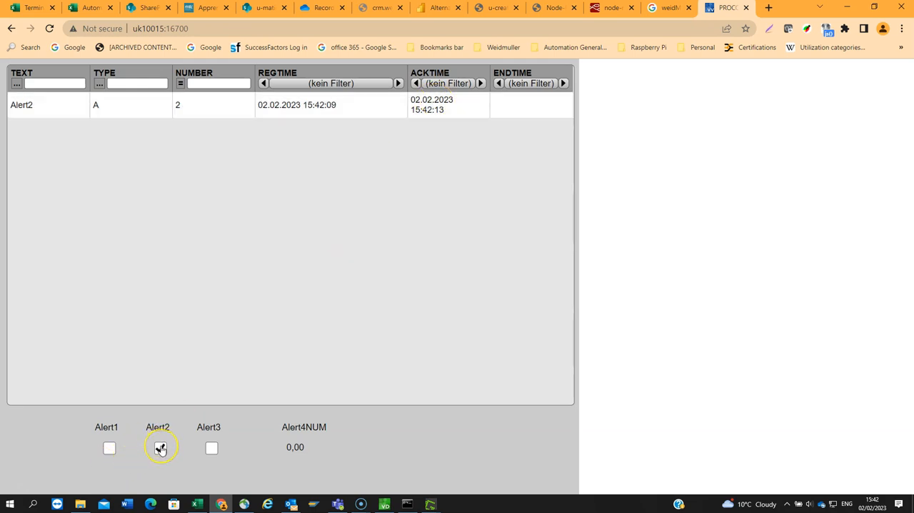
Step: Clear Alert2, then raise and acknowledge Alarm 3 before returning to the Designer
{"action": "left_click", "coordinate": [161, 448]}
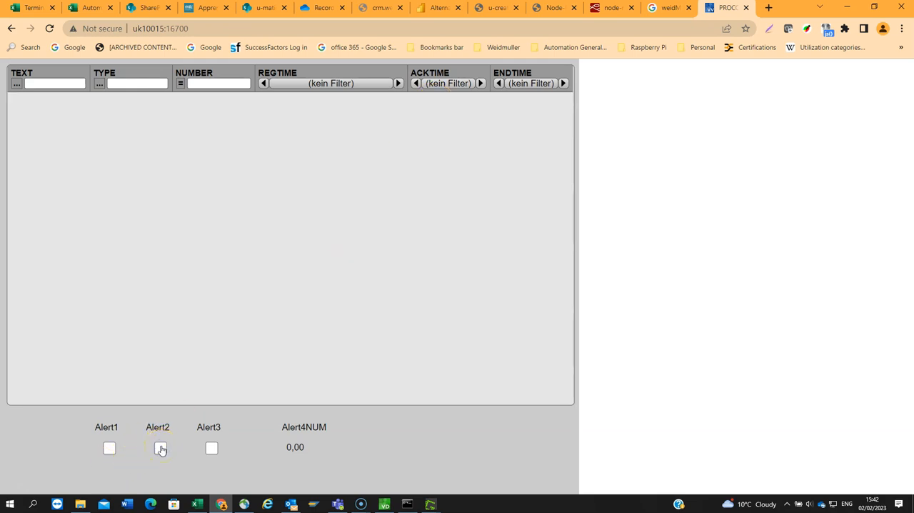
{"action": "left_click", "coordinate": [211, 448]}
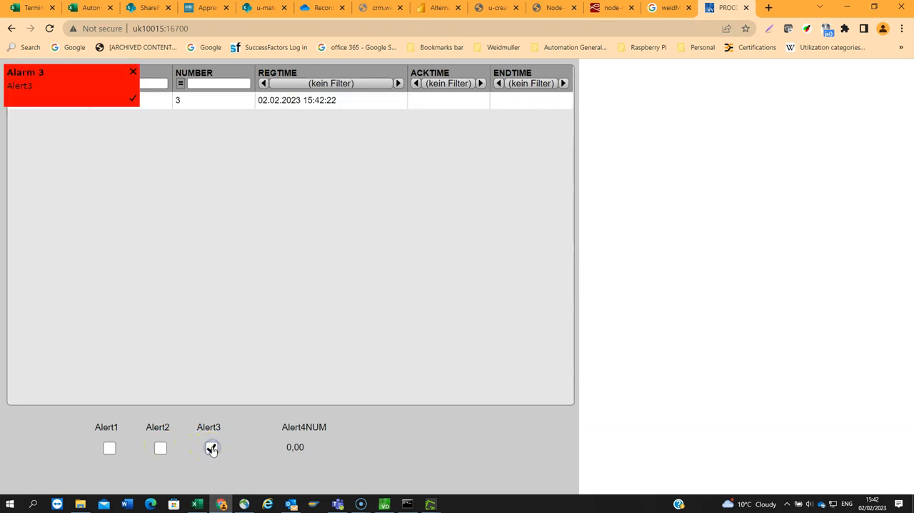
{"action": "left_click", "coordinate": [212, 448]}
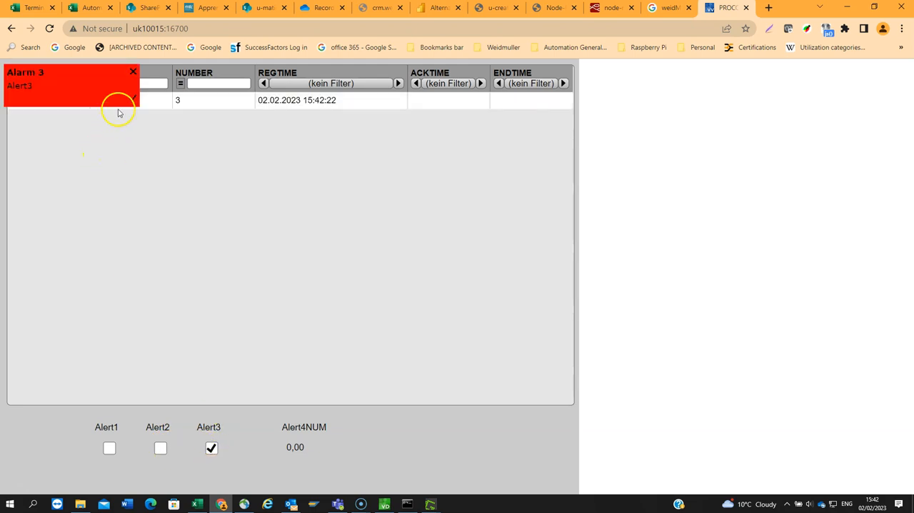
{"action": "left_click", "coordinate": [133, 71]}
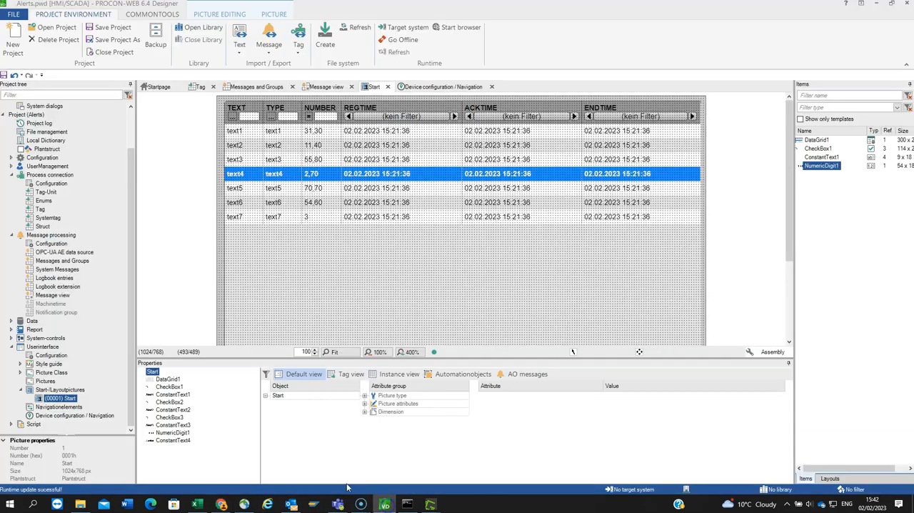
Step: Review active states for Alert1 through Alert4Num in the Messages and Groups table
{"action": "left_click", "coordinate": [62, 260]}
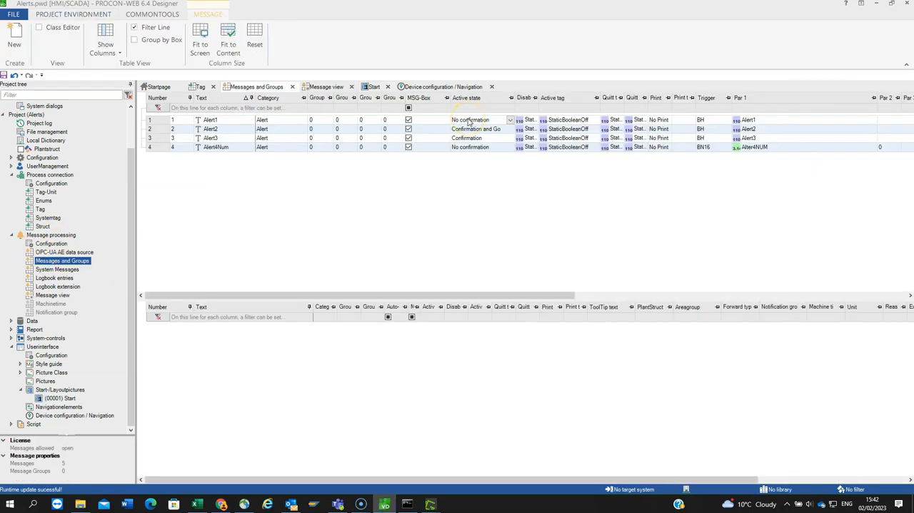
{"action": "left_click", "coordinate": [475, 128]}
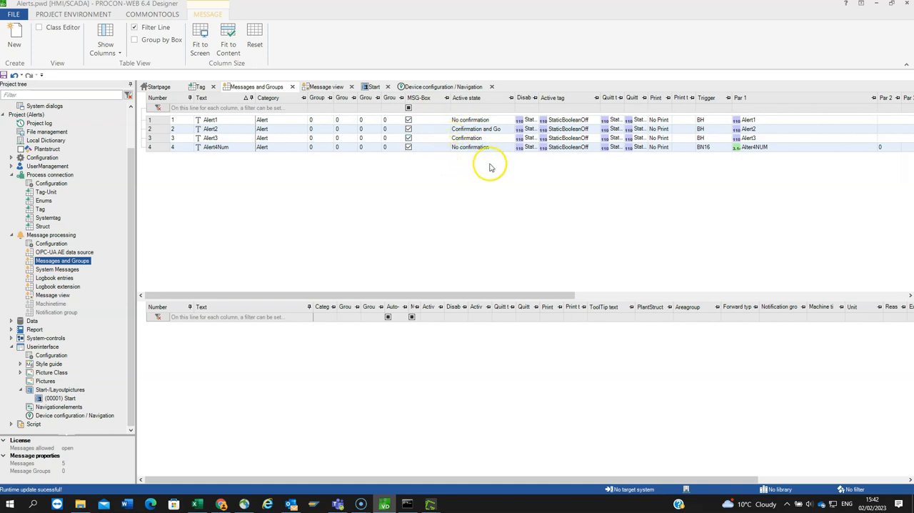
{"action": "mouse_move", "coordinate": [147, 406]}
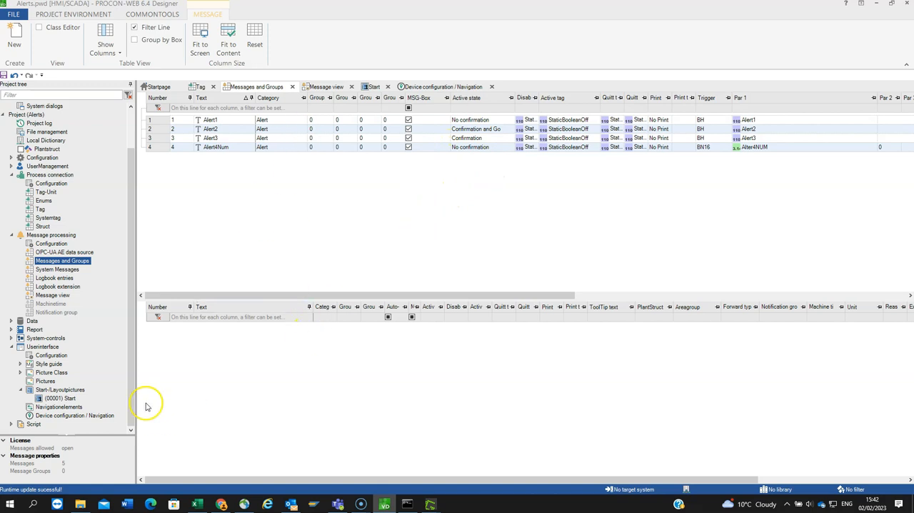
{"action": "mouse_move", "coordinate": [876, 6]}
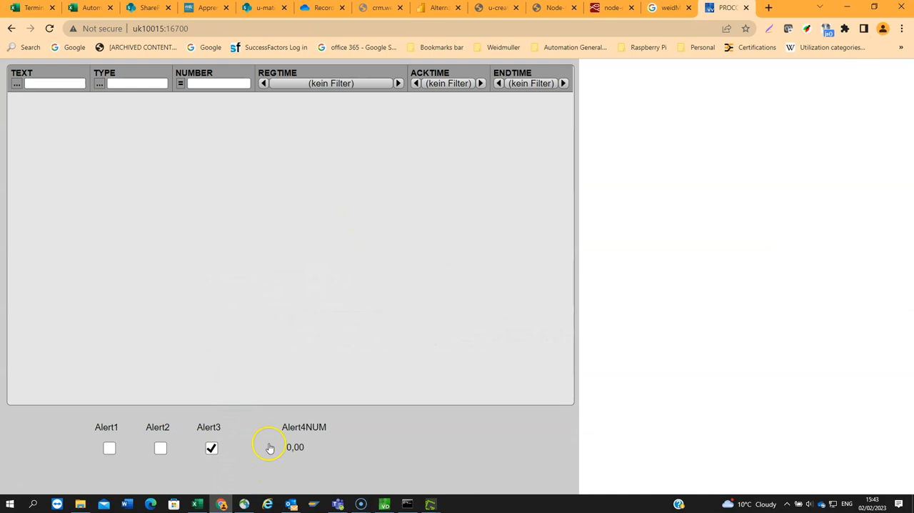
{"action": "mouse_move", "coordinate": [295, 447]}
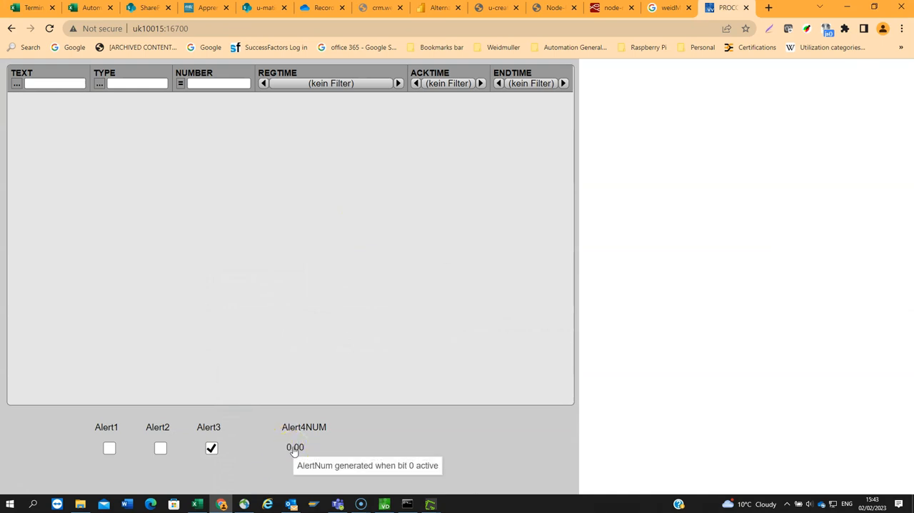
Step: Enter 1 in Alert4NUM to raise Alarm 4, then enter 2 to clear it
{"action": "left_click", "coordinate": [295, 447]}
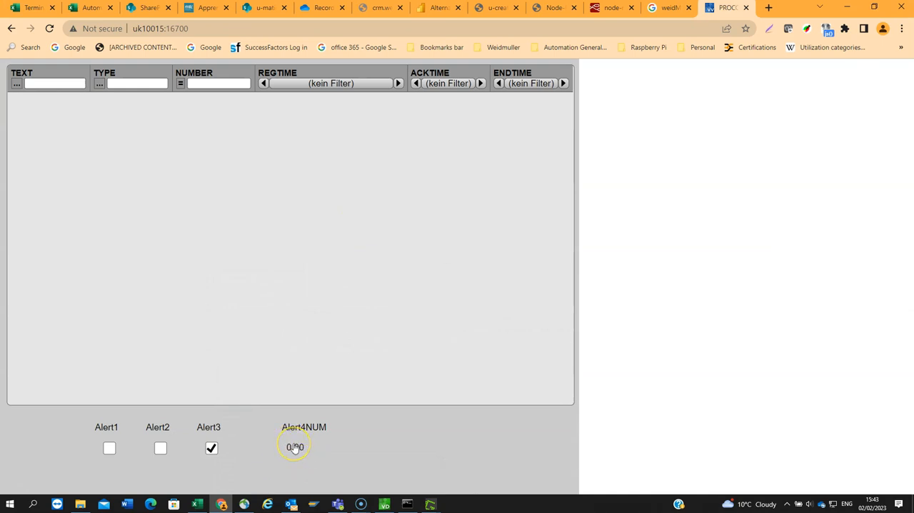
{"action": "mouse_move", "coordinate": [295, 446]}
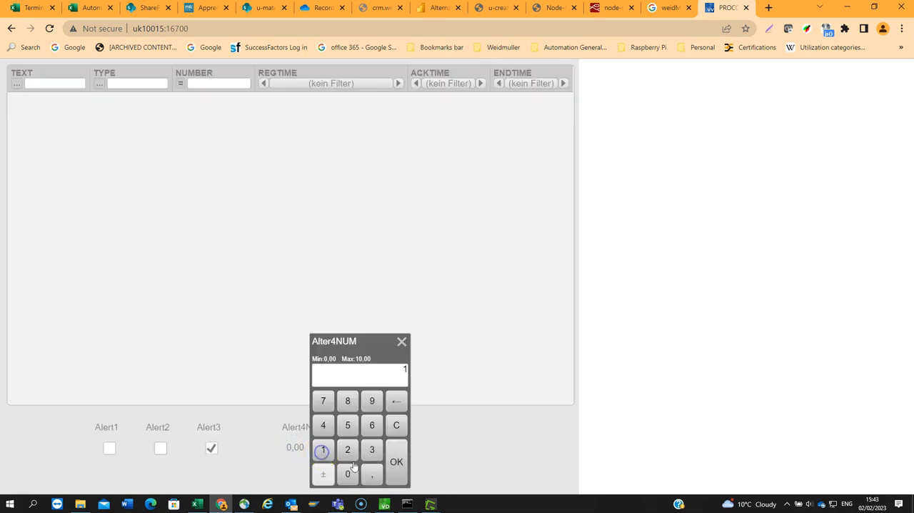
{"action": "left_click", "coordinate": [397, 462]}
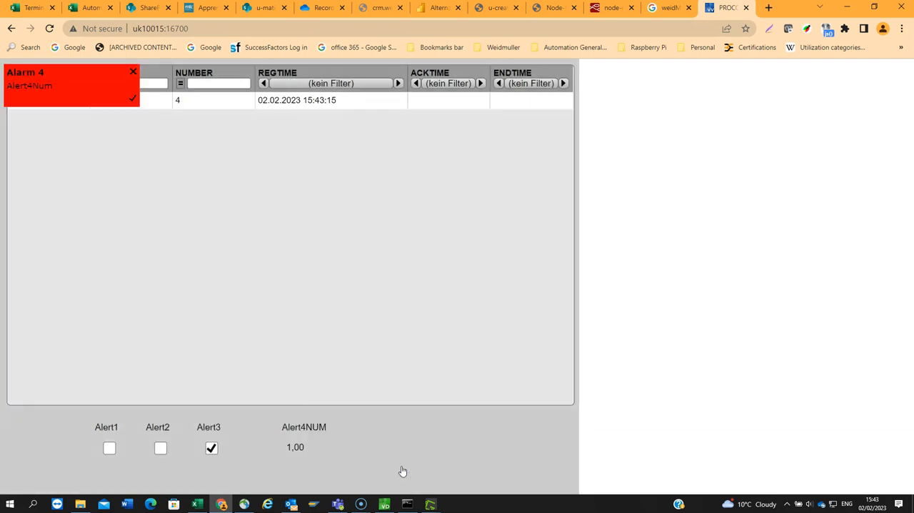
{"action": "mouse_move", "coordinate": [146, 163]}
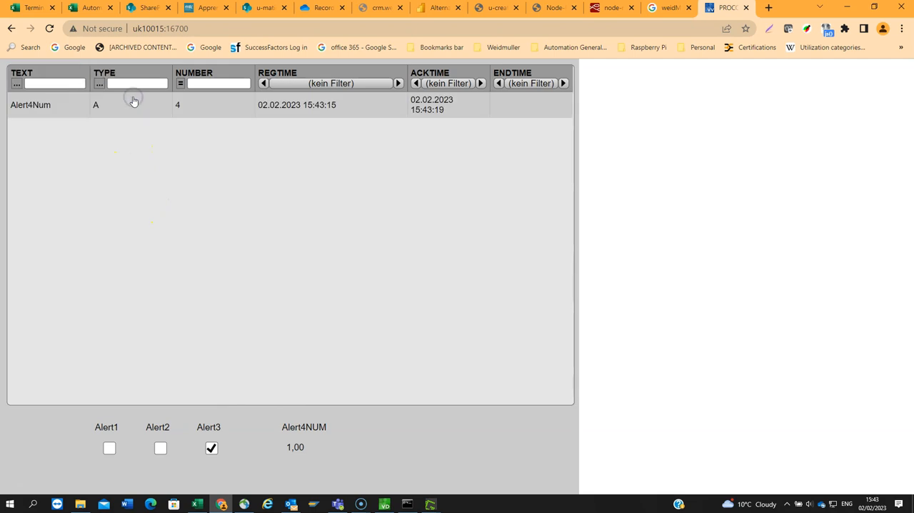
{"action": "left_click", "coordinate": [295, 447]}
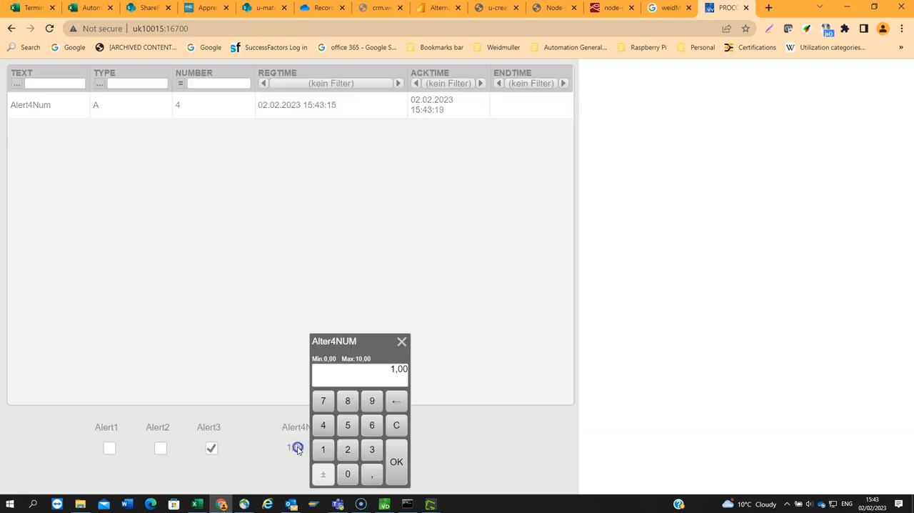
{"action": "left_click", "coordinate": [347, 449]}
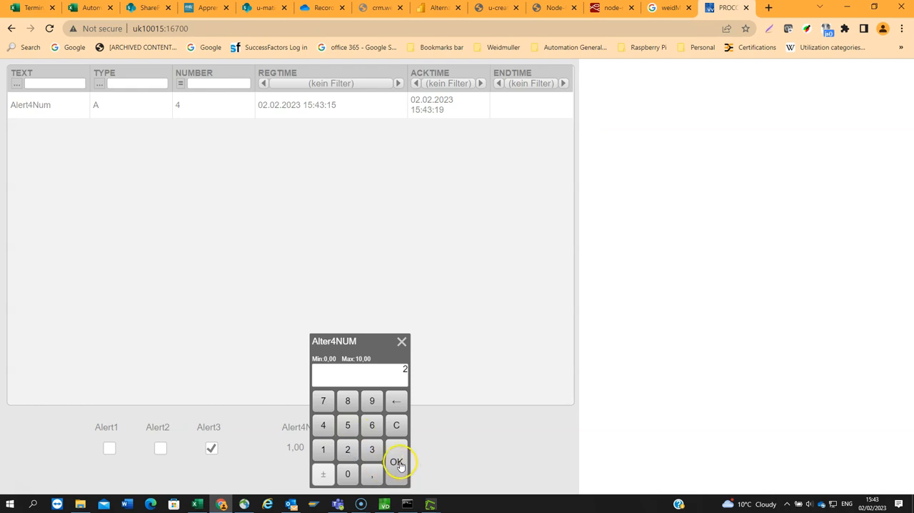
{"action": "left_click", "coordinate": [397, 463]}
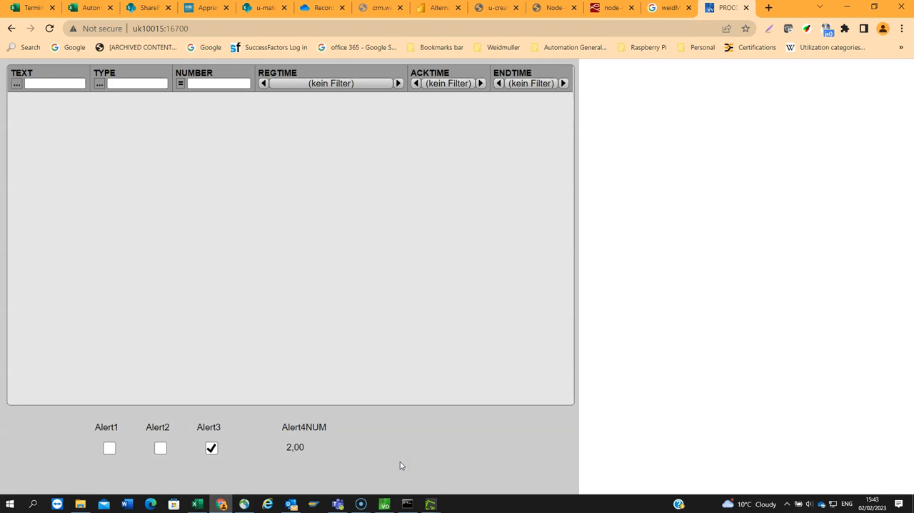
{"action": "mouse_move", "coordinate": [369, 330]}
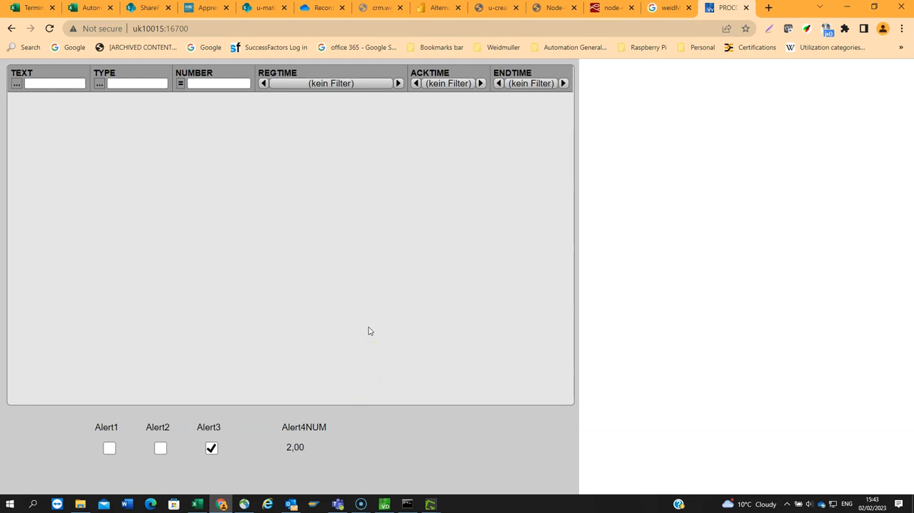
{"action": "mouse_move", "coordinate": [250, 297]}
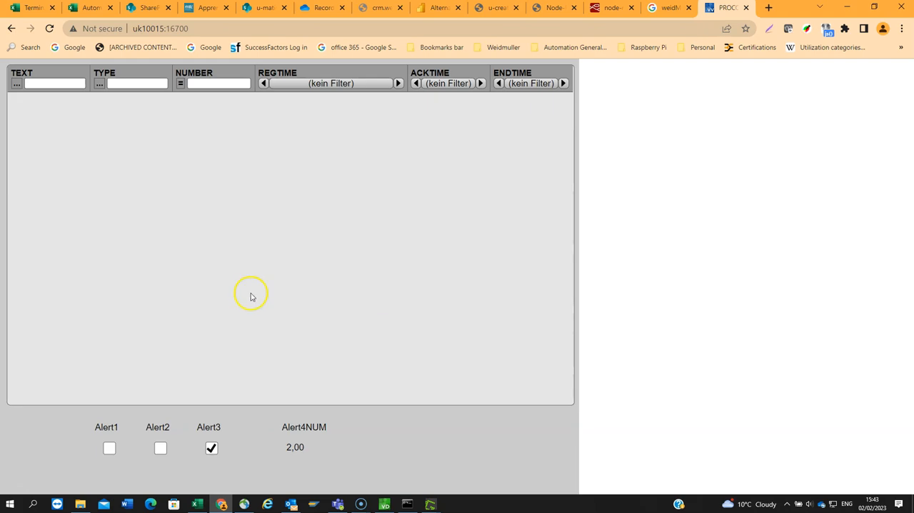